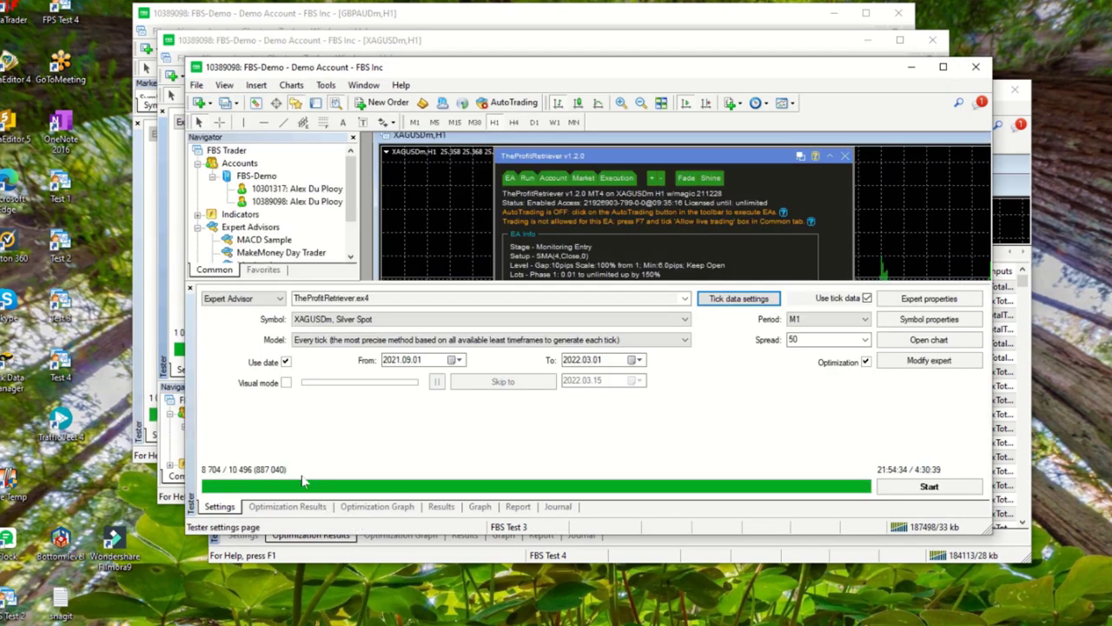
# Step: Show the Optimization Results tab with silver passes sorted by profit, pass 441 first
pyautogui.click(486, 319)
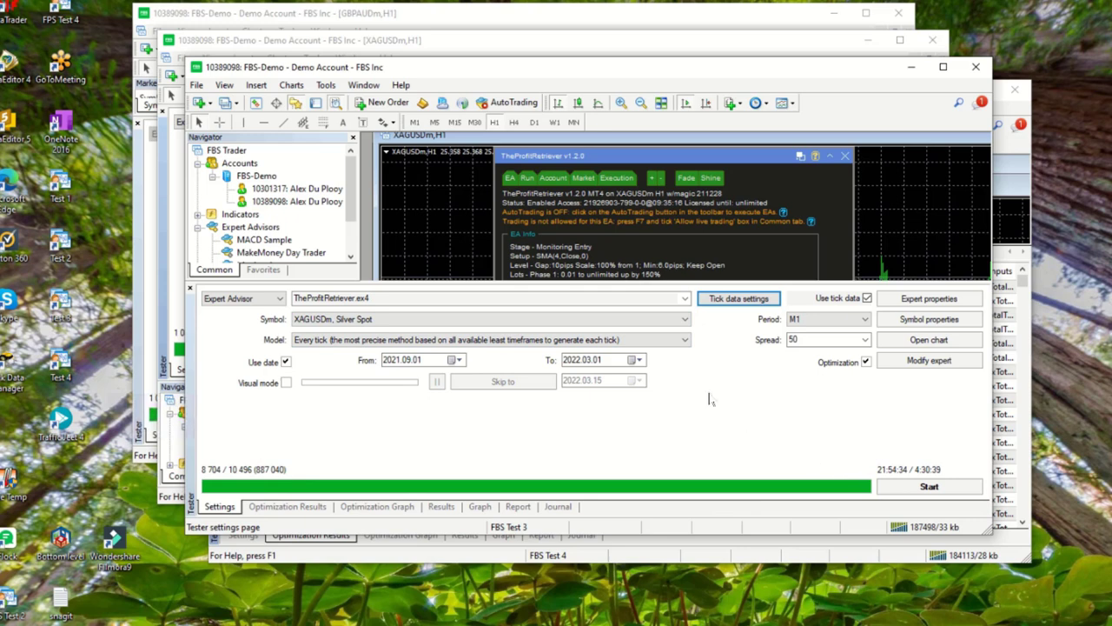
pyautogui.moveTo(798, 483)
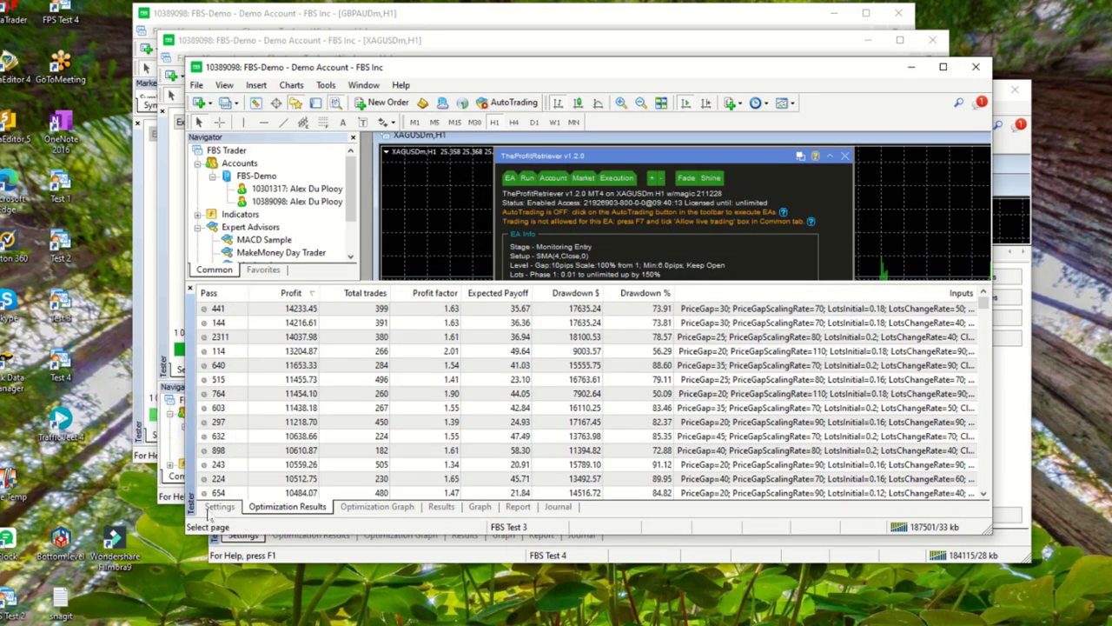
pyautogui.click(219, 505)
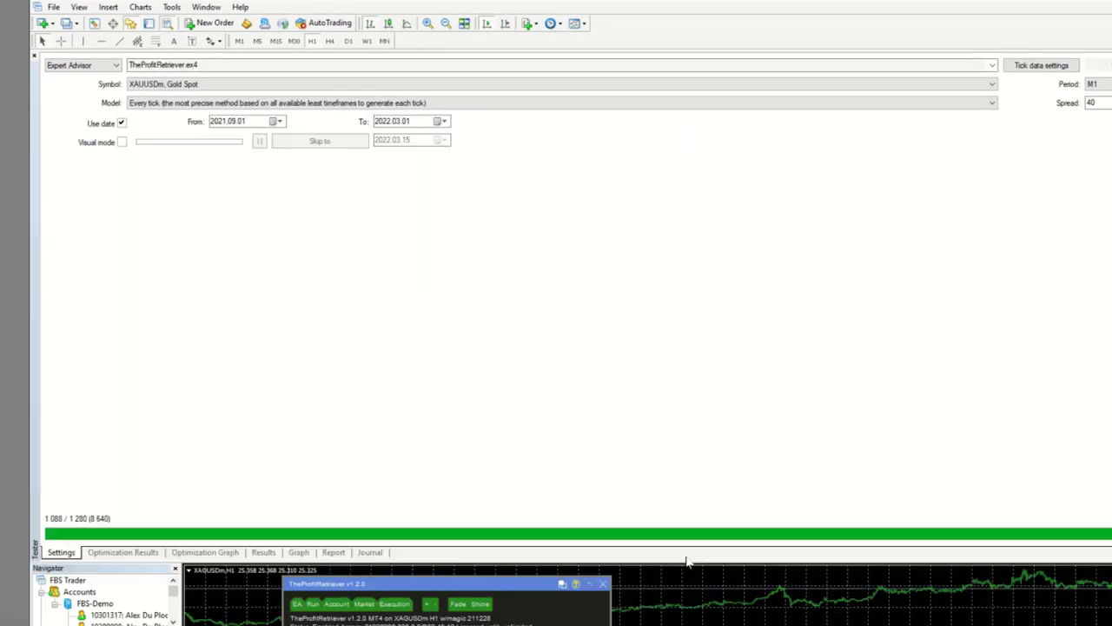
pyautogui.moveTo(215, 438)
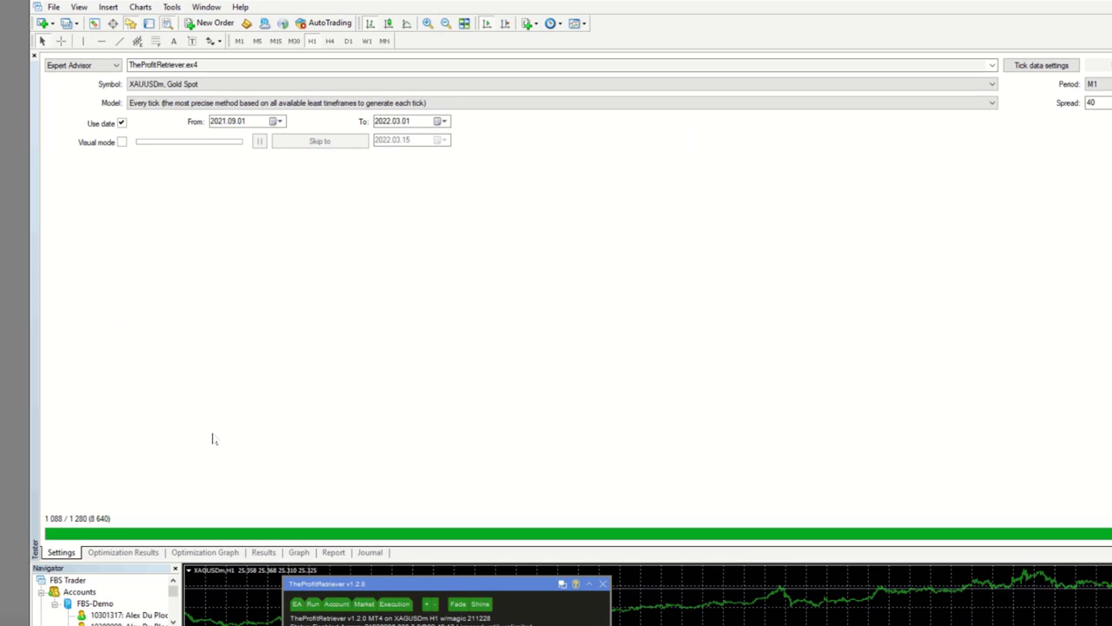
pyautogui.click(560, 83)
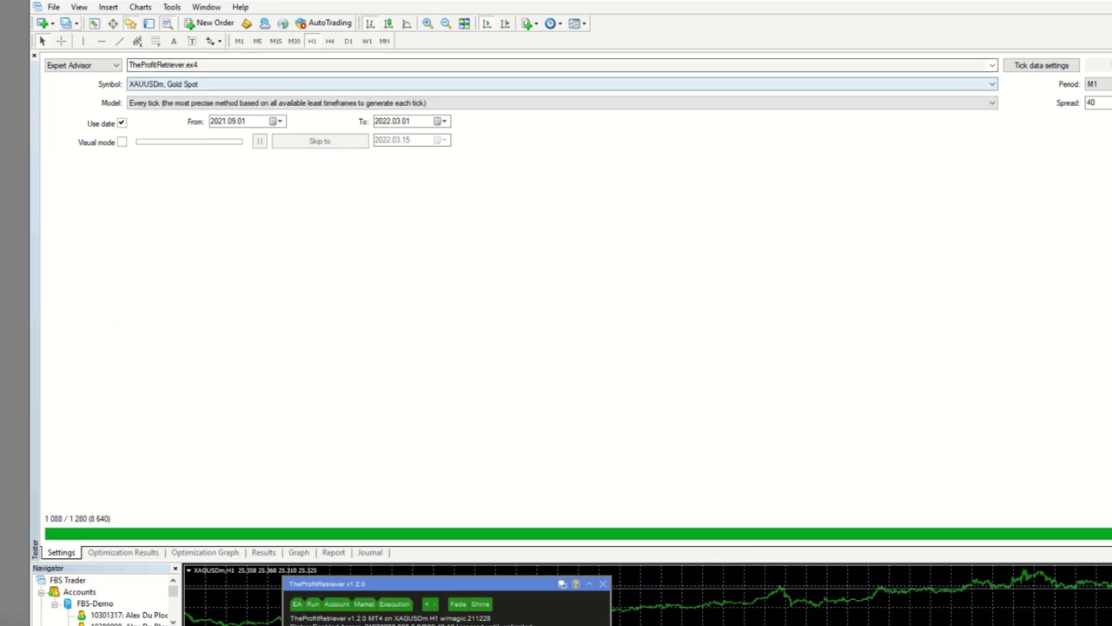
pyautogui.click(235, 121)
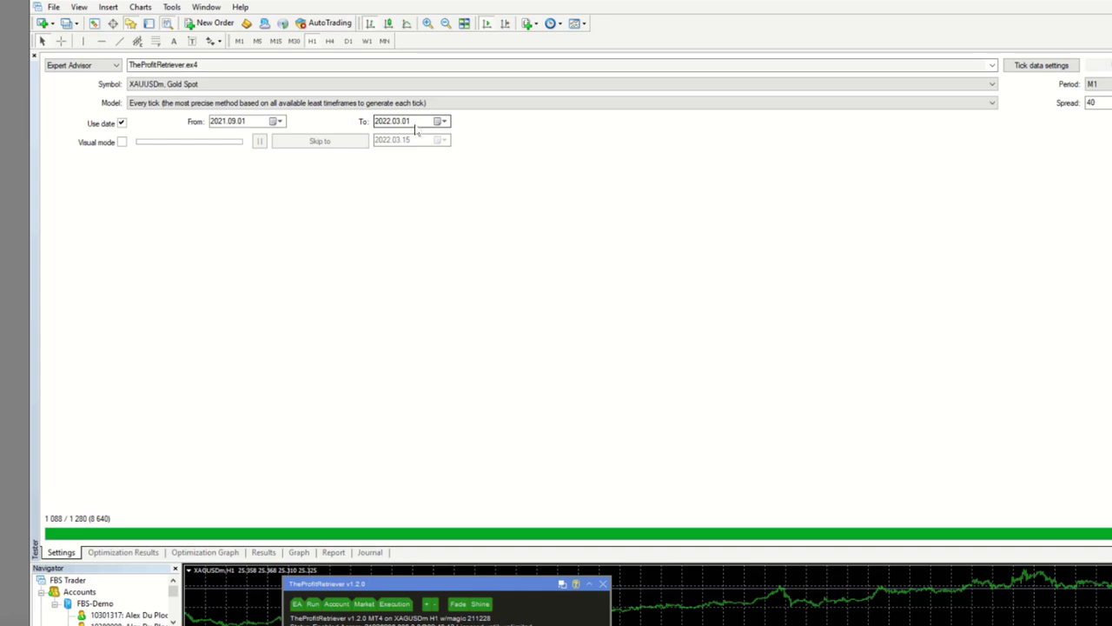
pyautogui.click(556, 103)
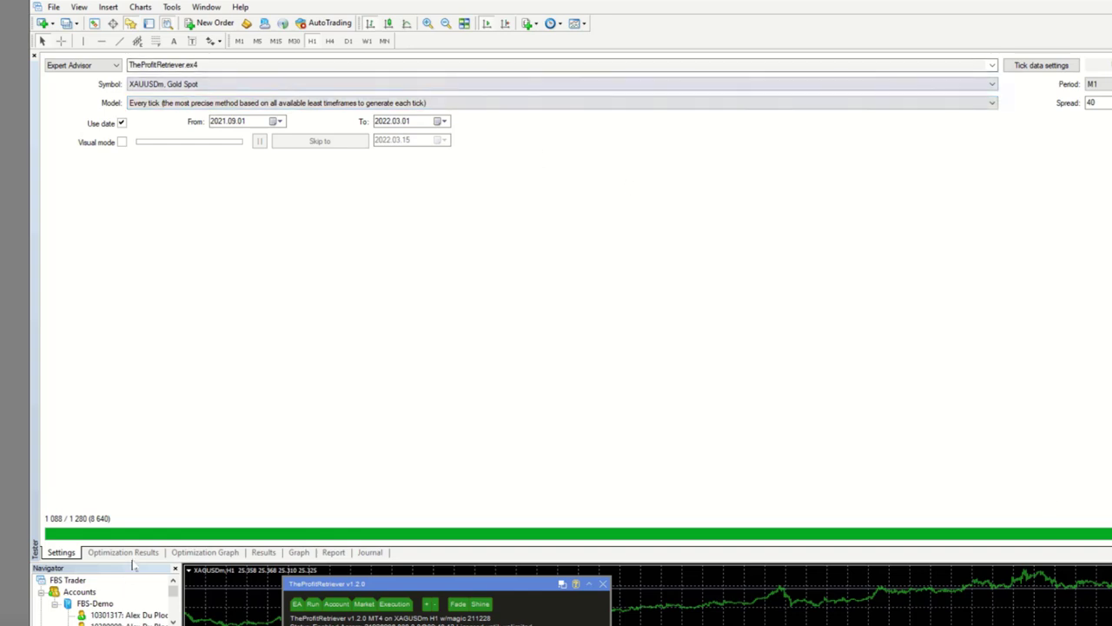
pyautogui.click(123, 552)
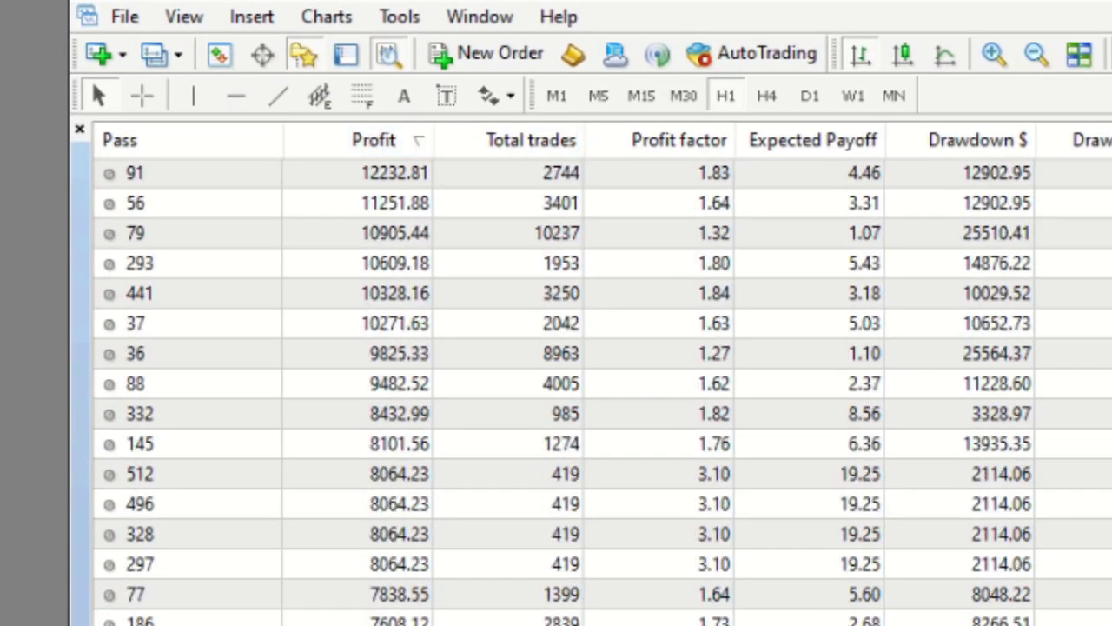
pyautogui.moveTo(508, 243)
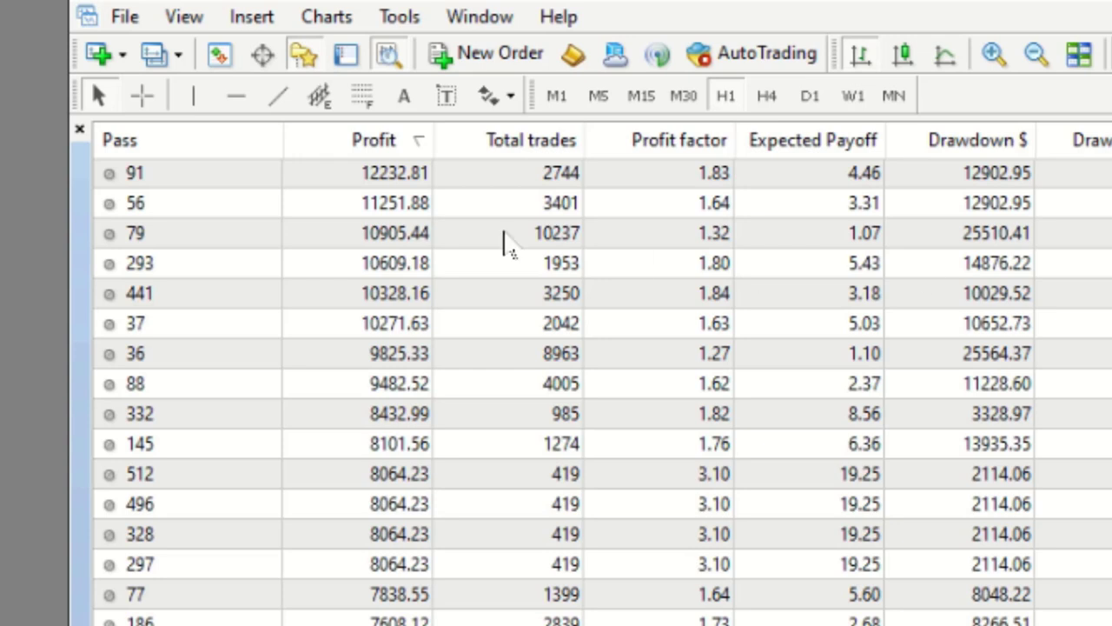
pyautogui.moveTo(309, 178)
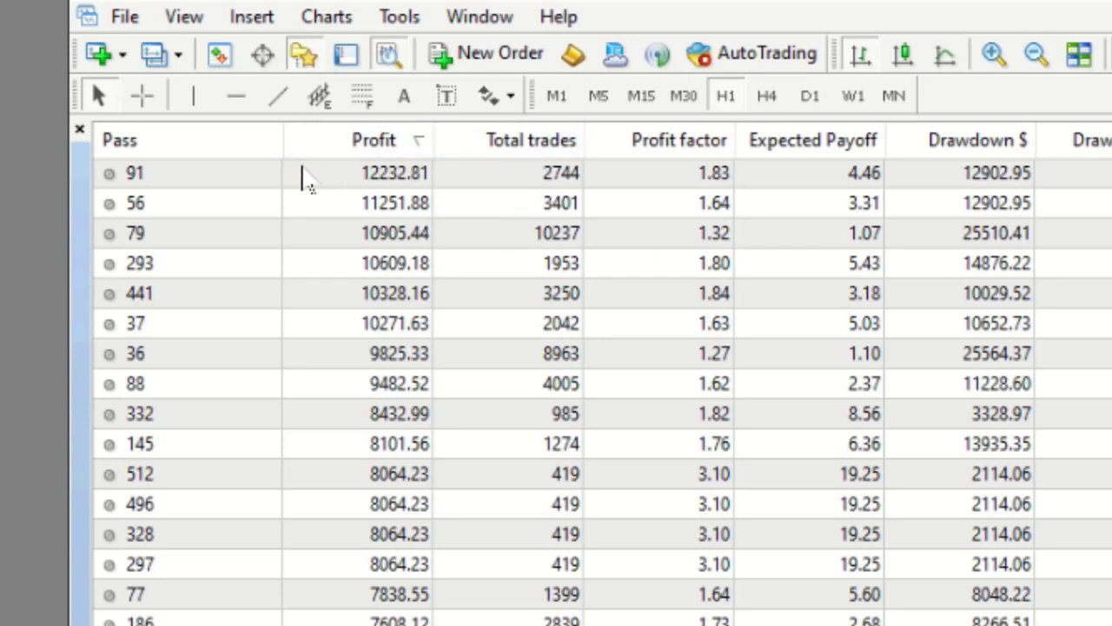
pyautogui.moveTo(443, 187)
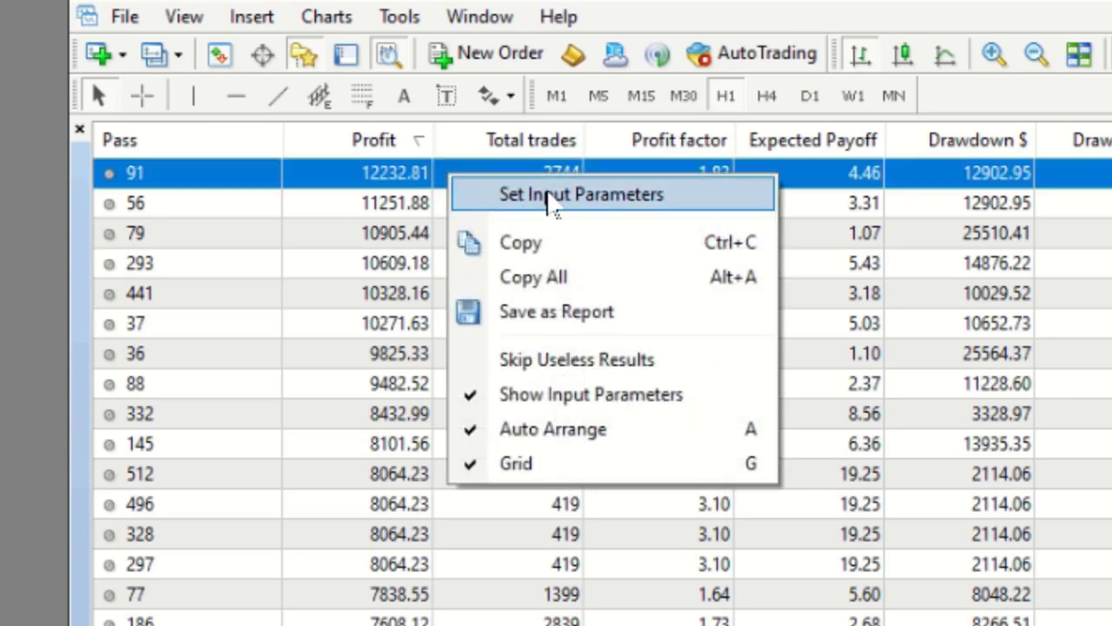
# Step: Load pass 91's settings (profit 12232.81) as the tester's input parameters
pyautogui.click(580, 194)
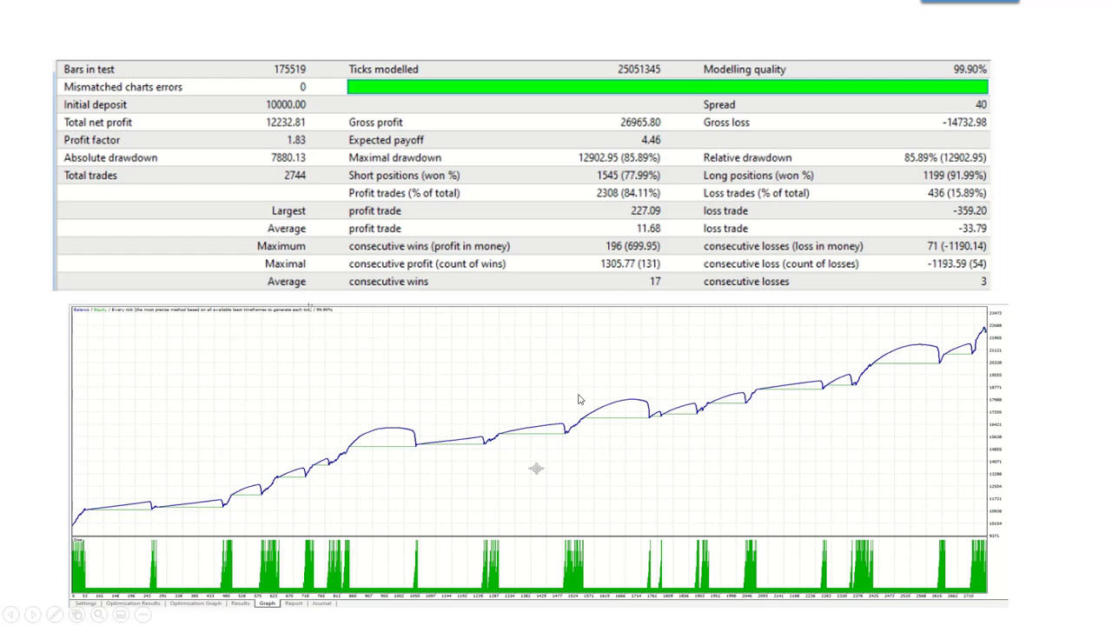
pyautogui.moveTo(1034, 327)
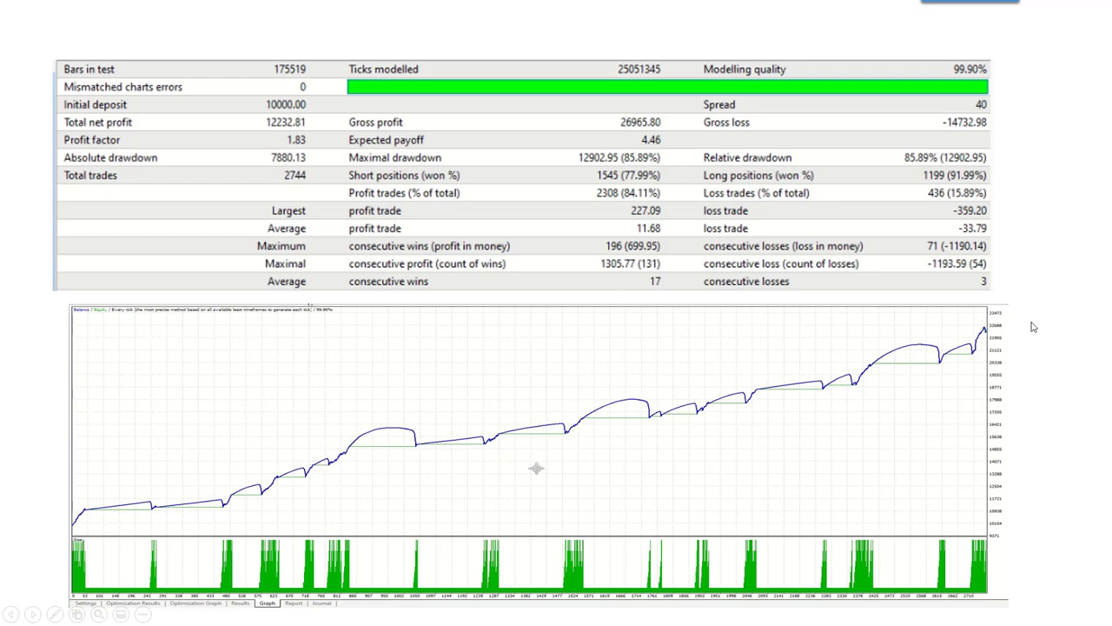
pyautogui.moveTo(215, 106)
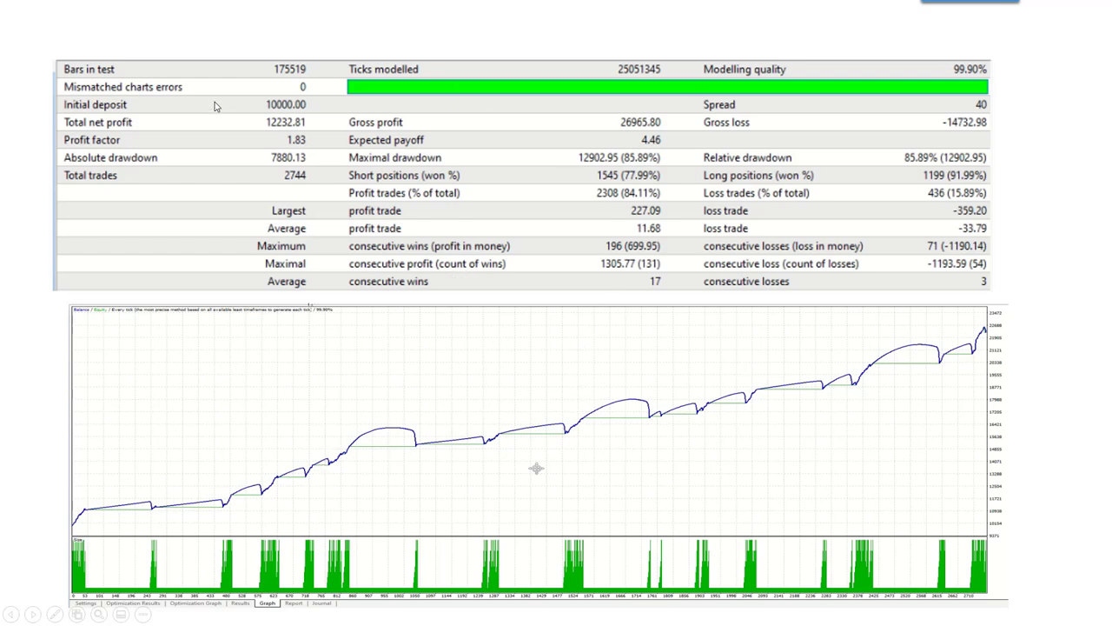
pyautogui.moveTo(284, 130)
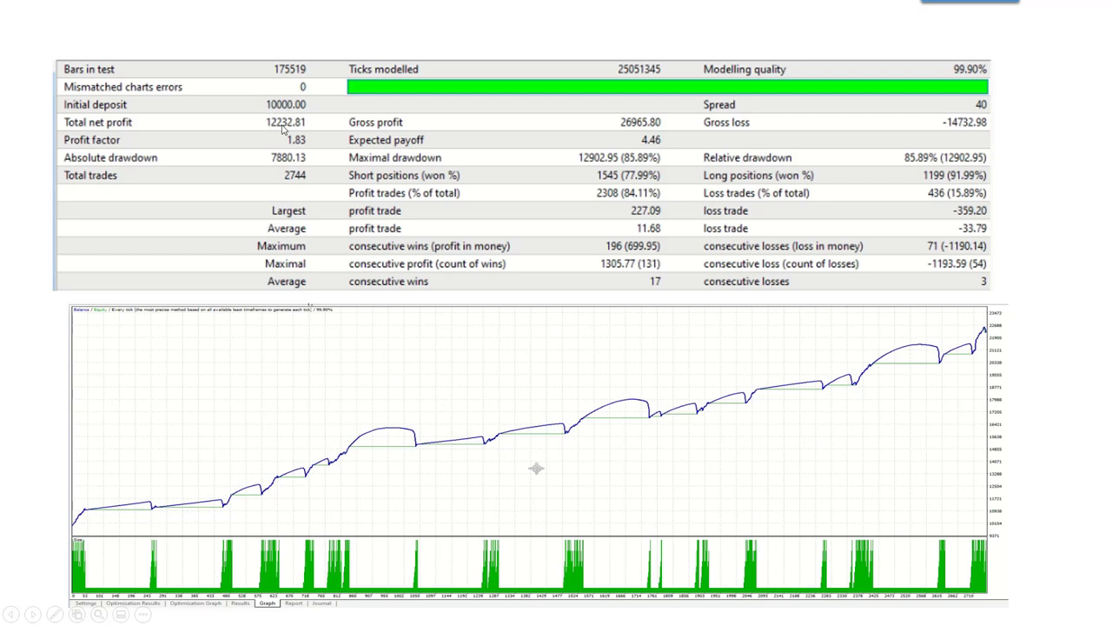
pyautogui.moveTo(260, 128)
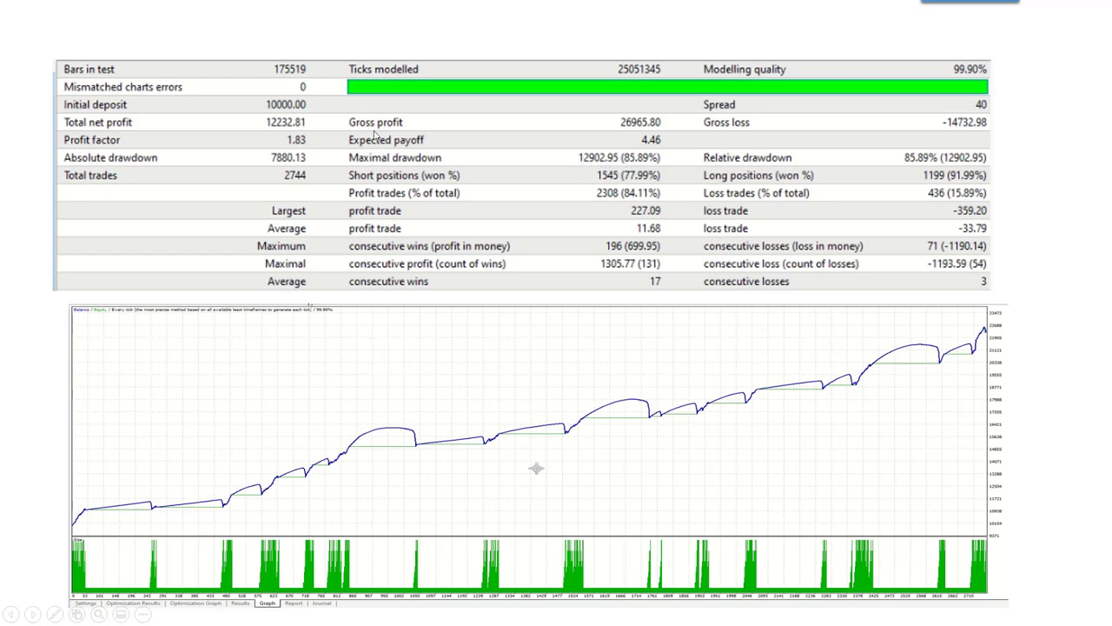
pyautogui.moveTo(137, 528)
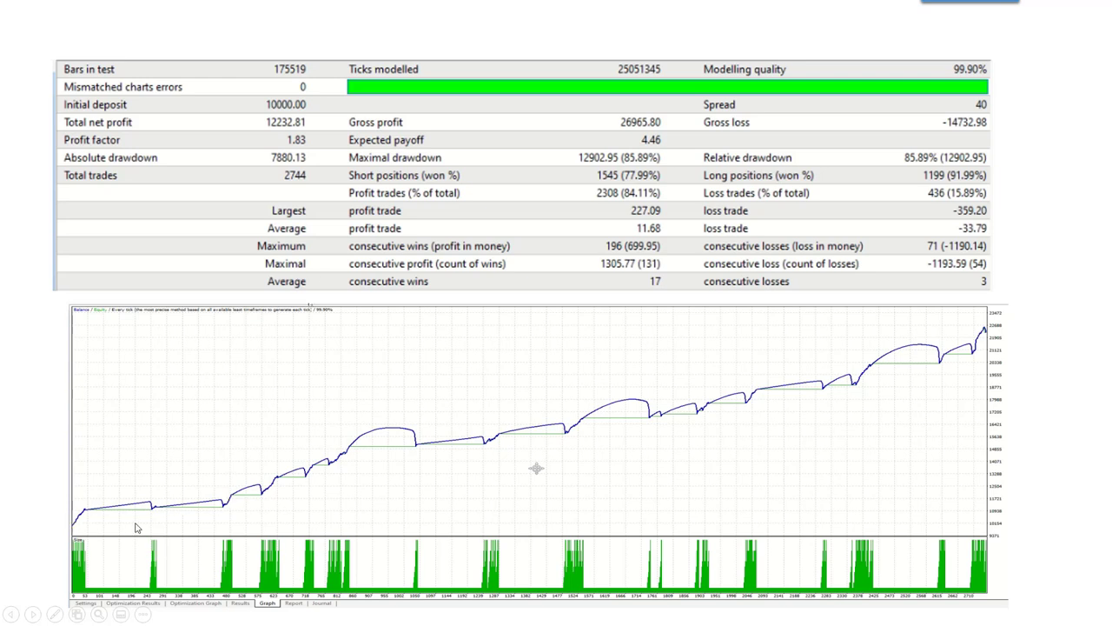
pyautogui.moveTo(399, 451)
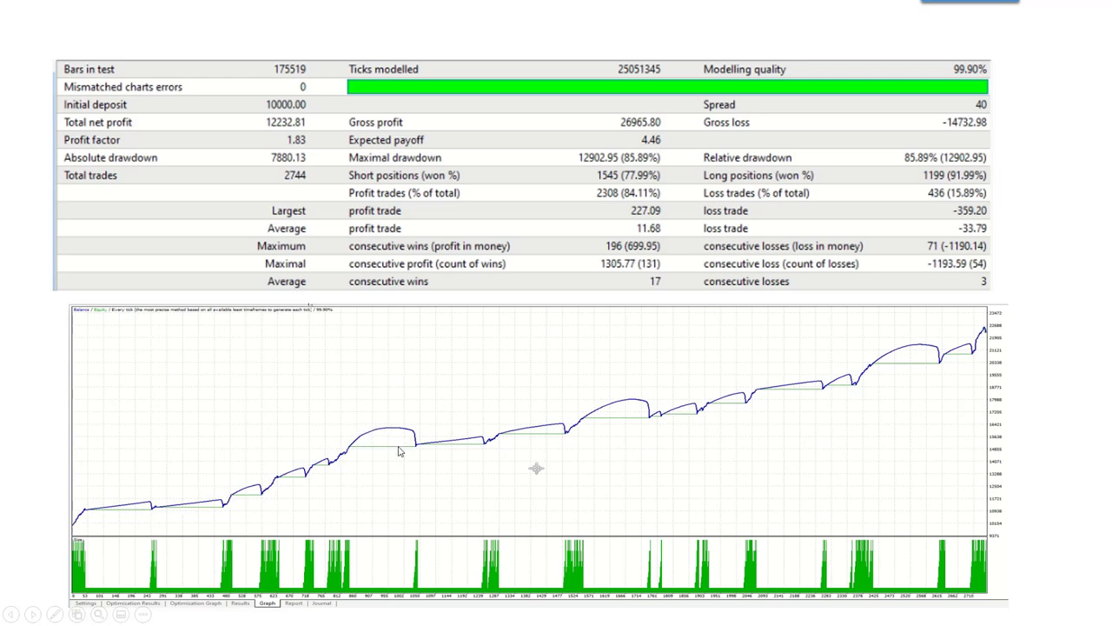
pyautogui.moveTo(919, 346)
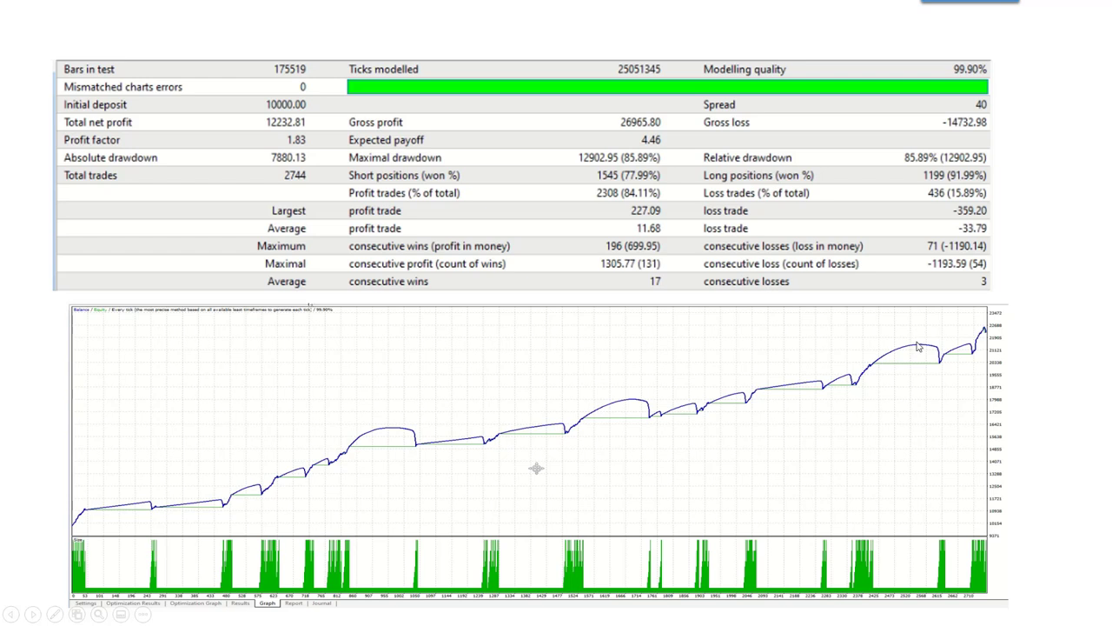
pyautogui.moveTo(535, 478)
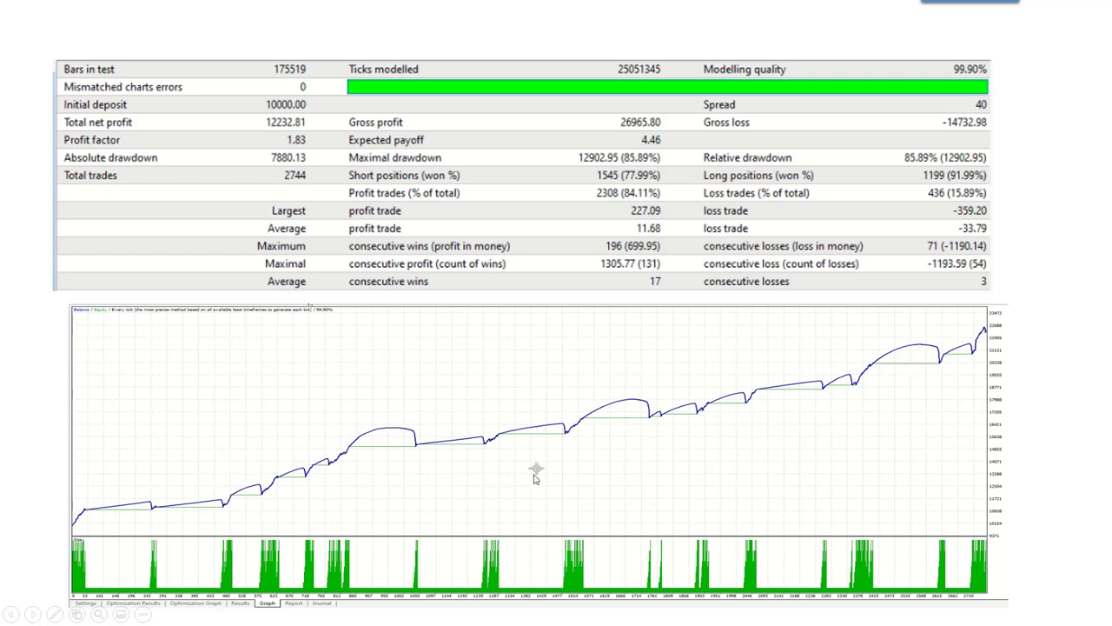
pyautogui.moveTo(689, 429)
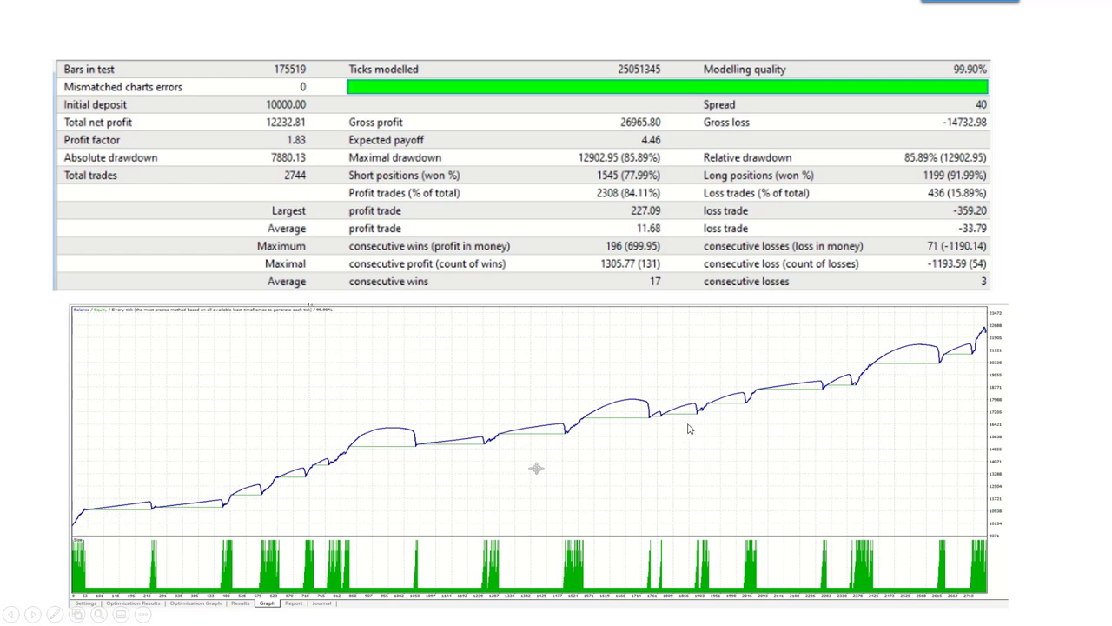
pyautogui.moveTo(993, 332)
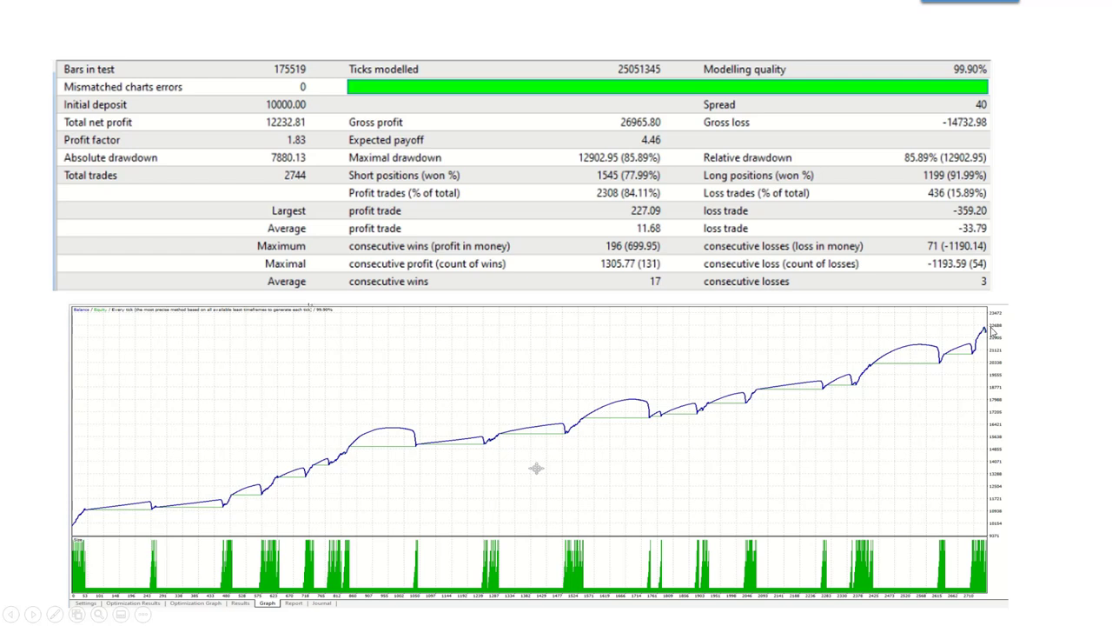
pyautogui.moveTo(480, 442)
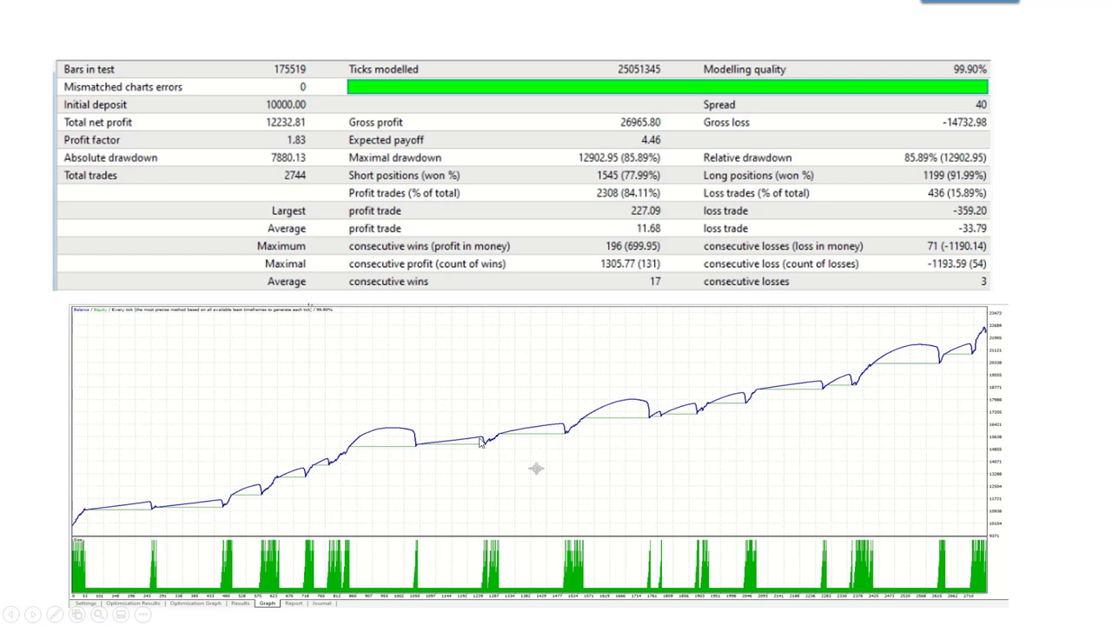
pyautogui.moveTo(496, 443)
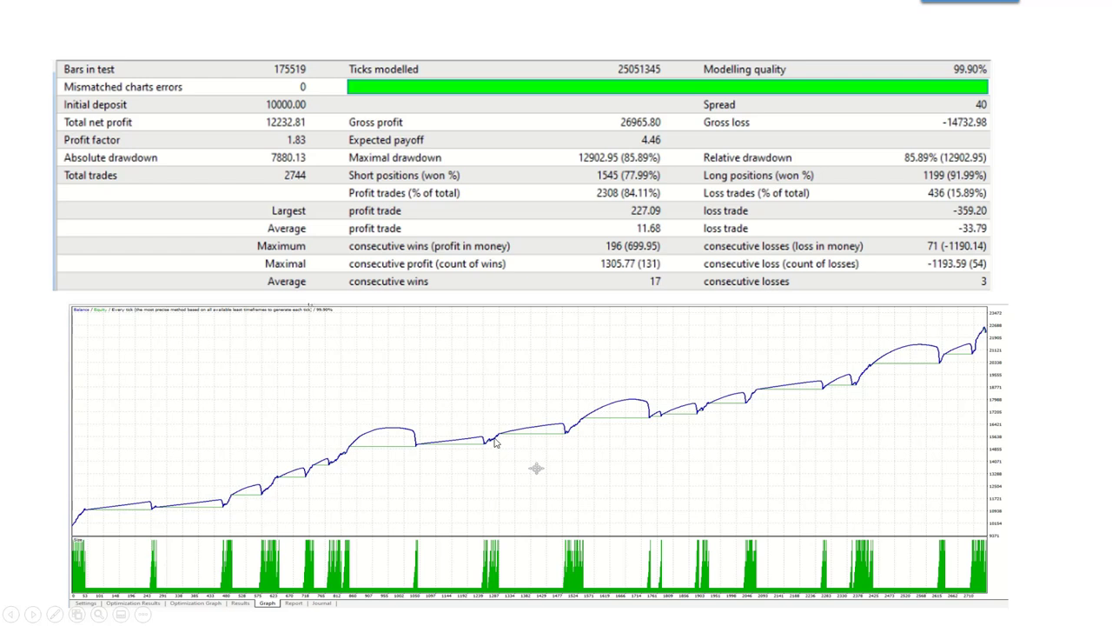
pyautogui.moveTo(261, 118)
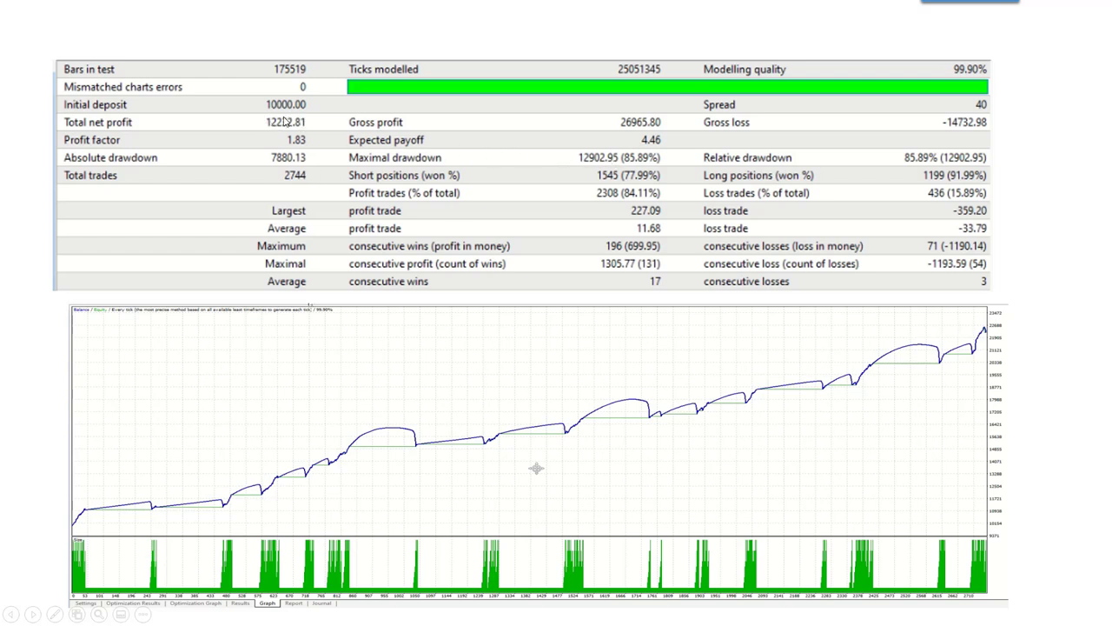
pyautogui.moveTo(540, 153)
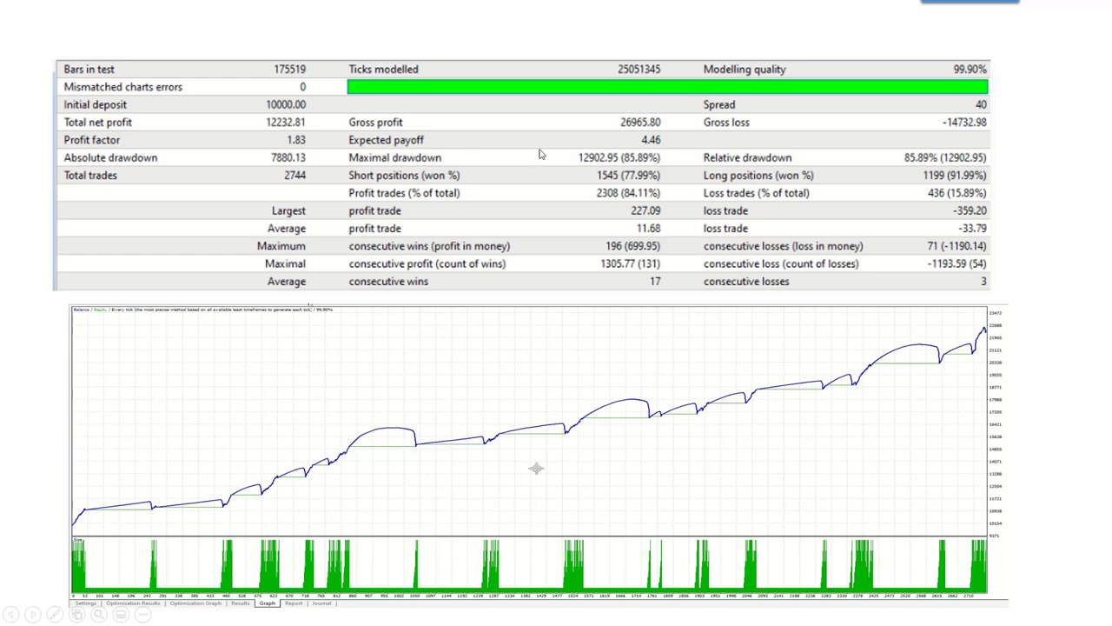
pyautogui.moveTo(600, 162)
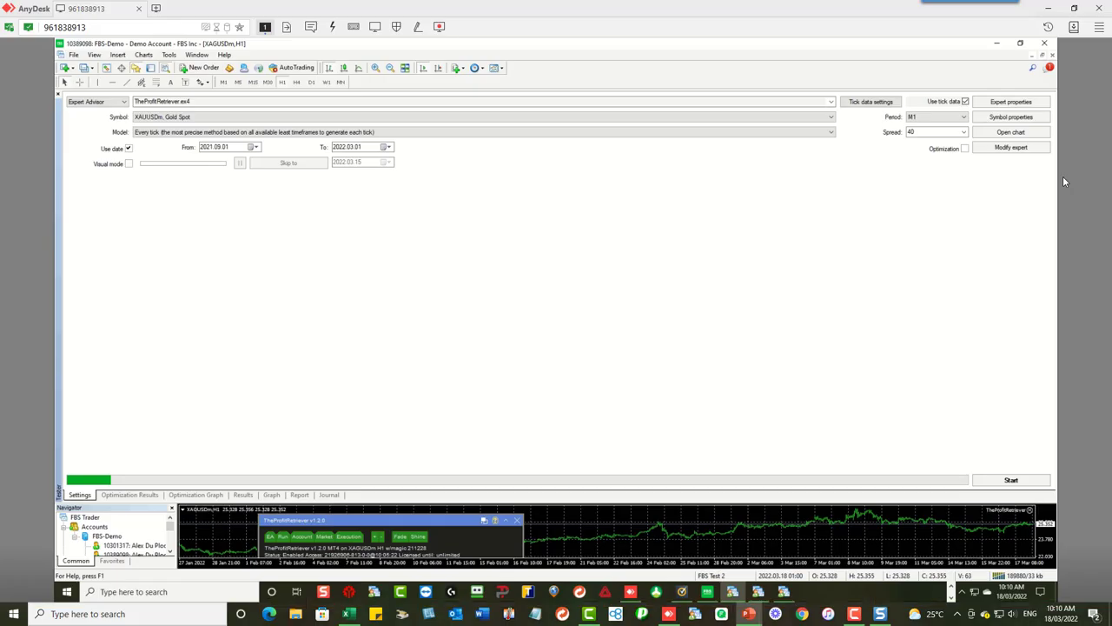
# Step: Copy all gold optimization results from the pass rows' right-click menu
pyautogui.click(130, 494)
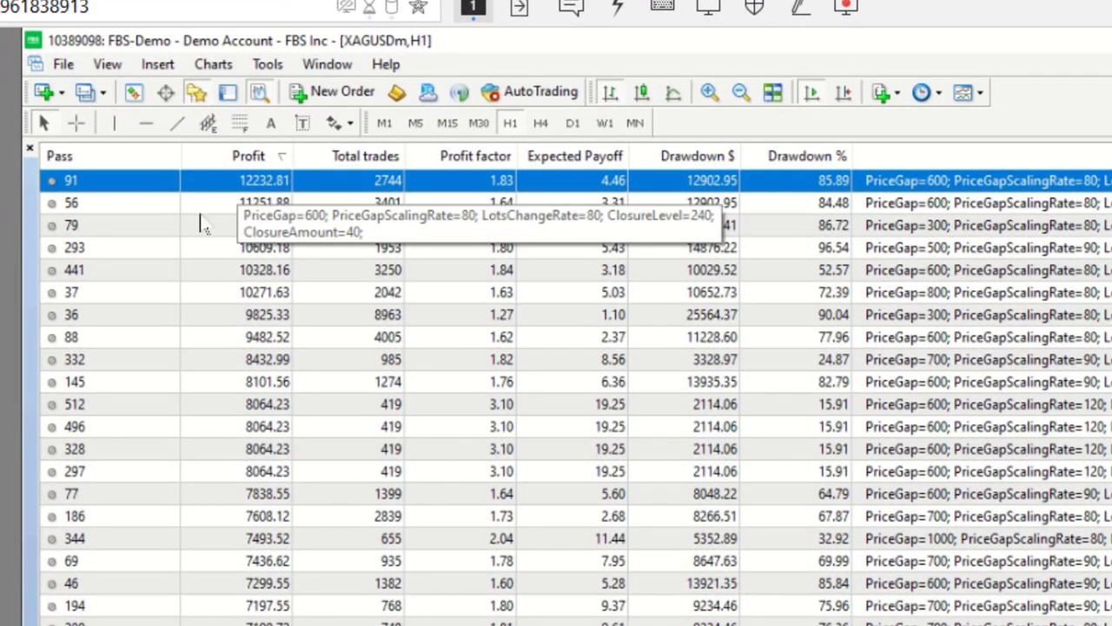
pyautogui.moveTo(530, 413)
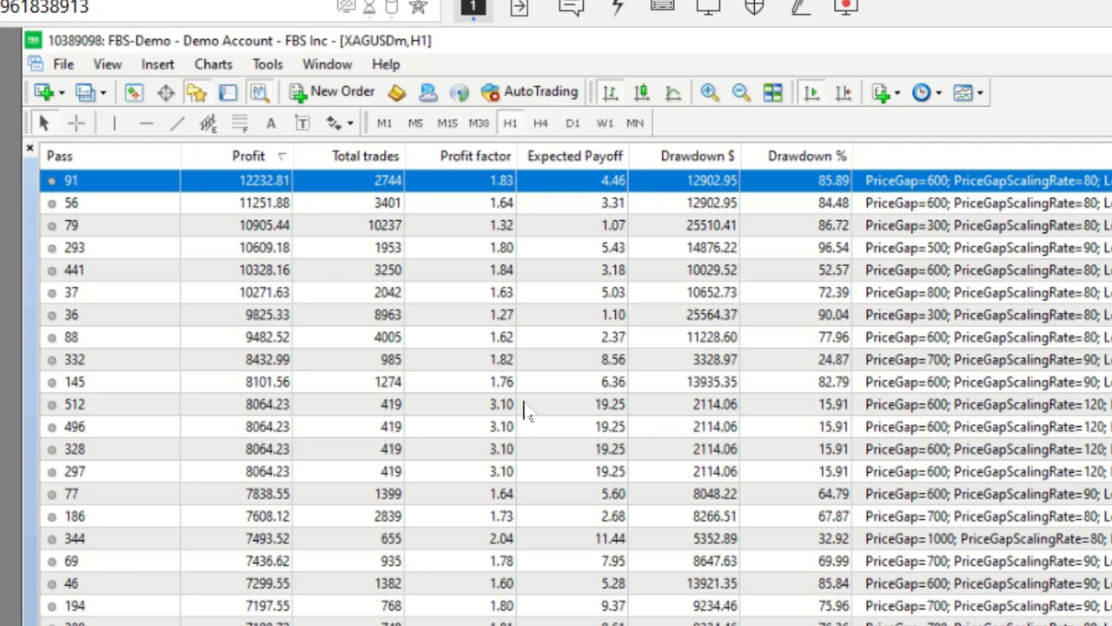
pyautogui.rightClick(74, 292)
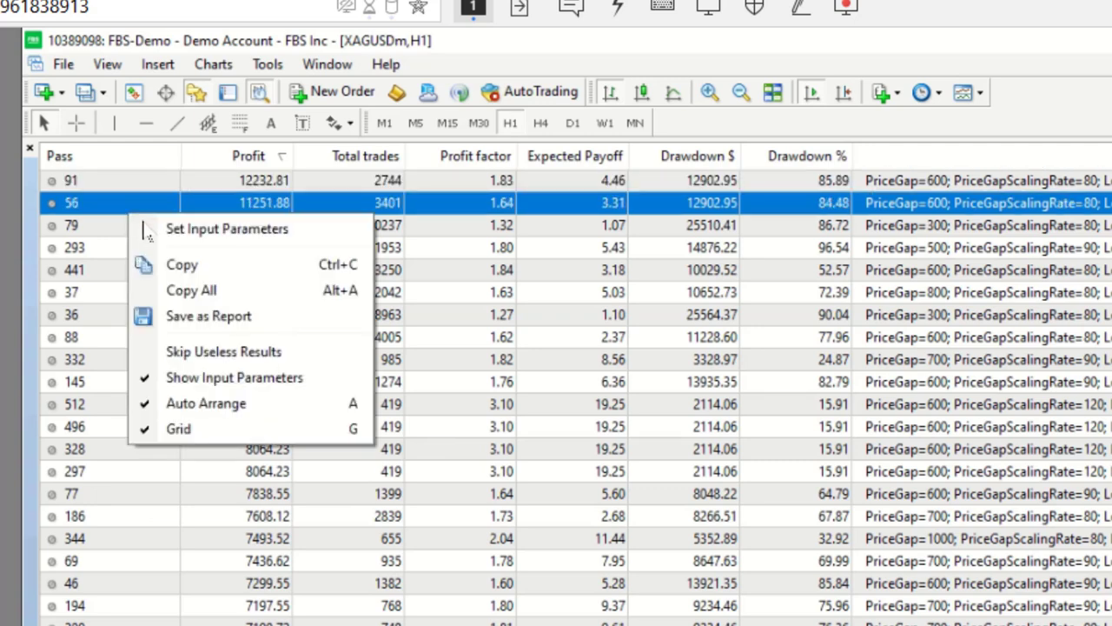
pyautogui.moveTo(108, 367)
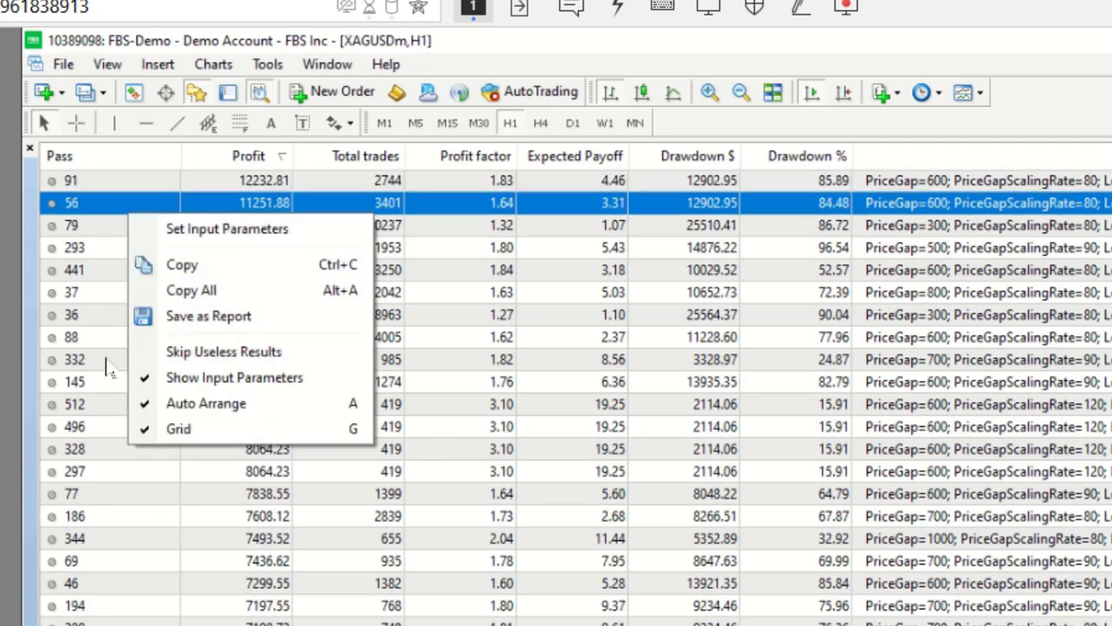
pyautogui.rightClick(74, 359)
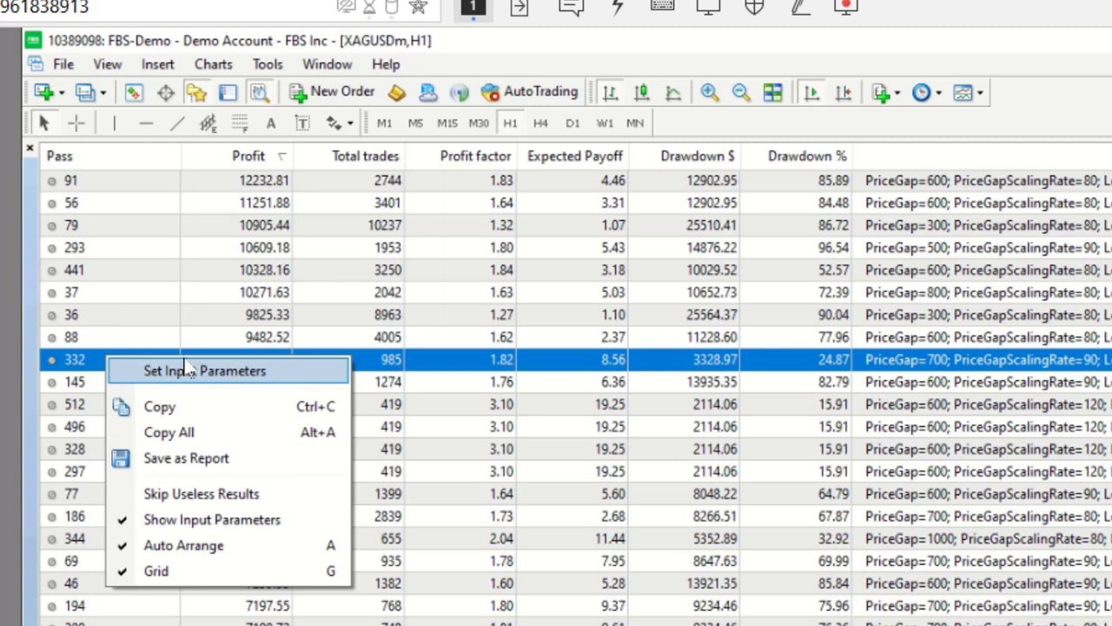
pyautogui.moveTo(265, 561)
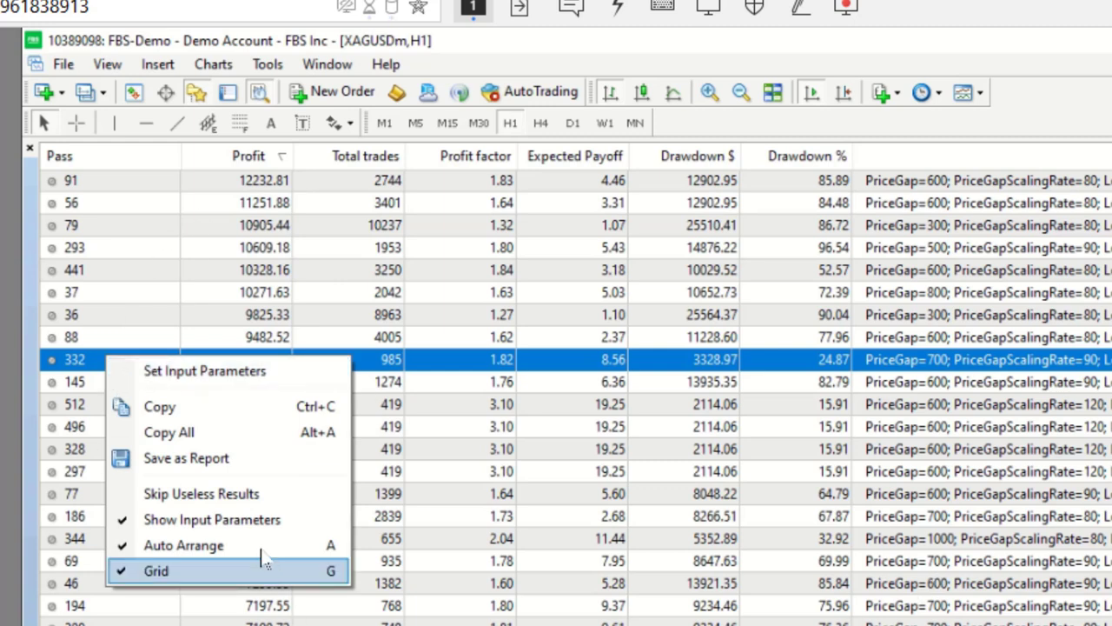
pyautogui.moveTo(169, 432)
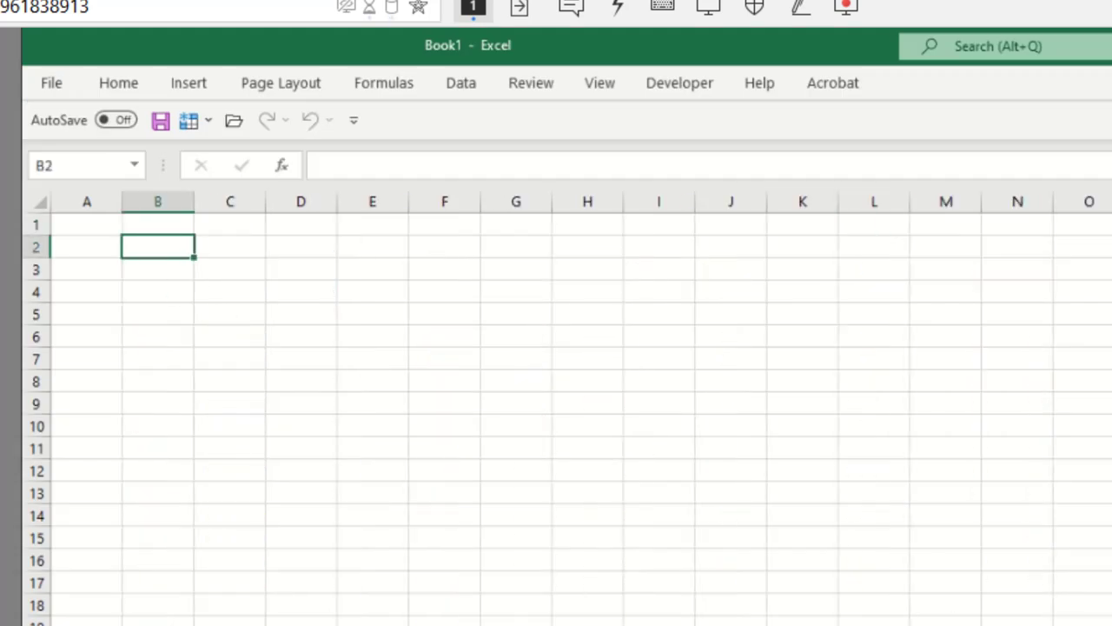
# Step: Paste the results at cell B2, widen the columns, and select column H
pyautogui.rightClick(157, 246)
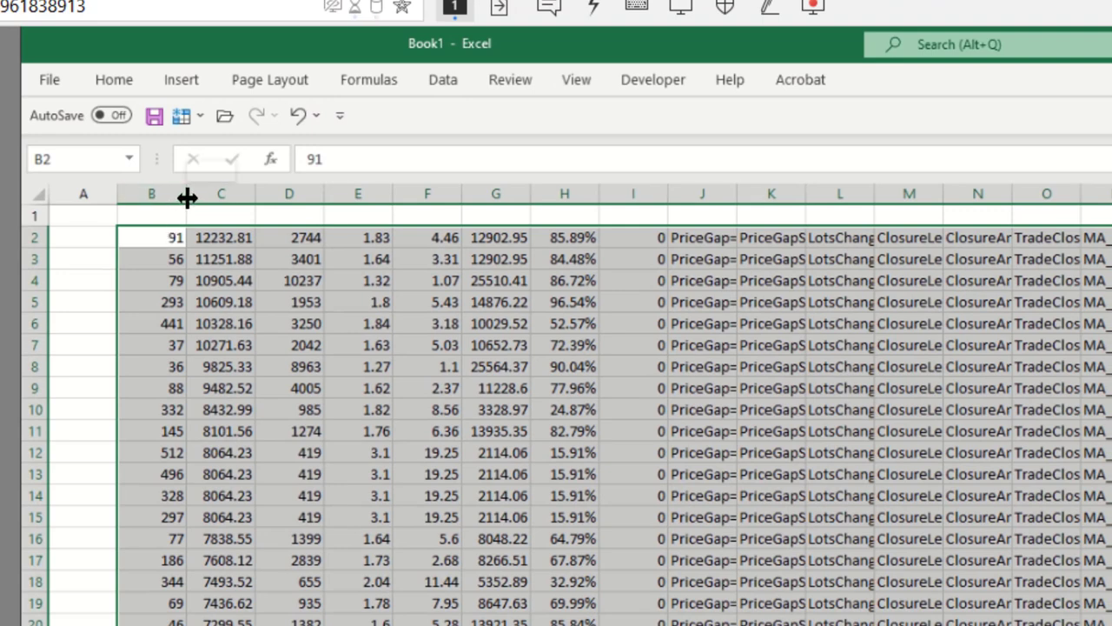
pyautogui.moveTo(187, 193); pyautogui.dragTo(283, 193)
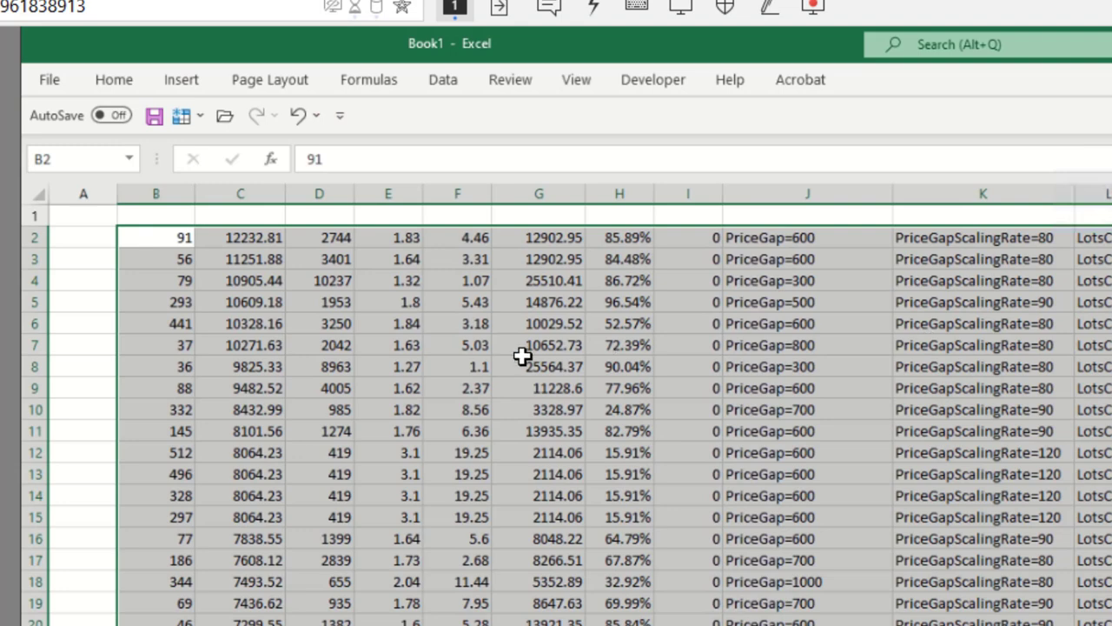
pyautogui.moveTo(5, 291)
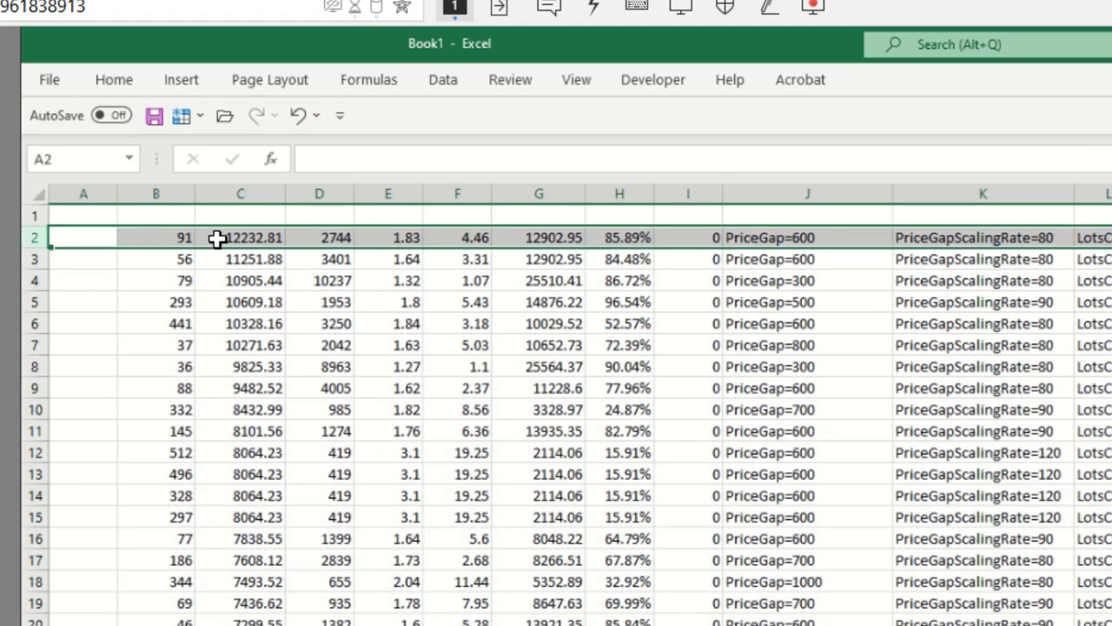
pyautogui.moveTo(287, 244)
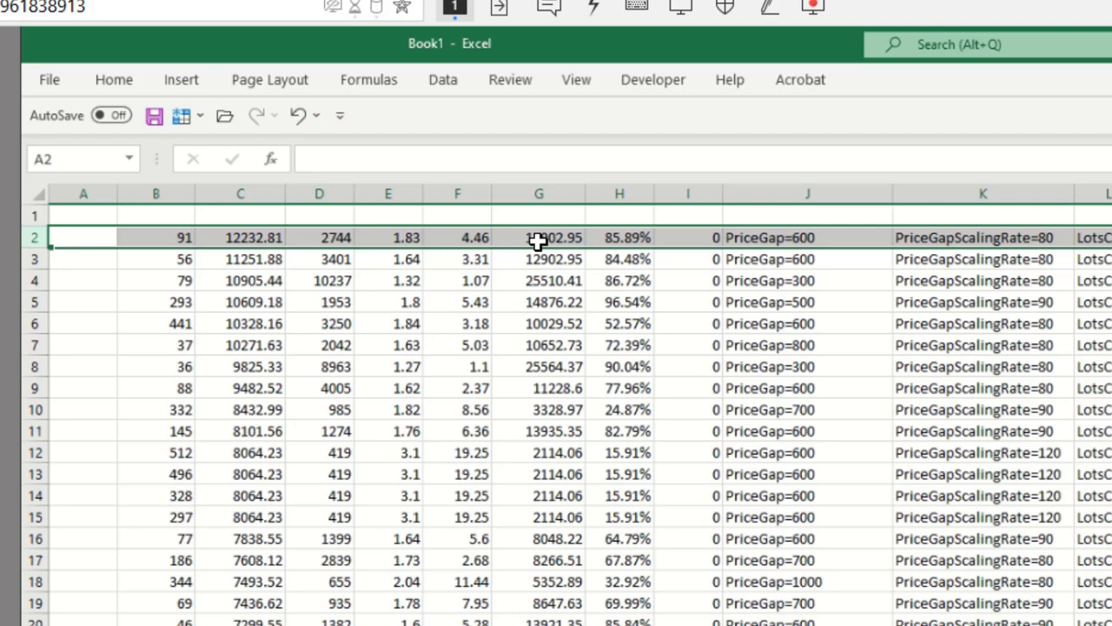
pyautogui.click(618, 192)
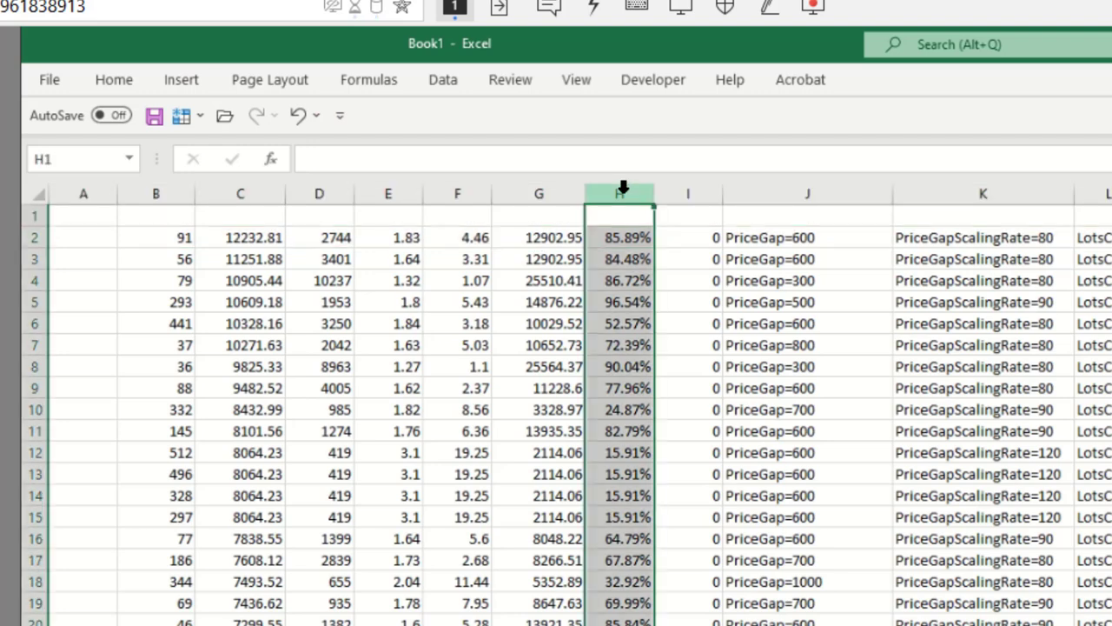
# Step: Insert a new column H and enter the ratio formula =+G2/C2 in H2
pyautogui.rightClick(619, 193)
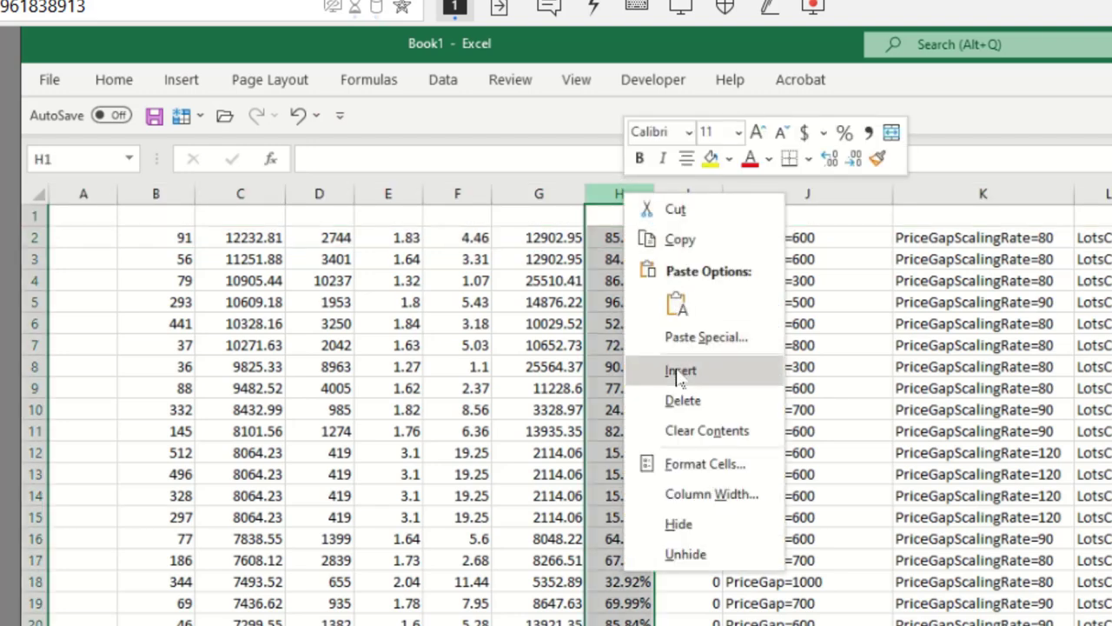
pyautogui.click(680, 371)
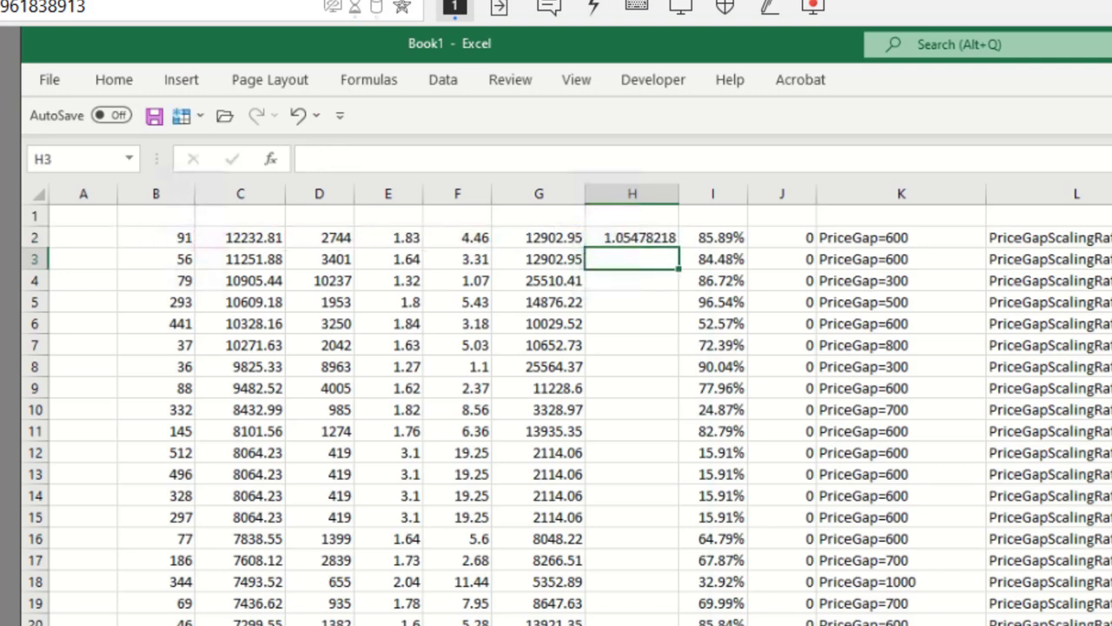
pyautogui.click(632, 238)
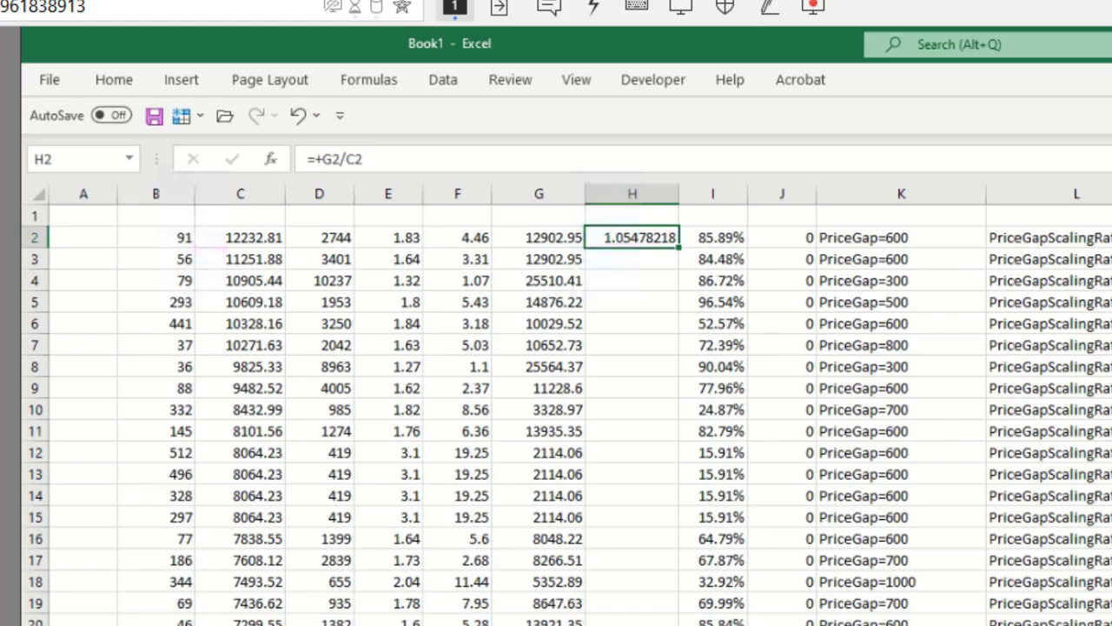
pyautogui.moveTo(625, 237)
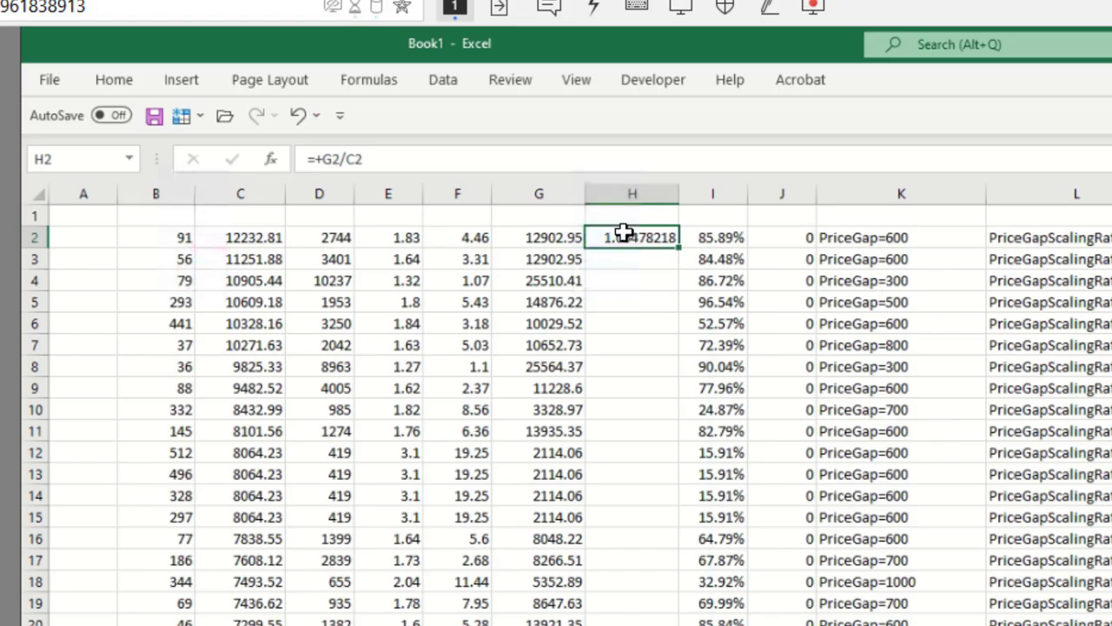
# Step: Format H2 as a percentage with 1 decimal place, showing 105.5%
pyautogui.rightClick(632, 237)
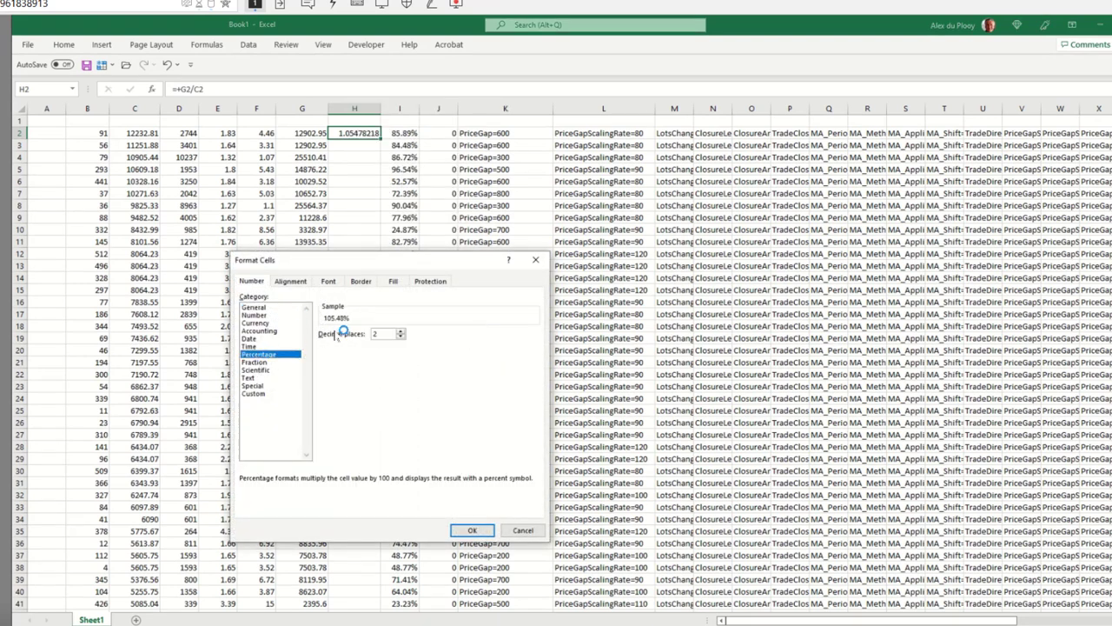
pyautogui.click(399, 336)
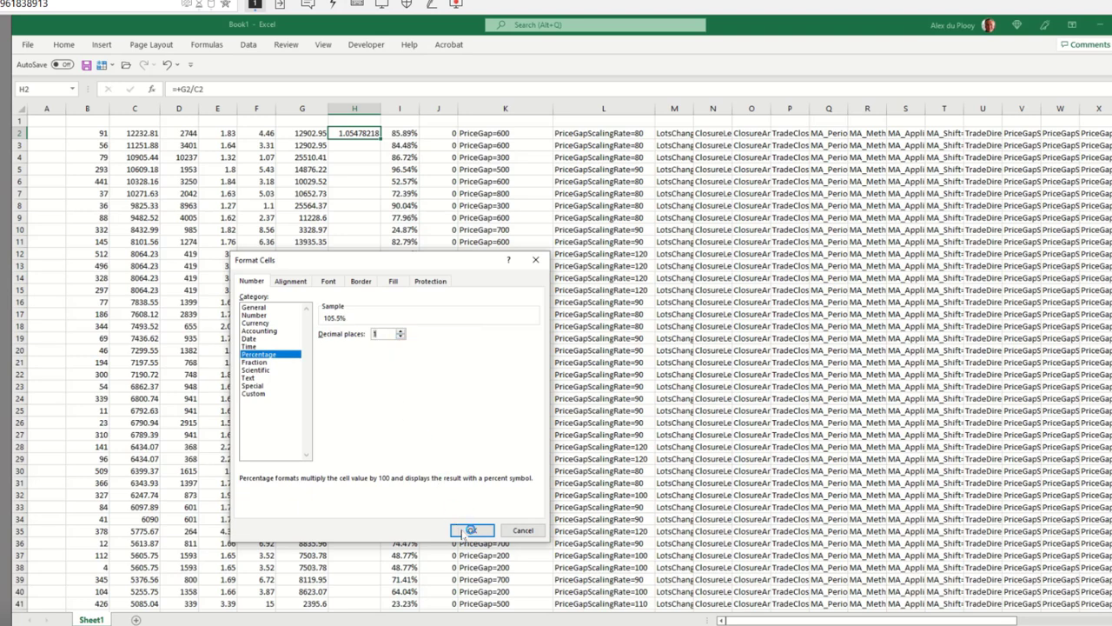
pyautogui.click(471, 530)
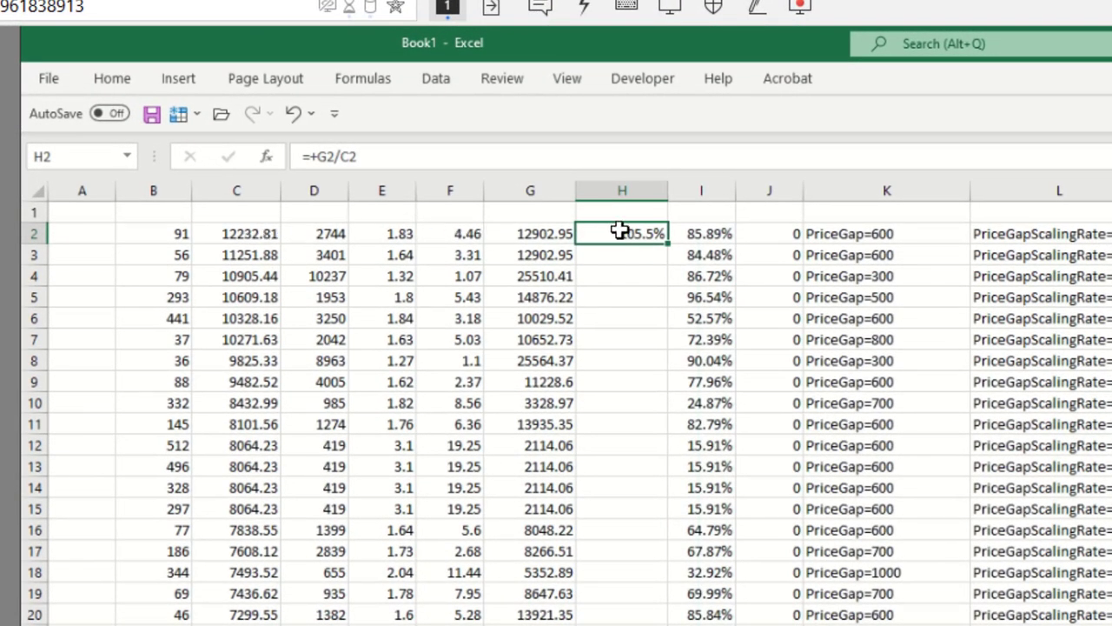
pyautogui.moveTo(667, 245)
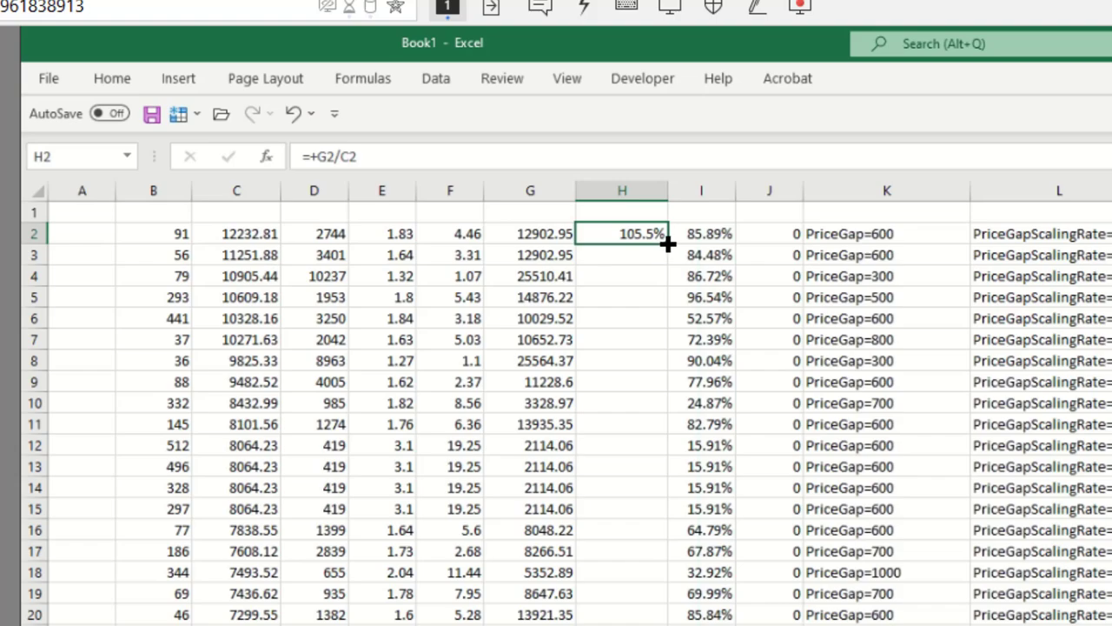
# Step: Fill the H2 ratio formula down column H for every optimization pass
pyautogui.scroll(-3)
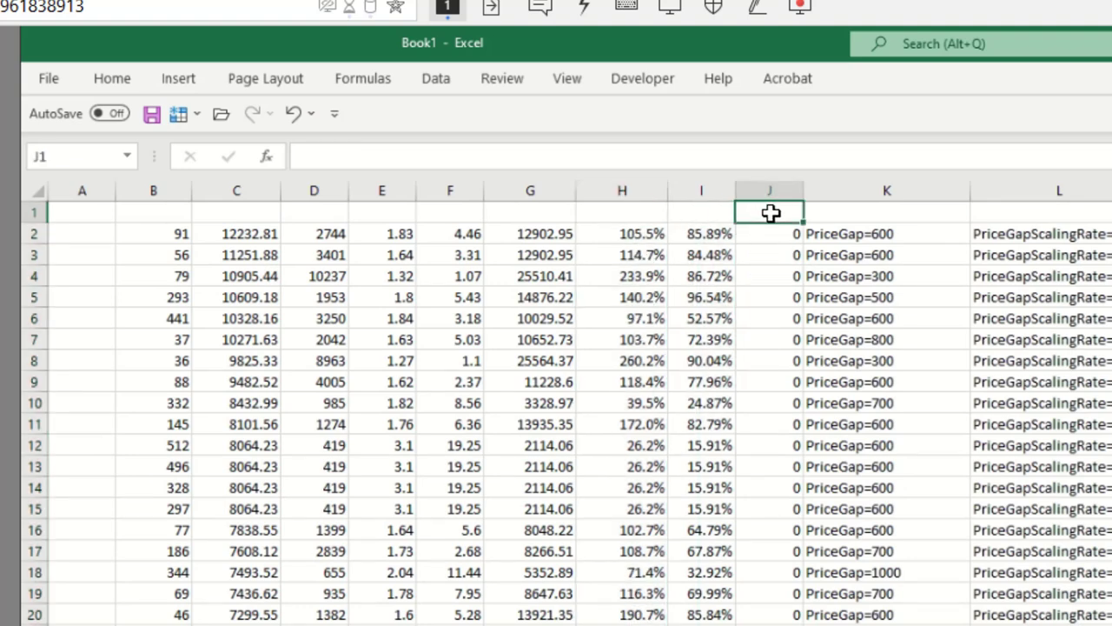
pyautogui.moveTo(34, 191)
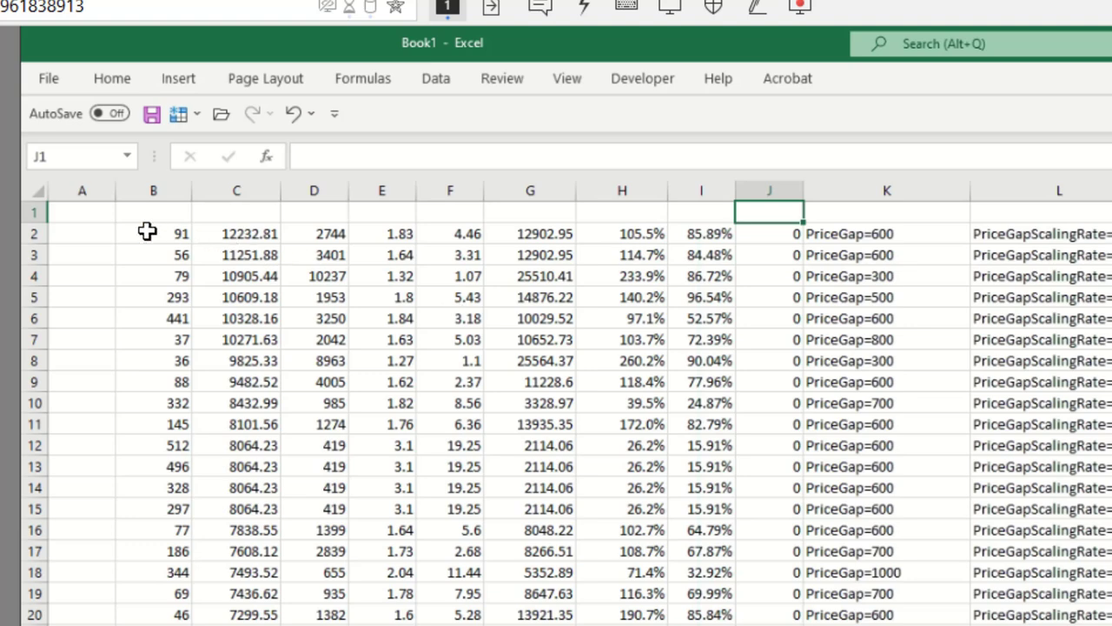
pyautogui.moveTo(36, 191)
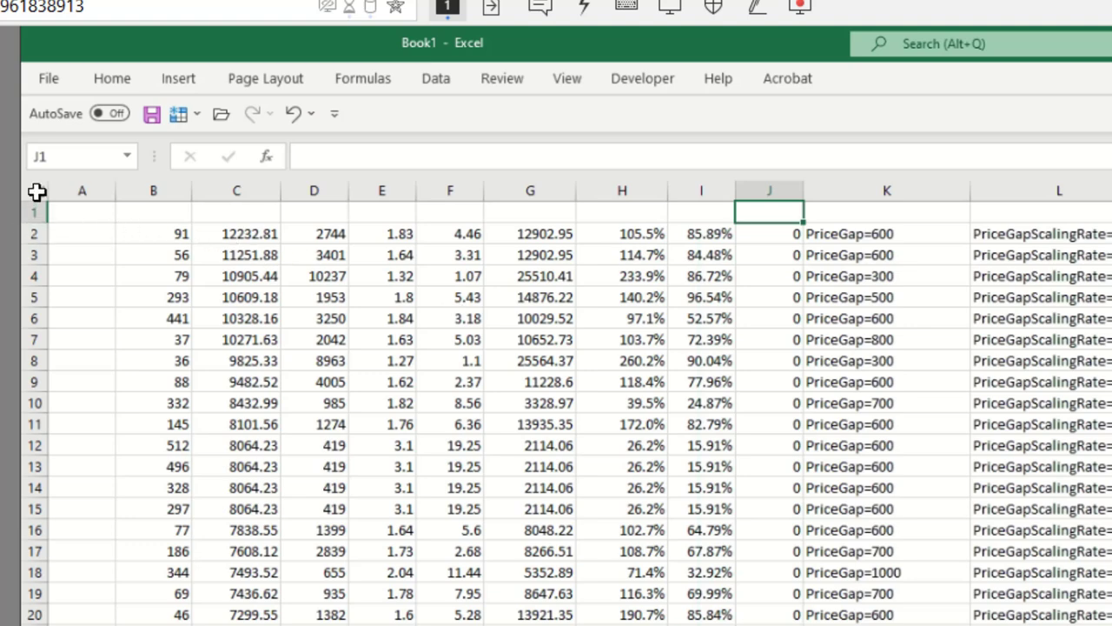
# Step: Sort the whole sheet by column H, smallest to largest
pyautogui.click(81, 212)
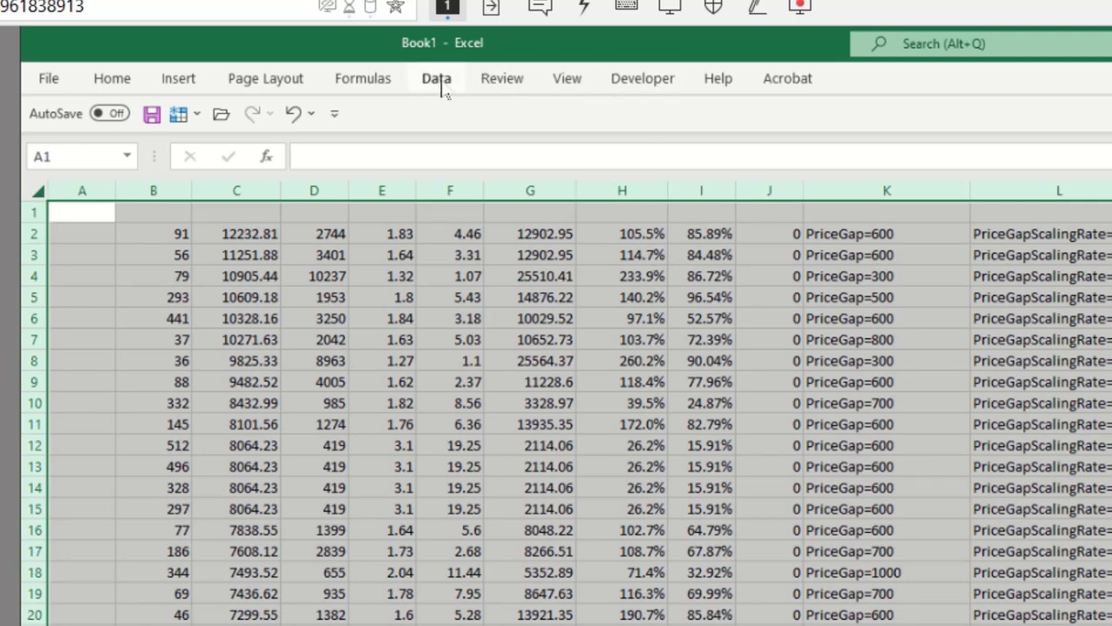
pyautogui.click(436, 79)
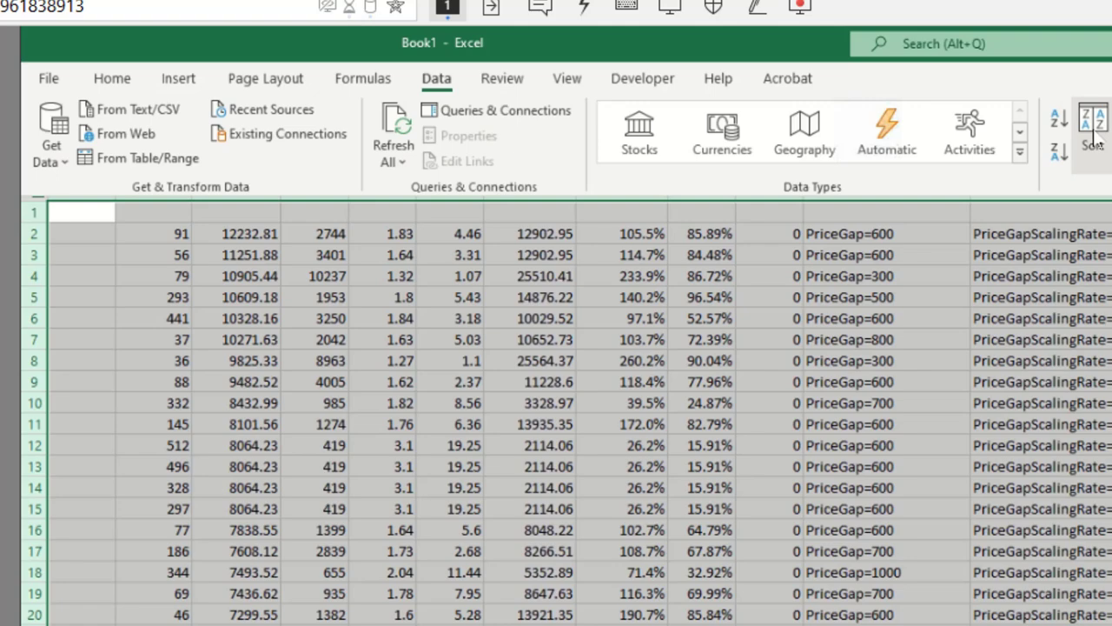
pyautogui.click(1093, 131)
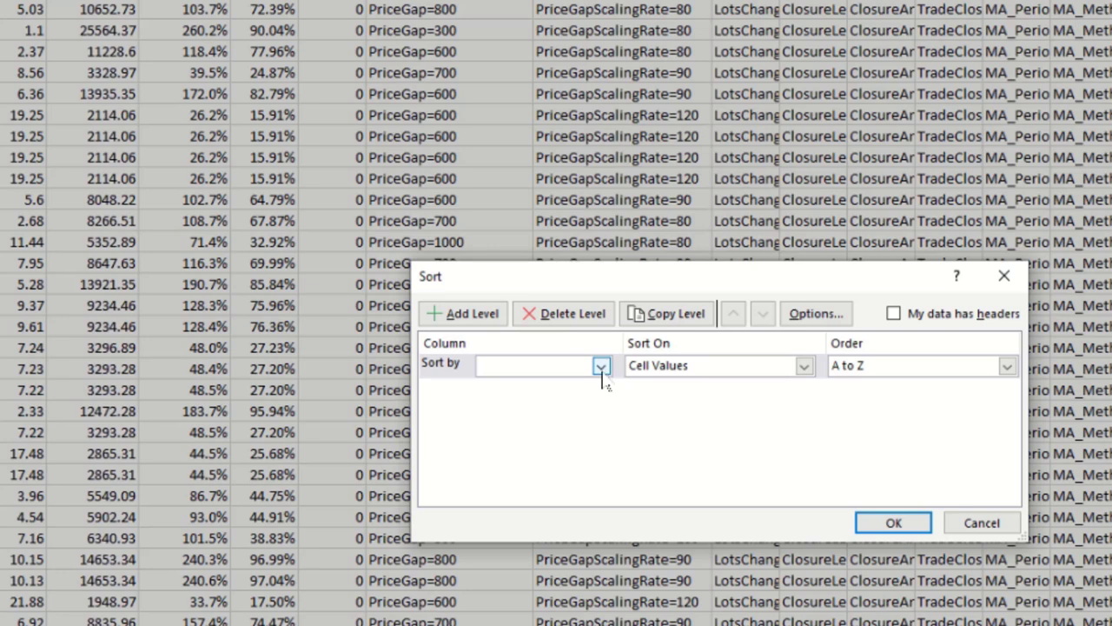
pyautogui.click(601, 365)
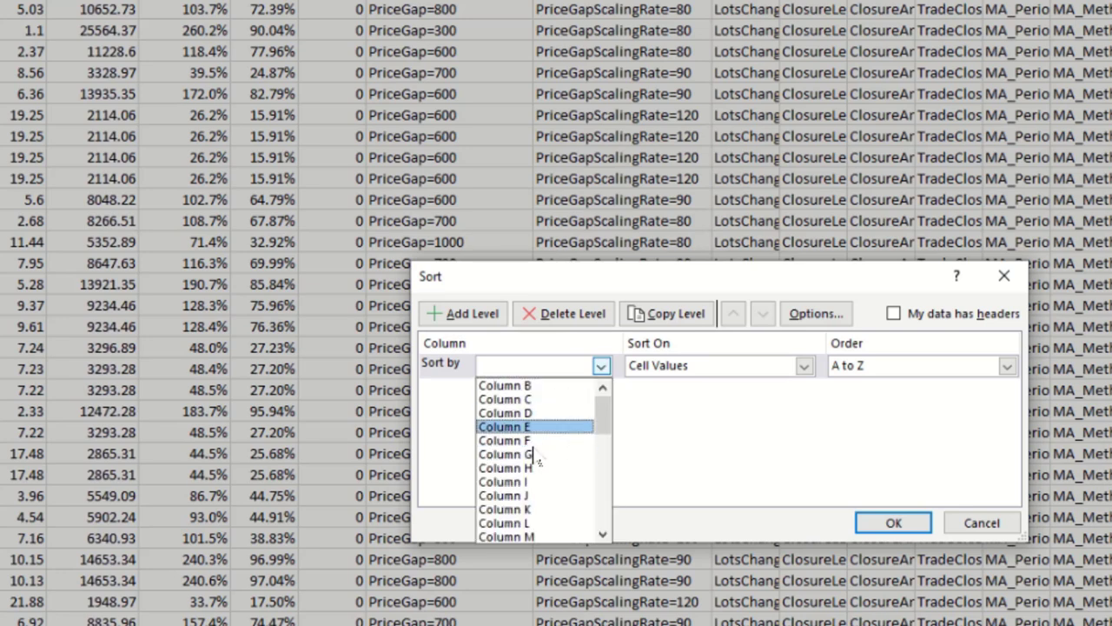
pyautogui.click(504, 467)
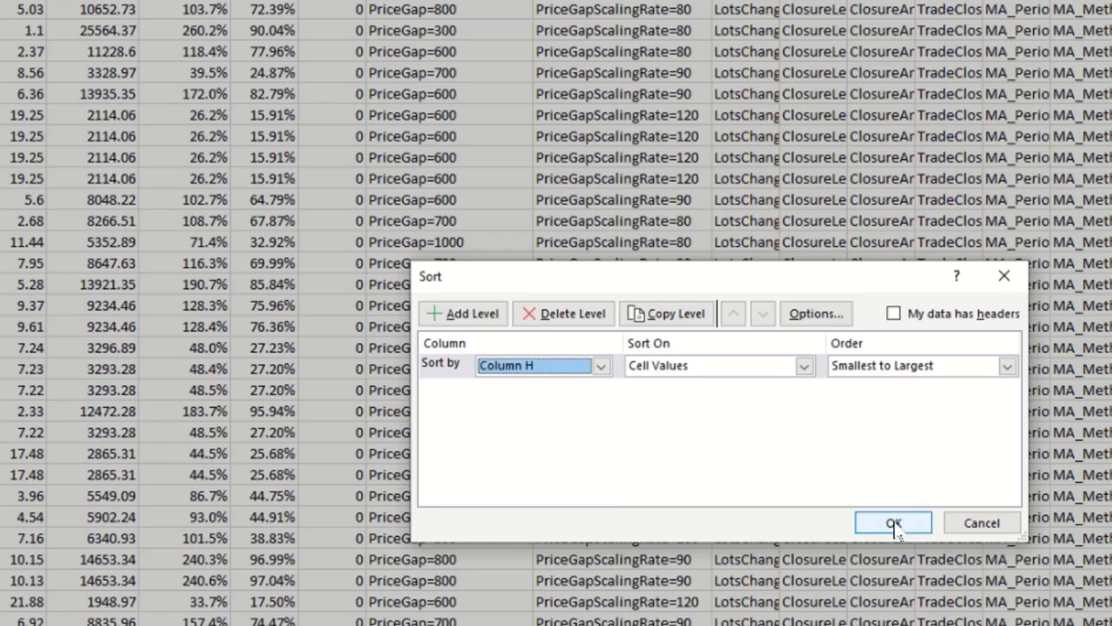
pyautogui.click(893, 522)
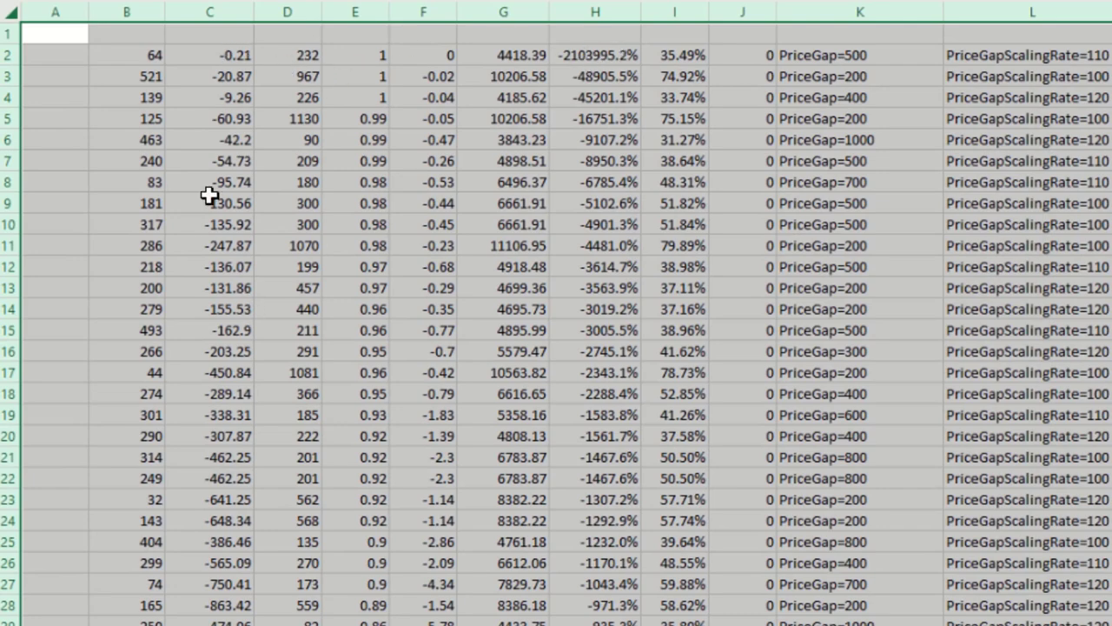
# Step: Delete rows 2–176 holding negative ratios, leaving pass 512 at 26.2% on top
pyautogui.click(9, 55)
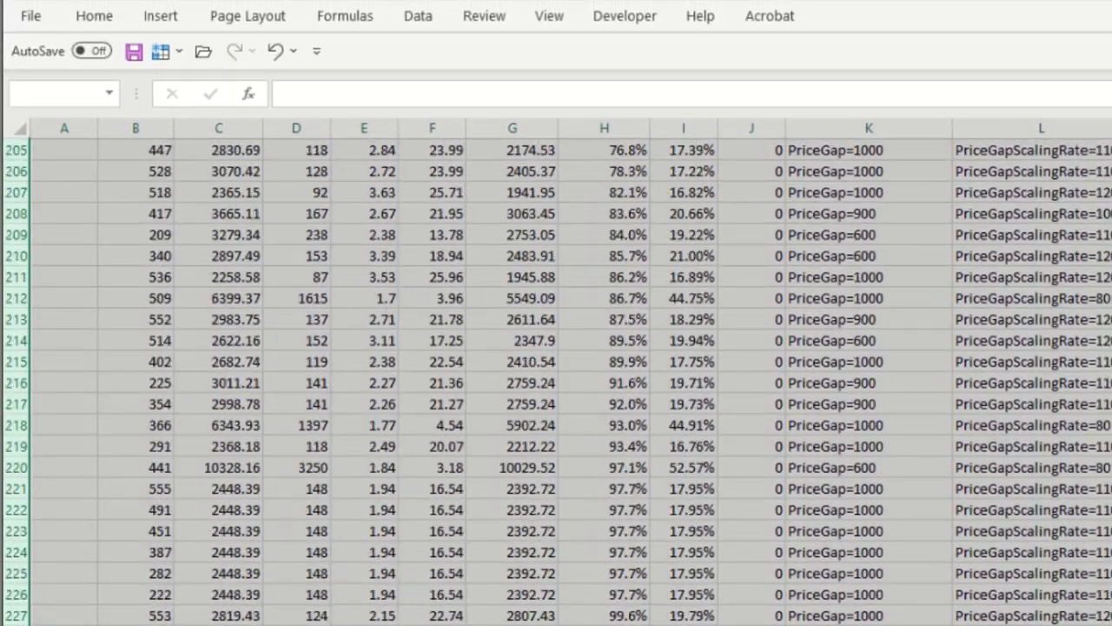
pyautogui.scroll(-3)
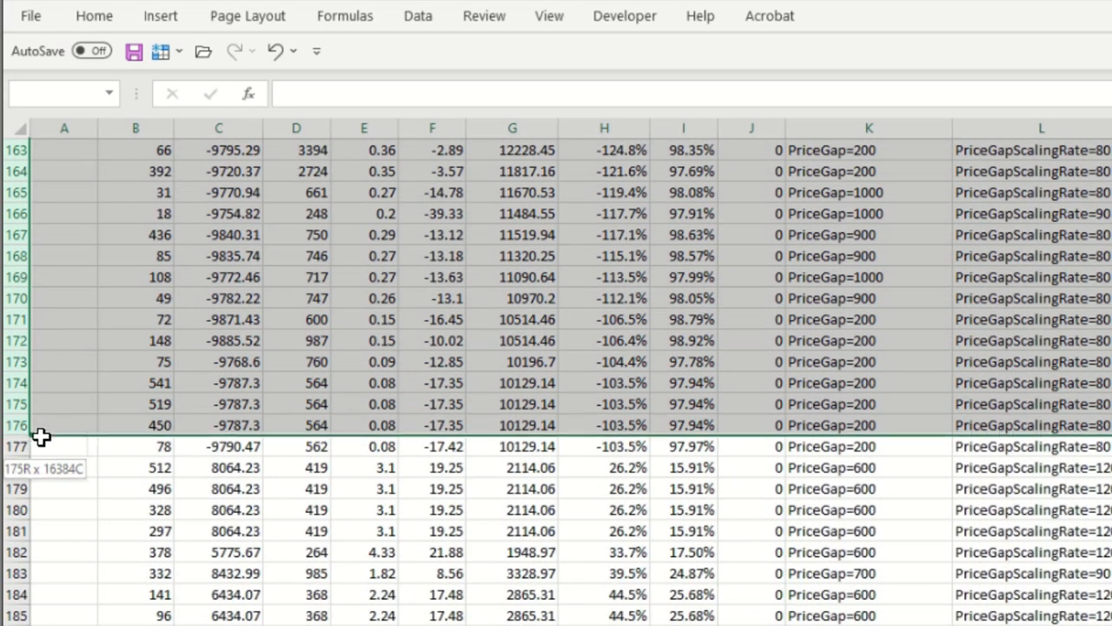
pyautogui.rightClick(42, 437)
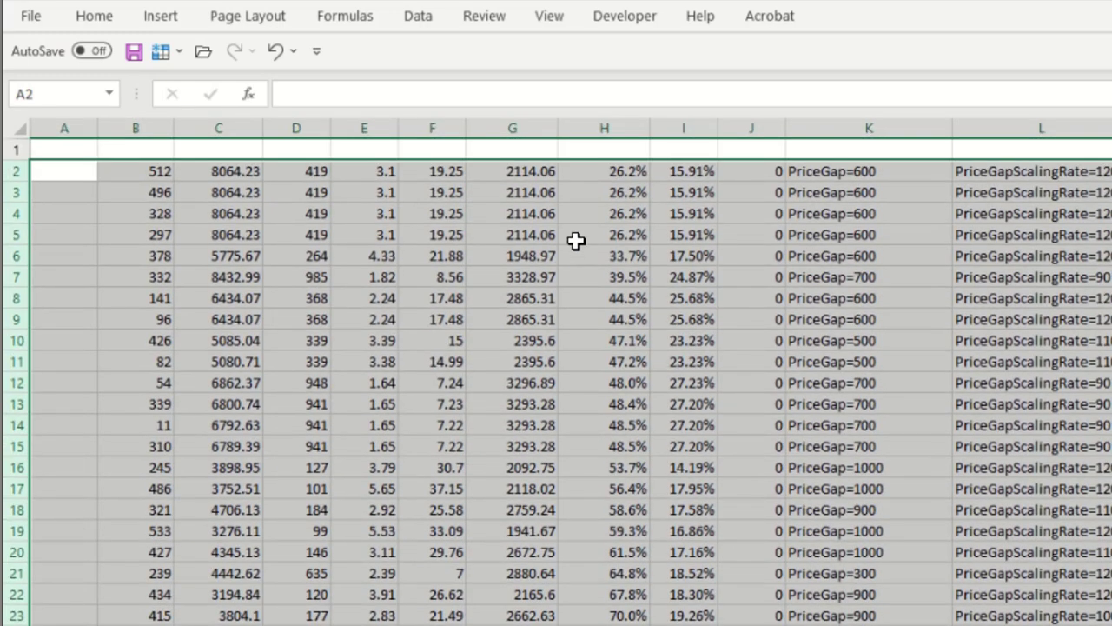
pyautogui.click(868, 170)
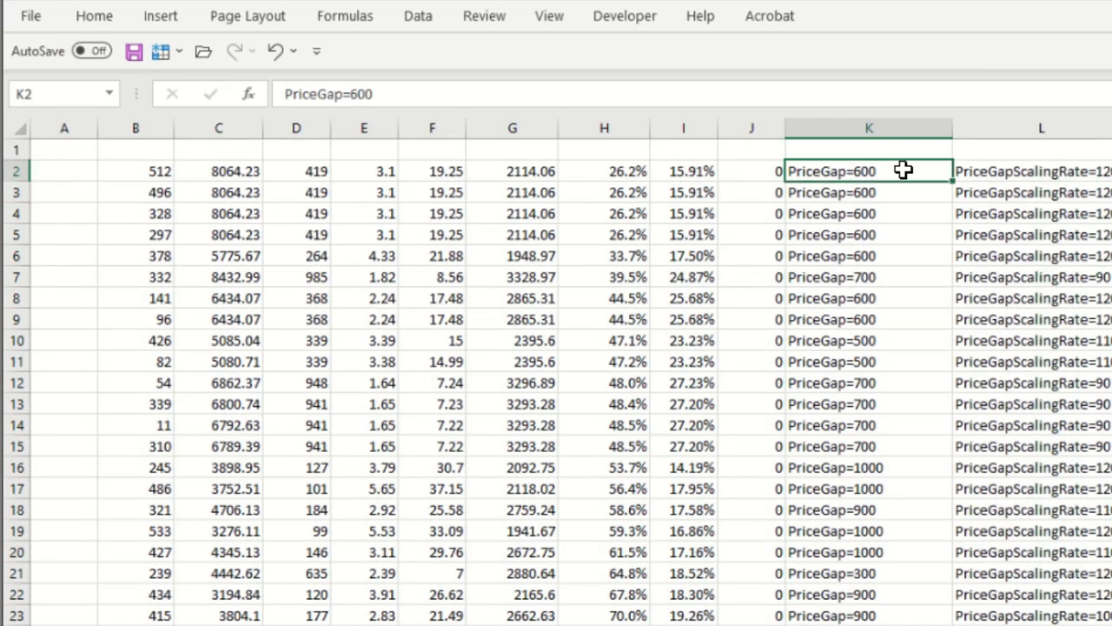
pyautogui.moveTo(834, 220)
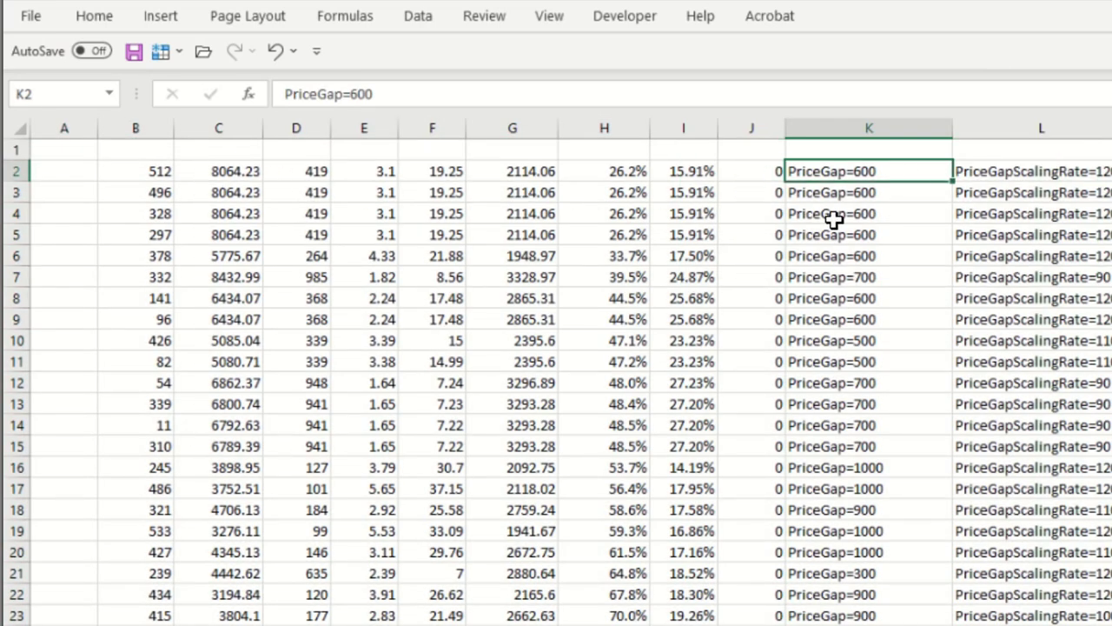
pyautogui.moveTo(507, 175)
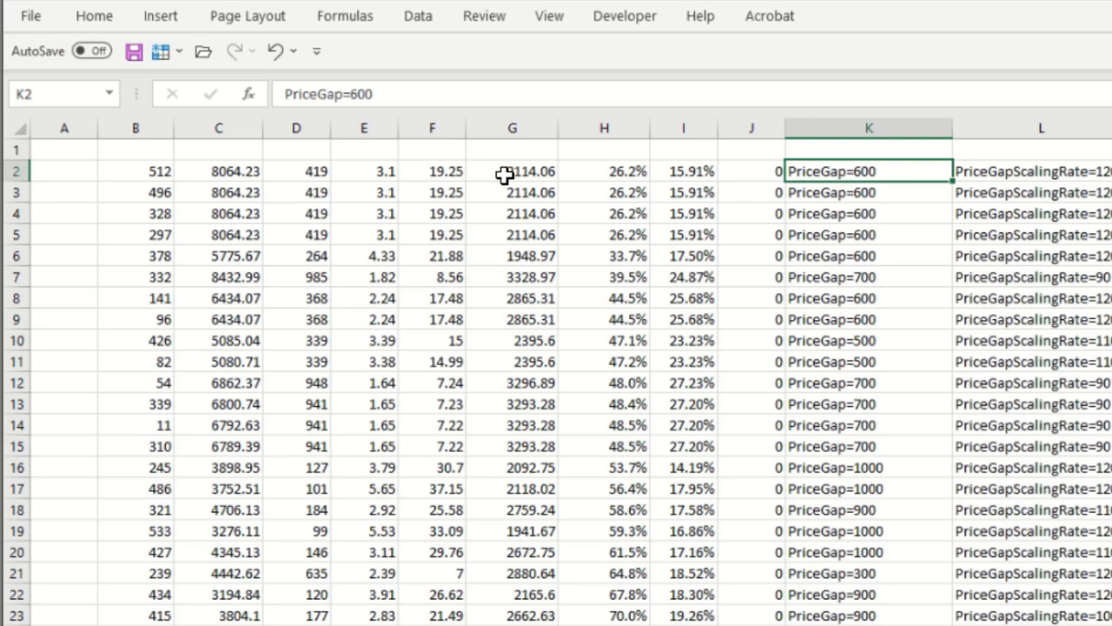
pyautogui.moveTo(626, 169)
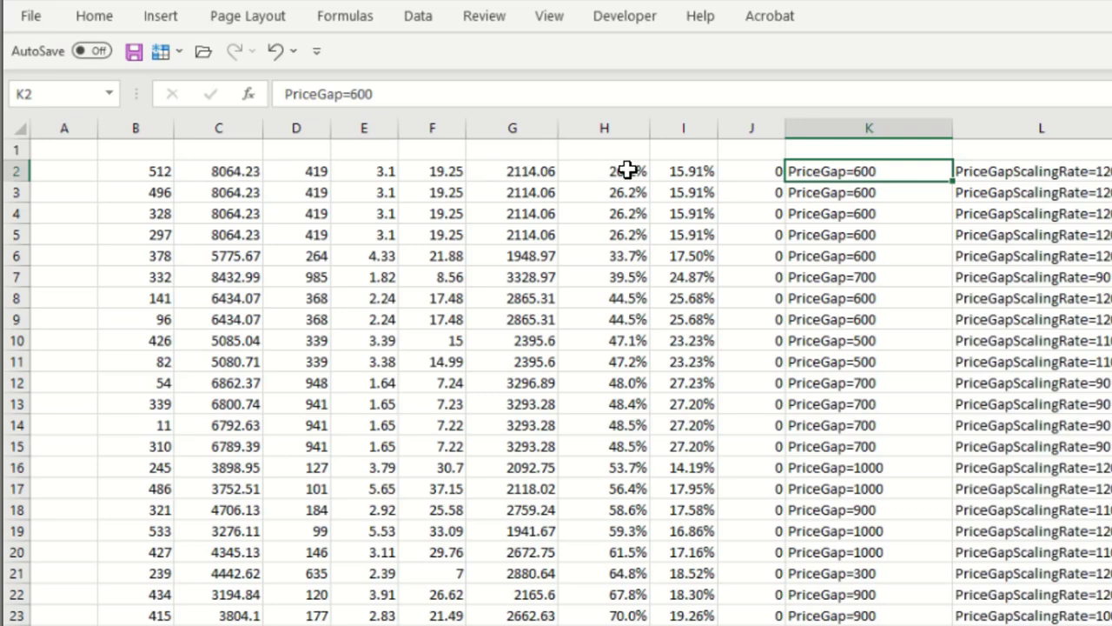
pyautogui.click(604, 150)
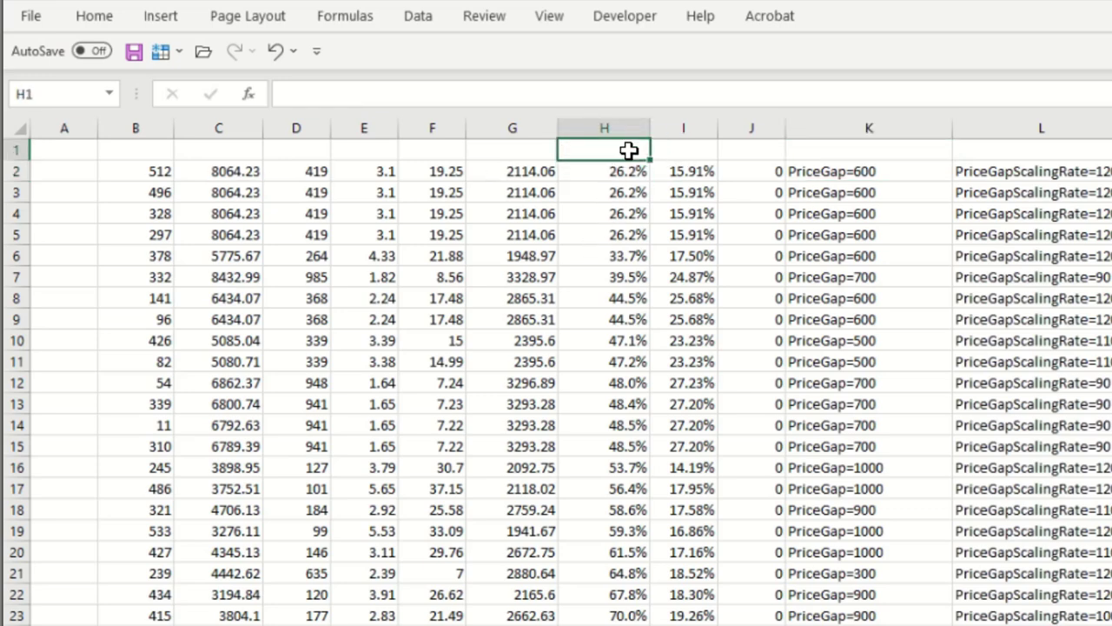
pyautogui.click(604, 171)
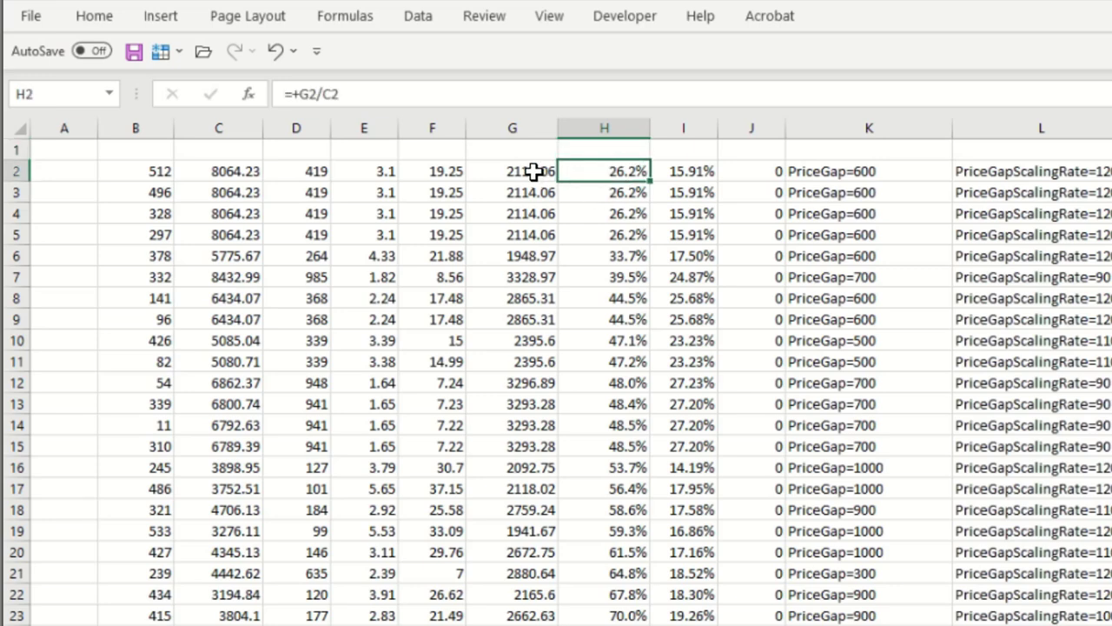
pyautogui.moveTo(219, 171)
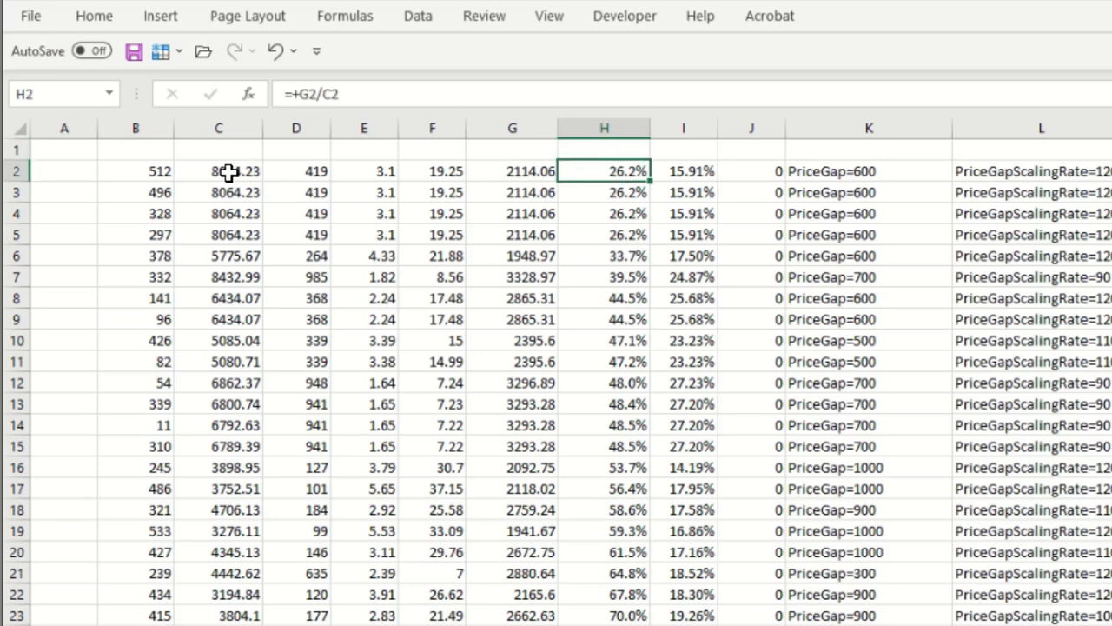
pyautogui.moveTo(749, 156)
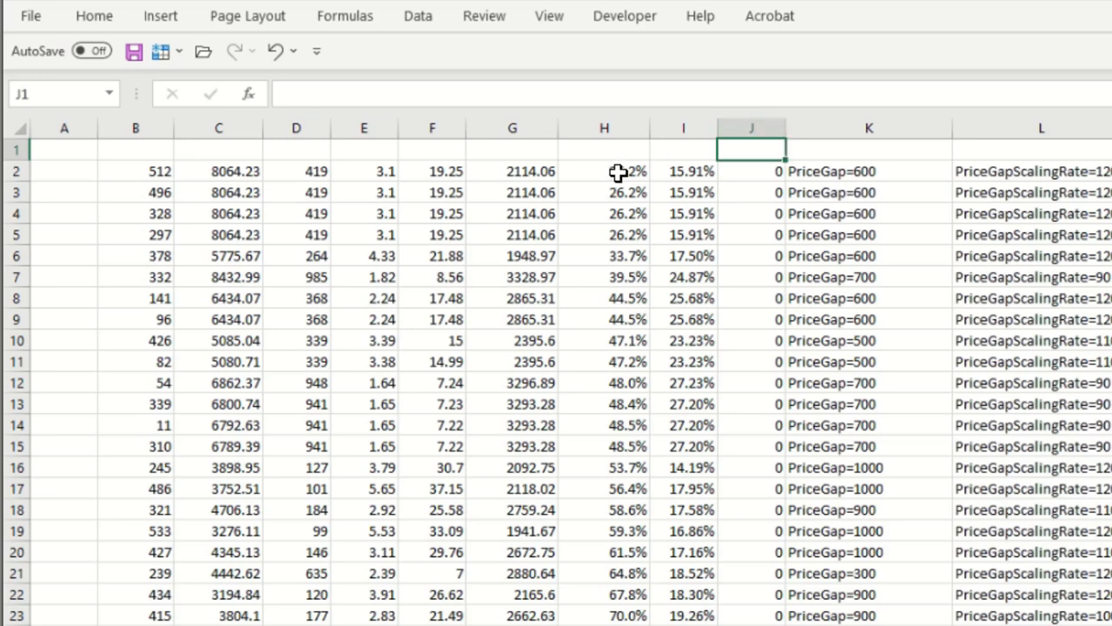
pyautogui.moveTo(230, 238)
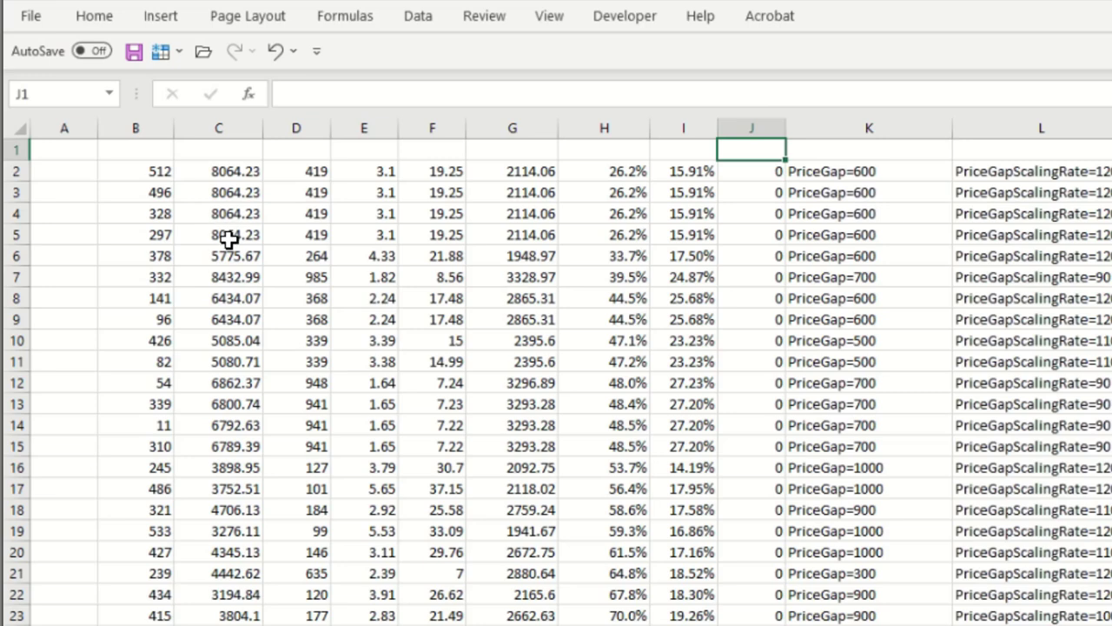
pyautogui.moveTo(224, 212)
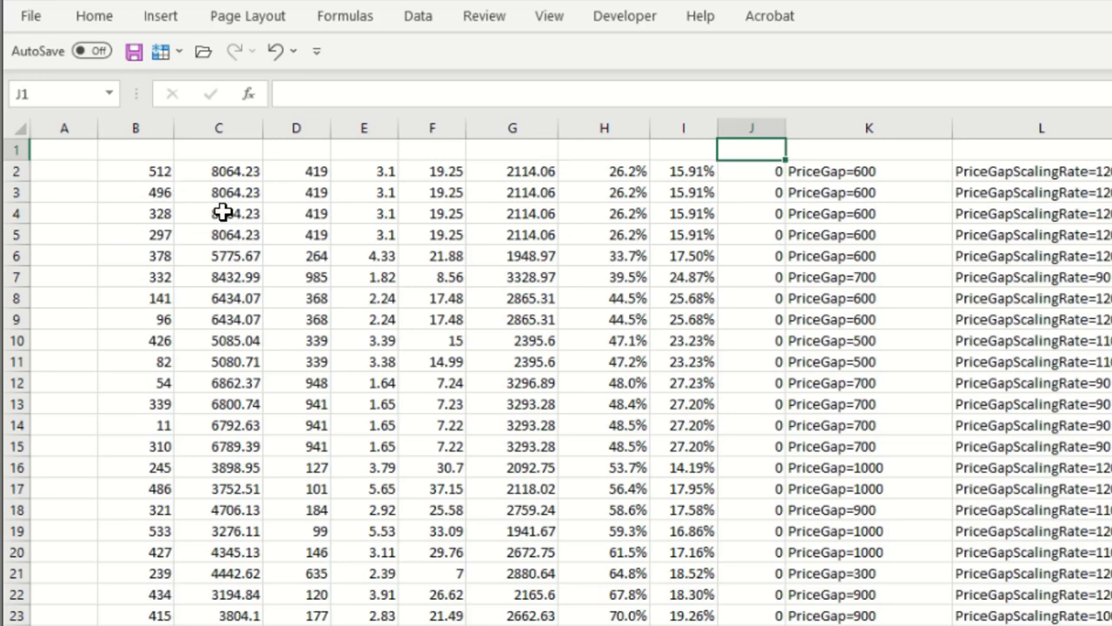
pyautogui.moveTo(250, 305)
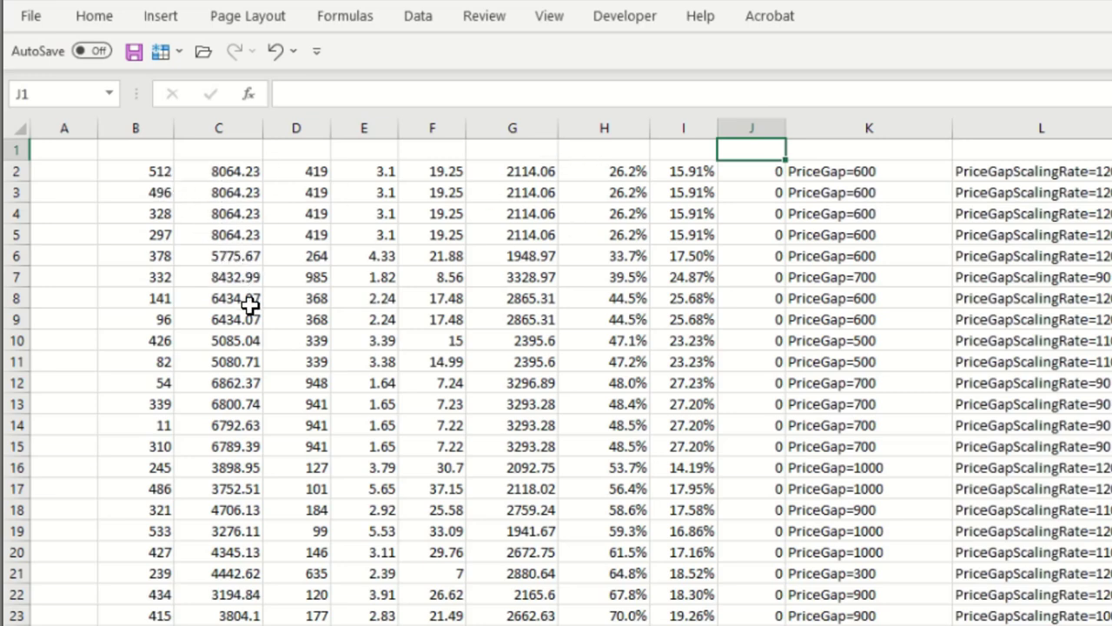
pyautogui.moveTo(251, 329)
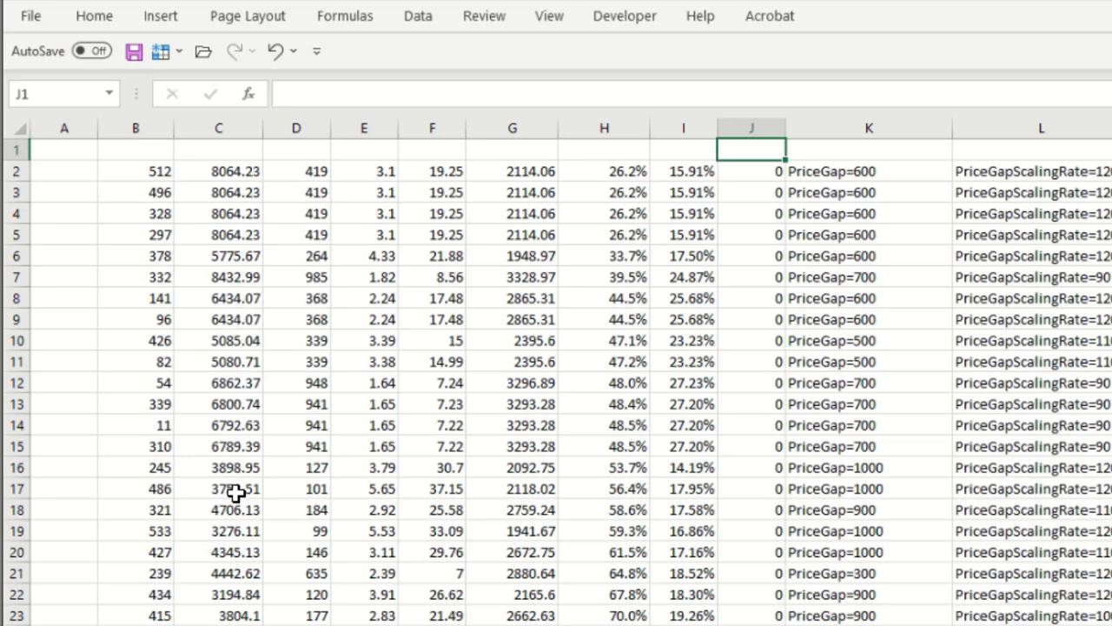
pyautogui.moveTo(148, 181)
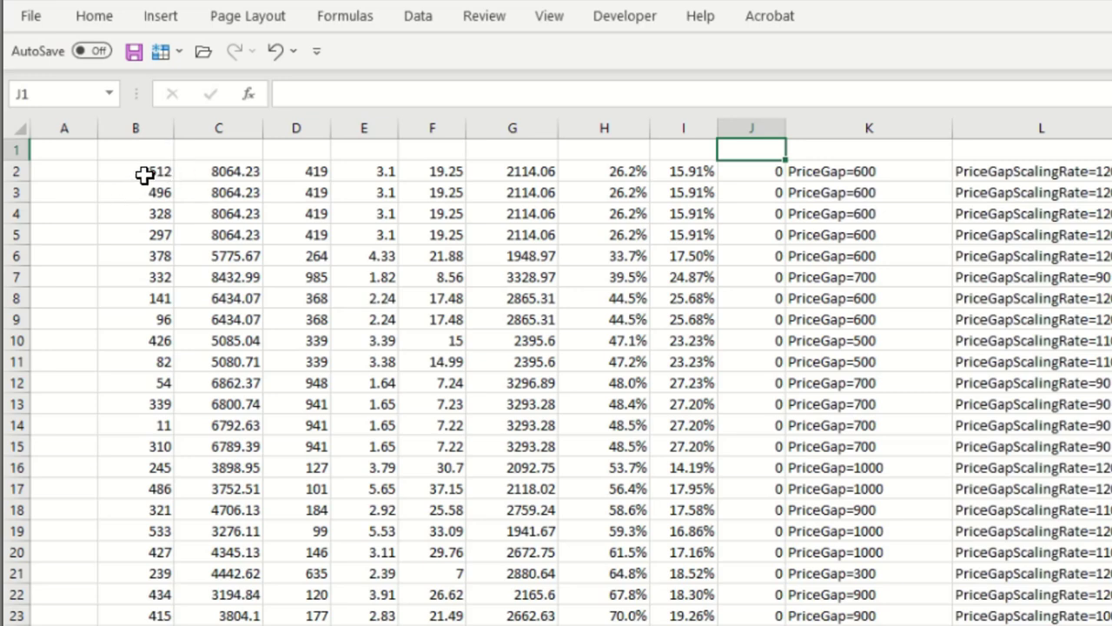
pyautogui.click(869, 127)
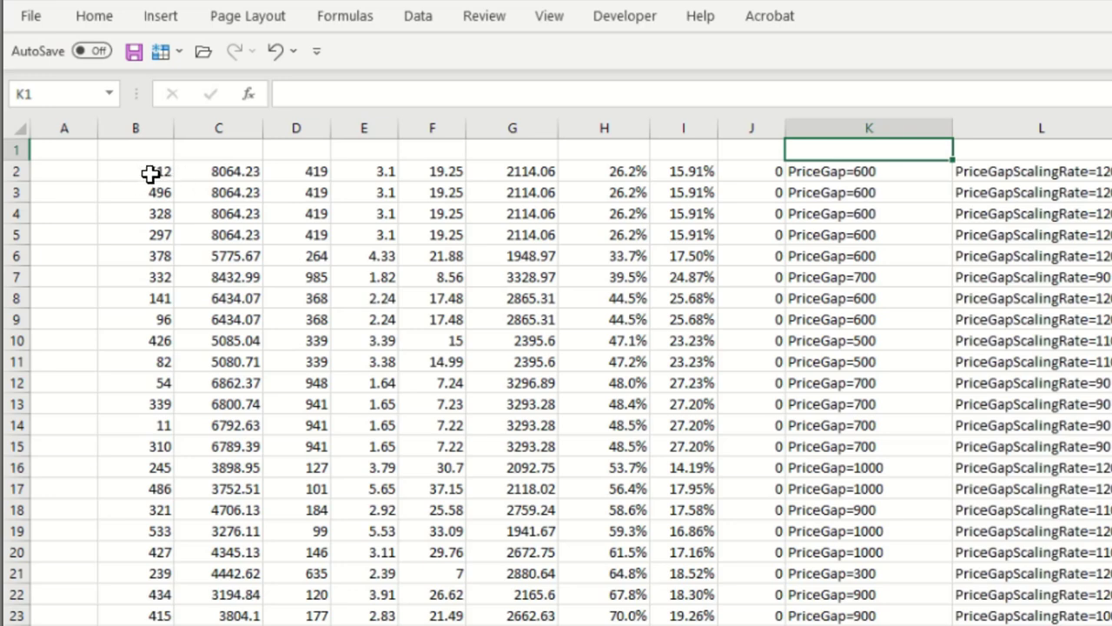
pyautogui.moveTo(169, 180)
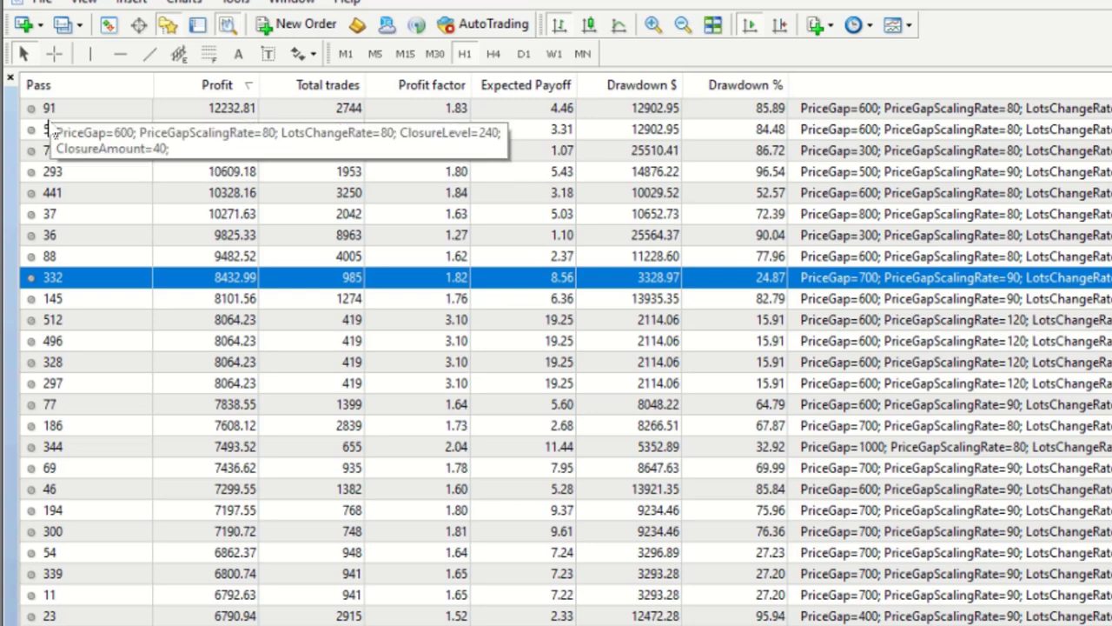
# Step: Load pass 512's parameters into the tester and start a single back-test
pyautogui.click(53, 319)
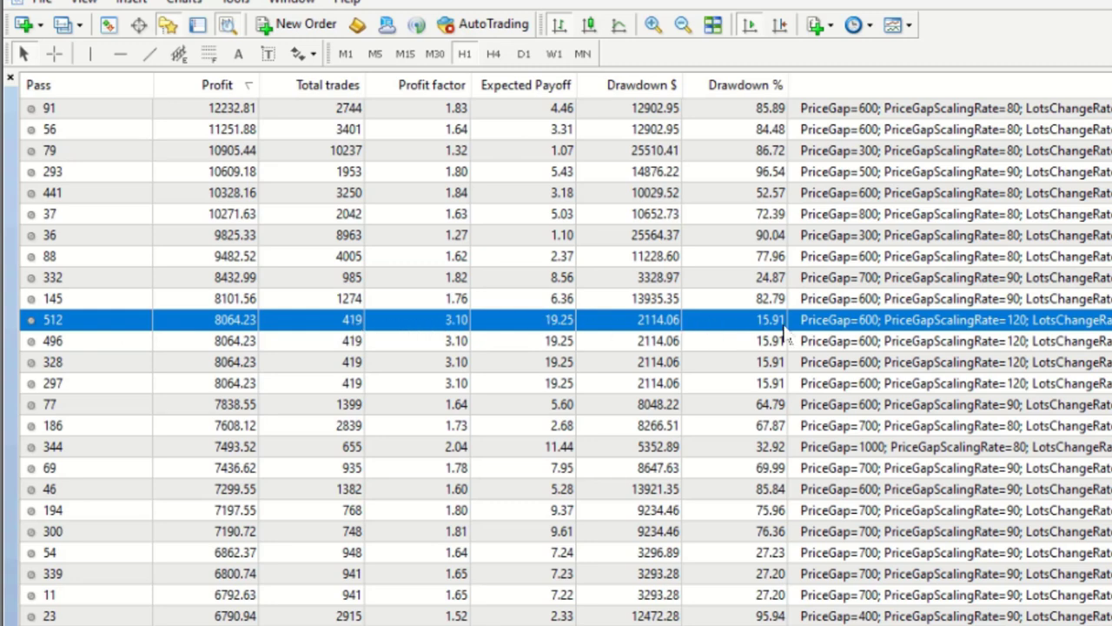
pyautogui.moveTo(782, 335)
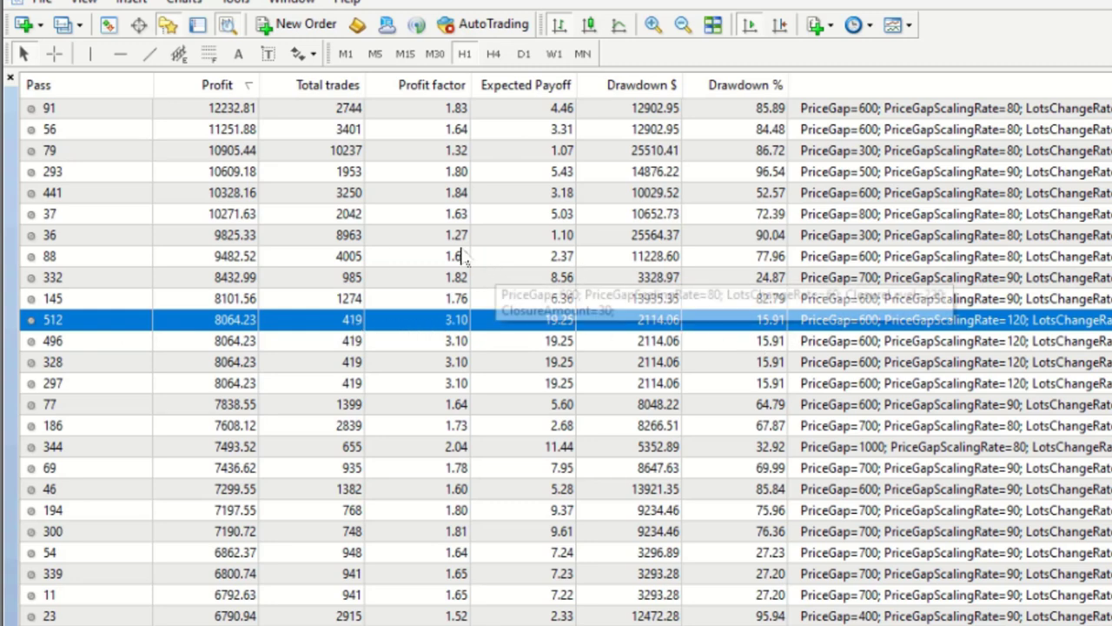
pyautogui.moveTo(118, 331)
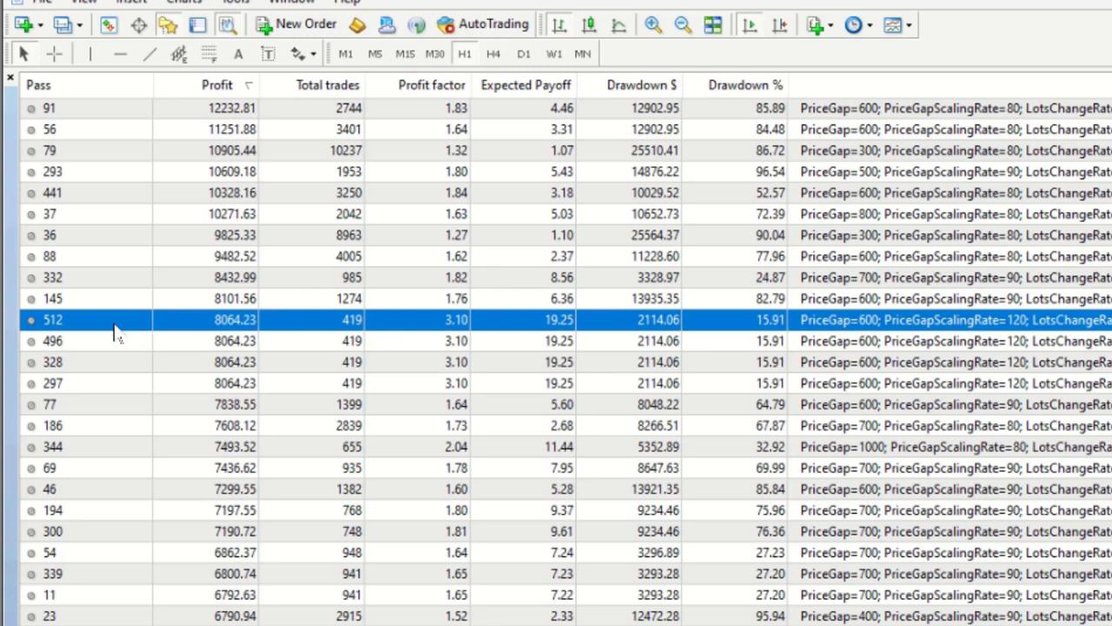
pyautogui.rightClick(113, 319)
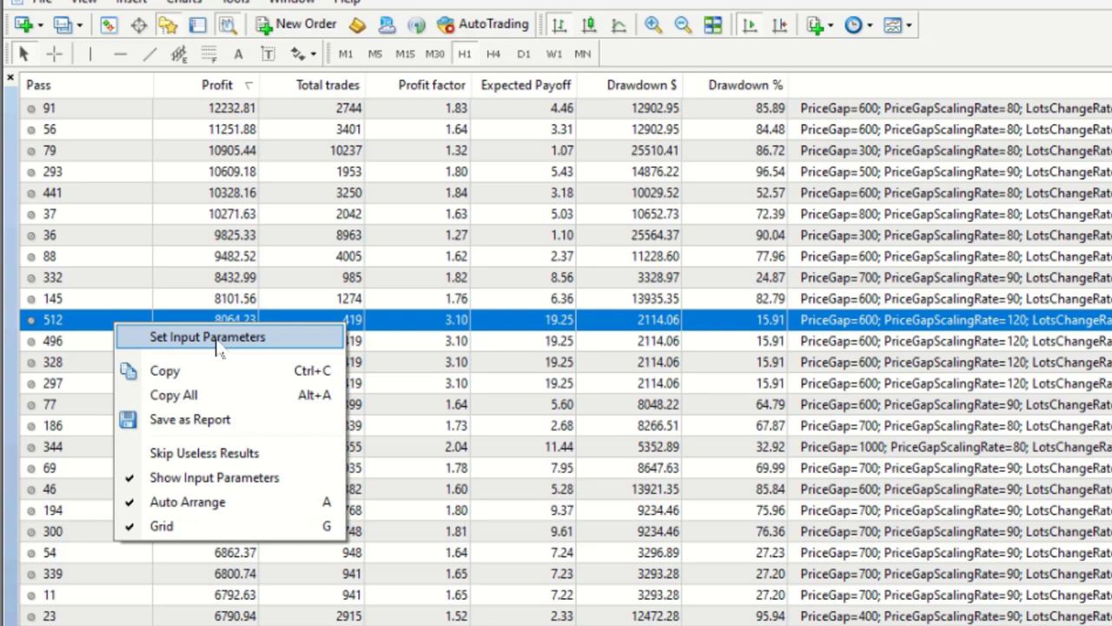
pyautogui.click(207, 337)
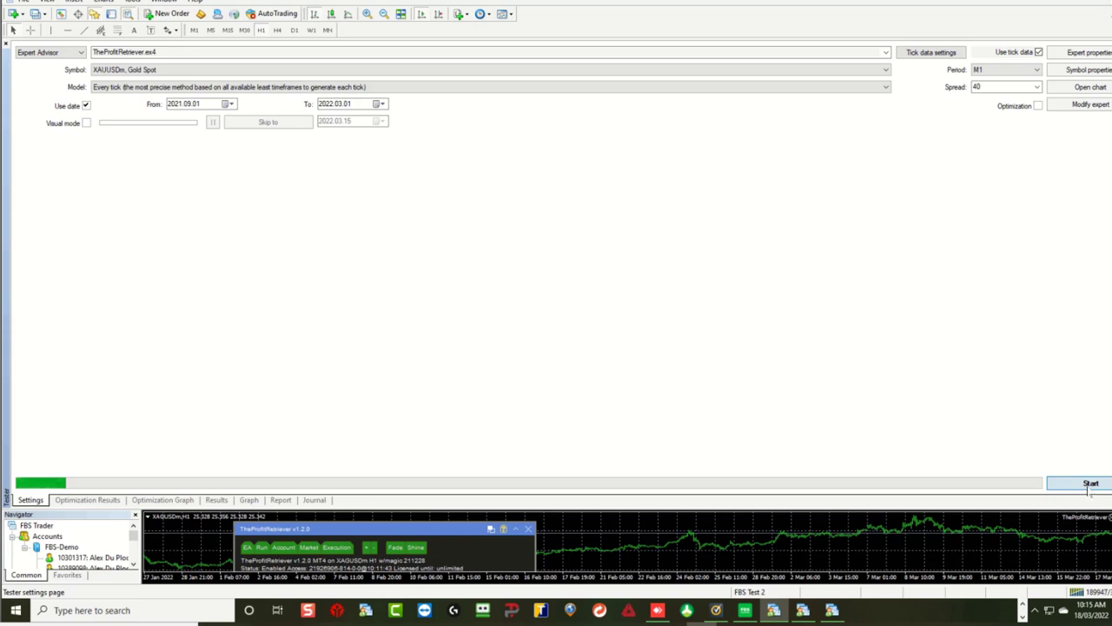
pyautogui.click(1091, 483)
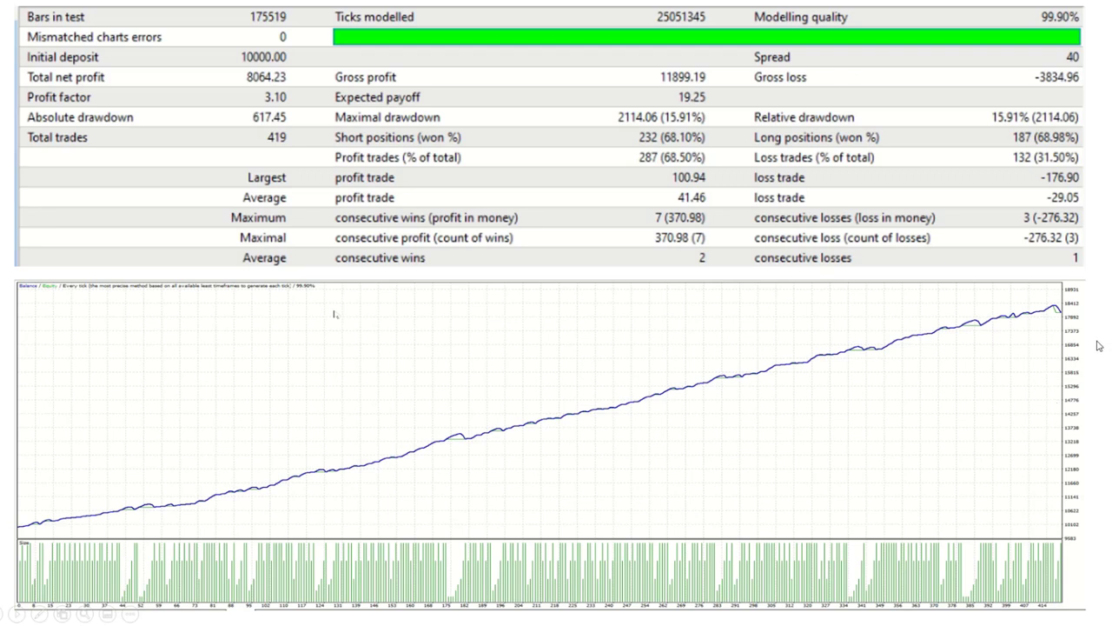
pyautogui.moveTo(257, 93)
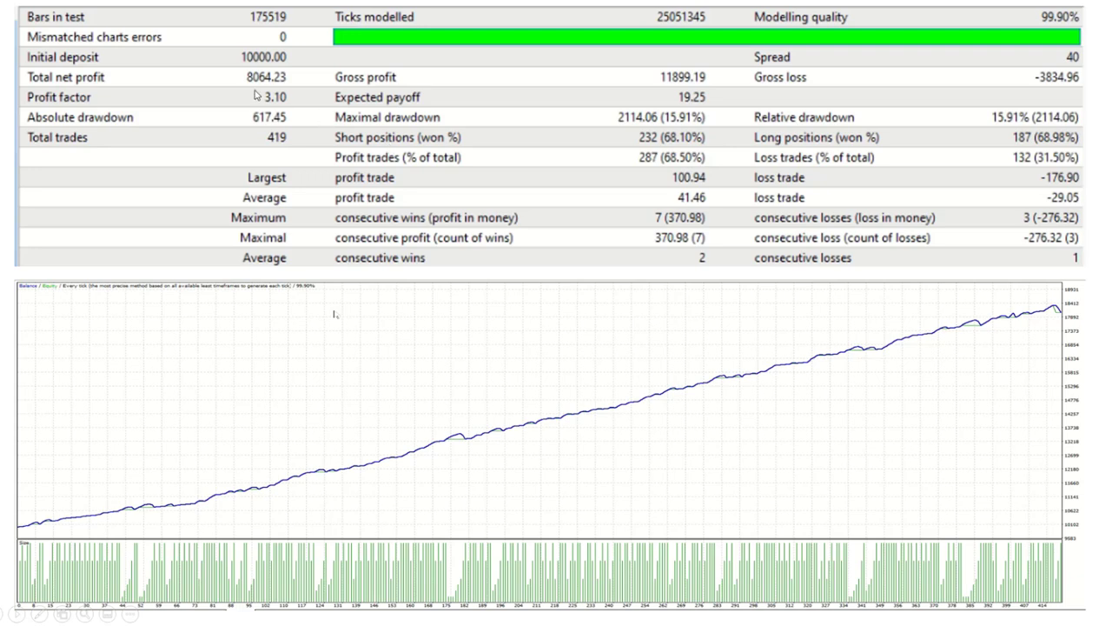
pyautogui.moveTo(522, 99)
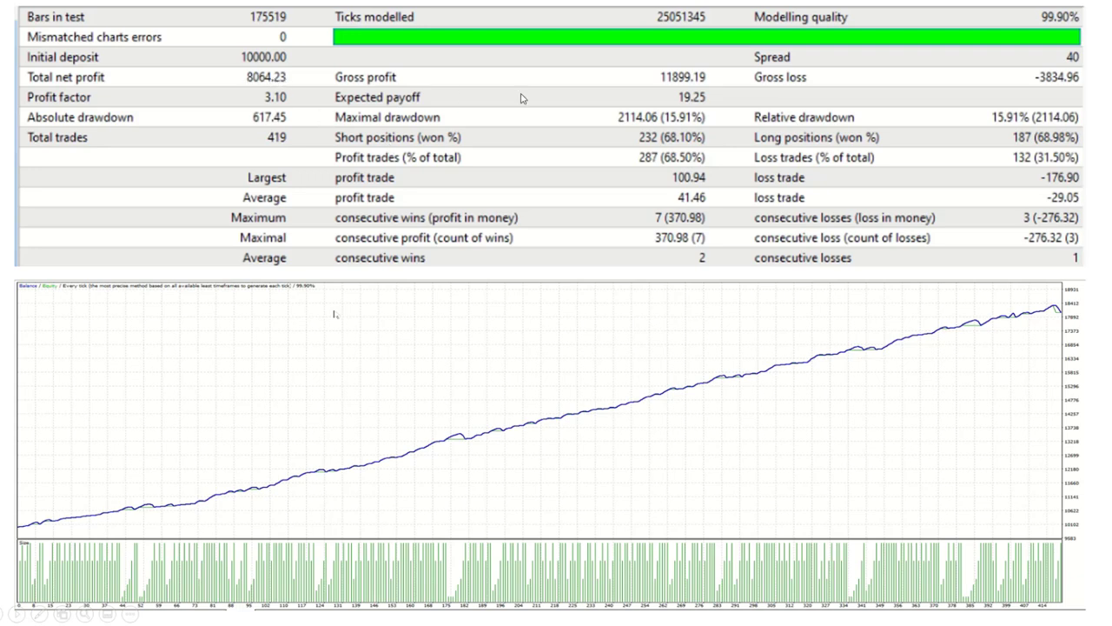
pyautogui.moveTo(679, 129)
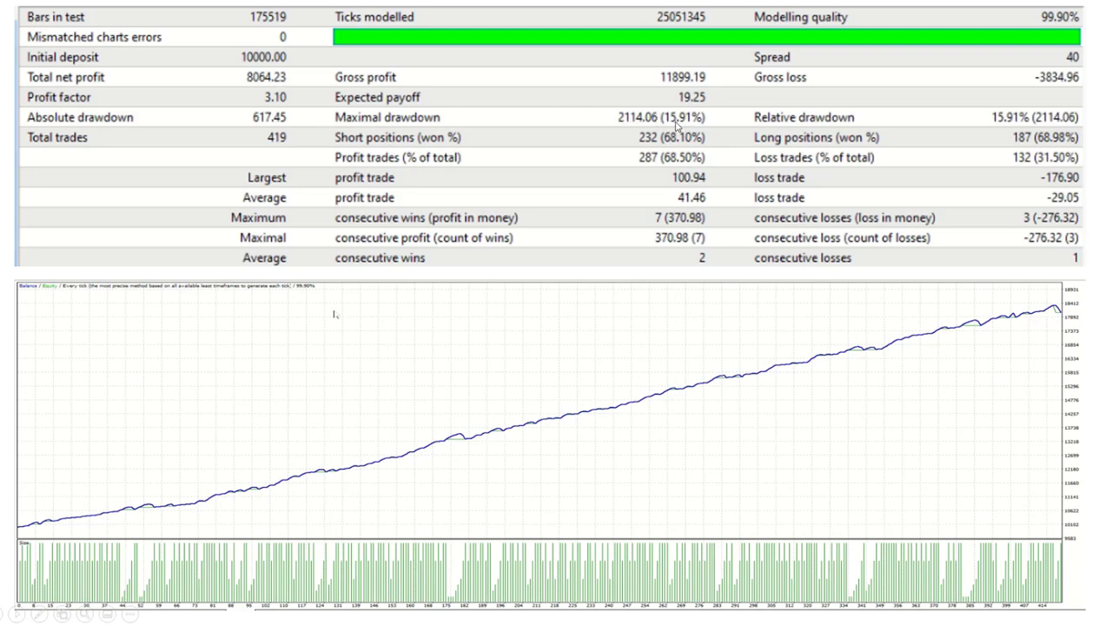
pyautogui.moveTo(702, 127)
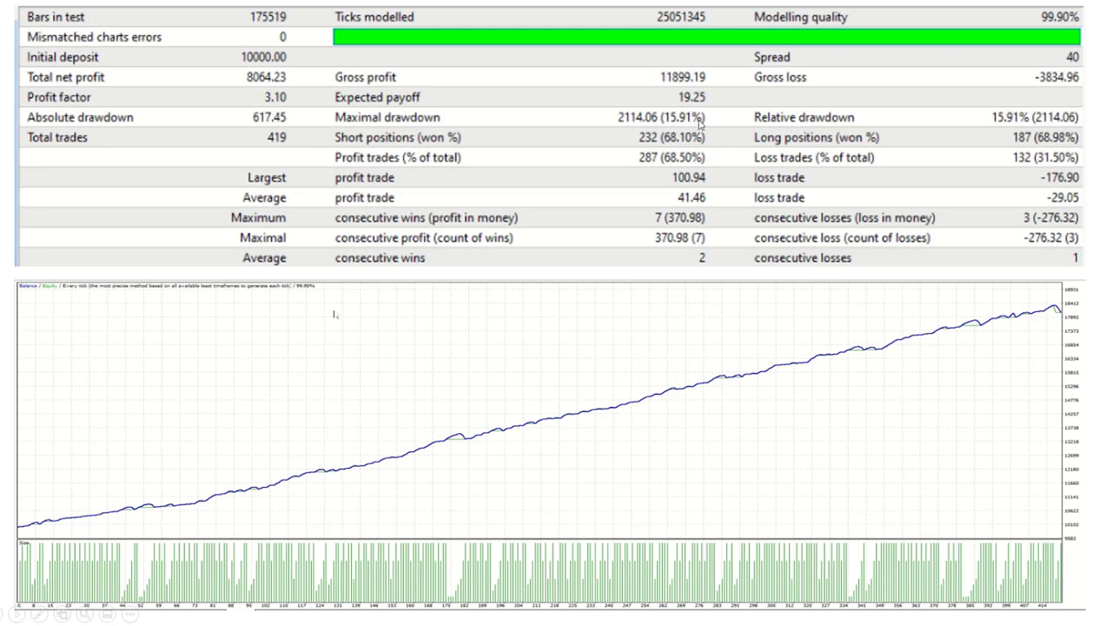
pyautogui.moveTo(489, 130)
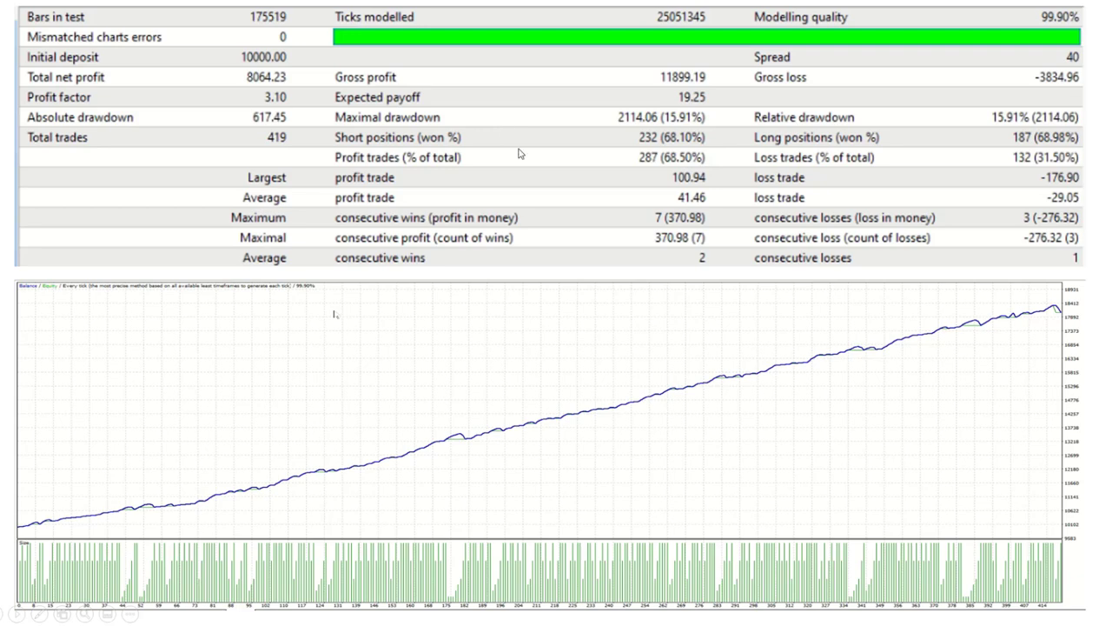
pyautogui.moveTo(358, 486)
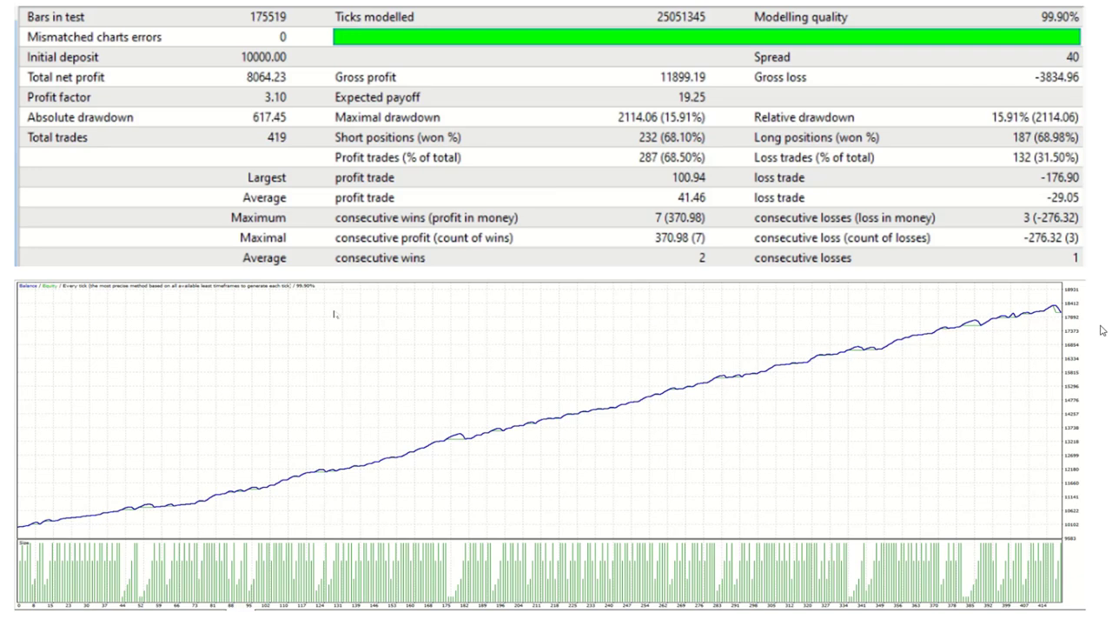
pyautogui.moveTo(869, 578)
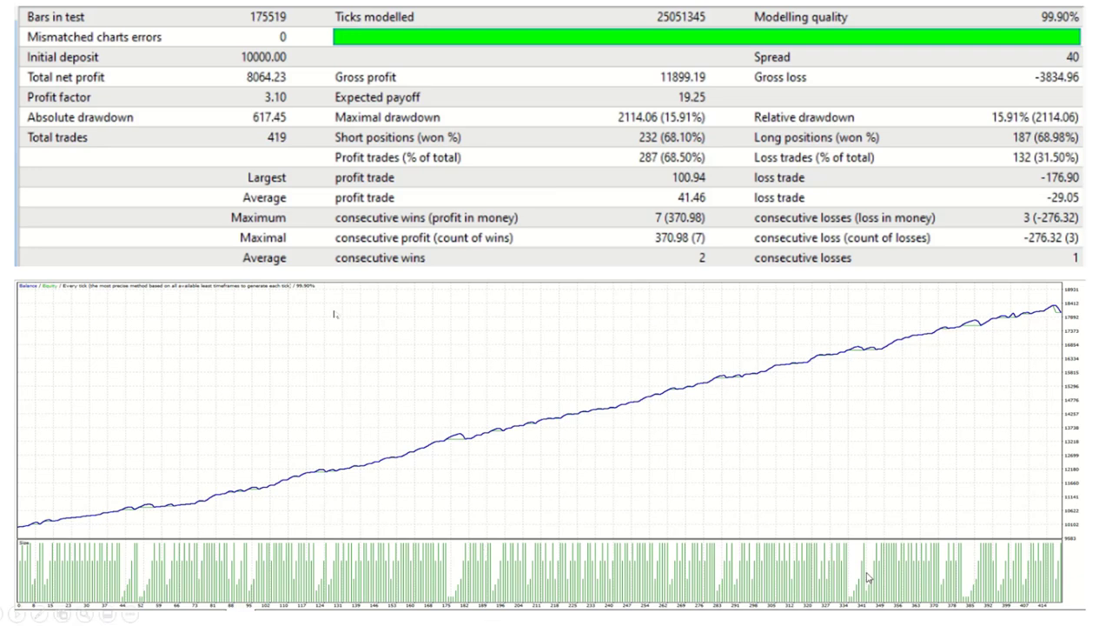
pyautogui.moveTo(1106, 325)
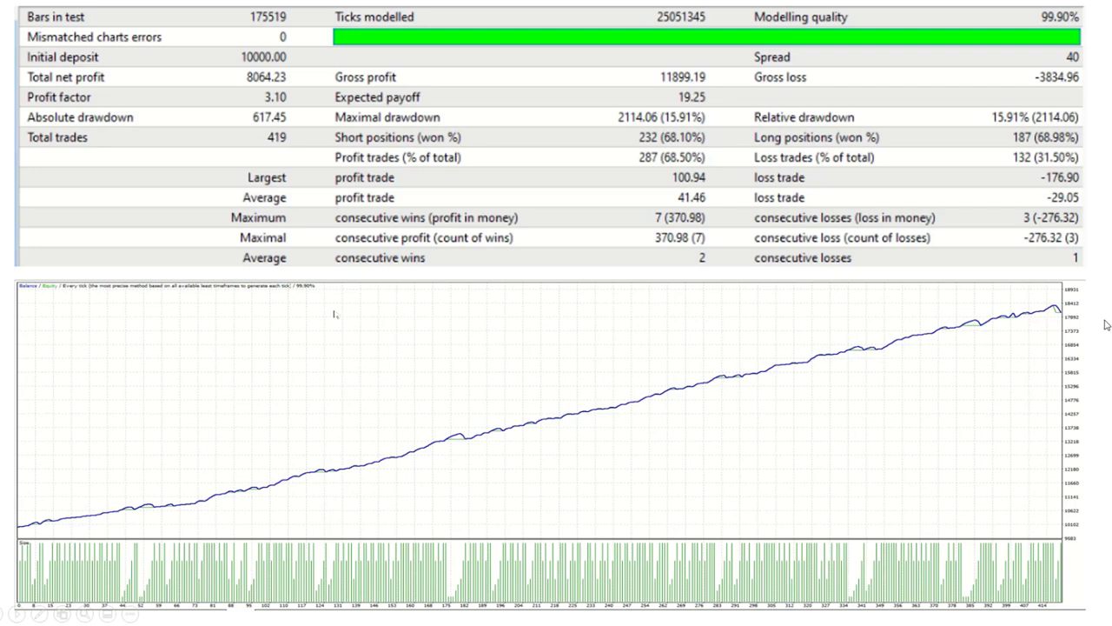
pyautogui.moveTo(43, 537)
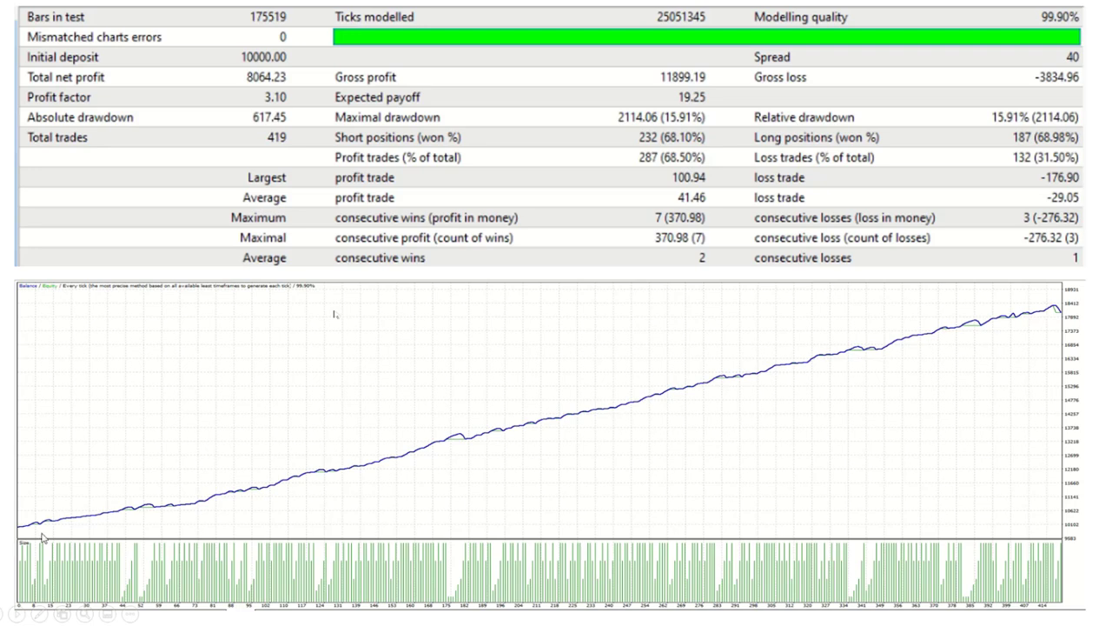
pyautogui.moveTo(1070, 309)
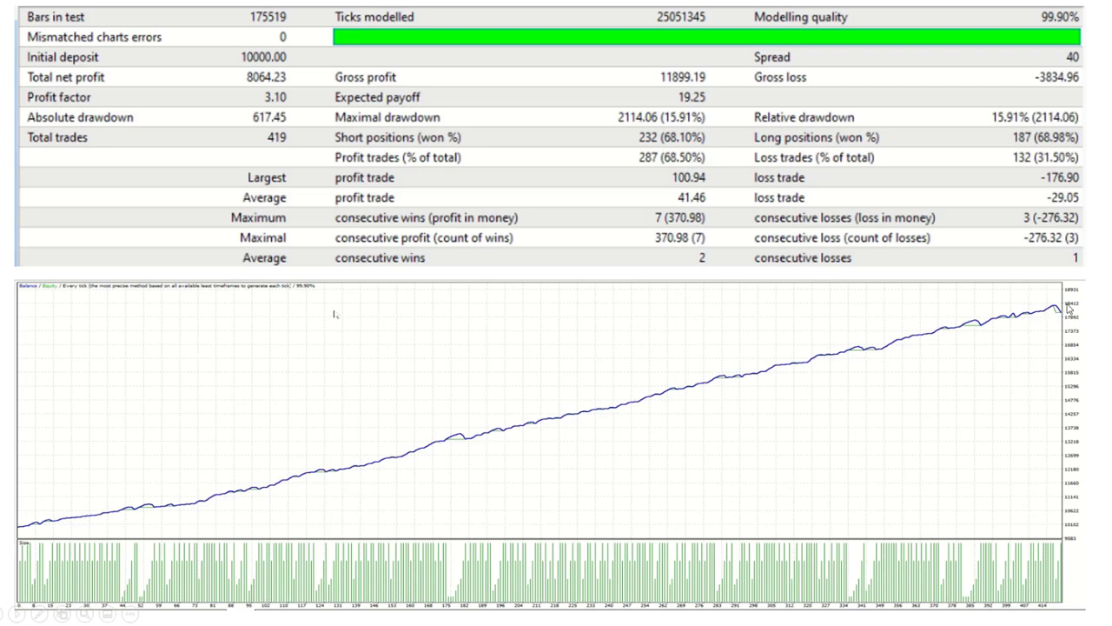
pyautogui.moveTo(441, 439)
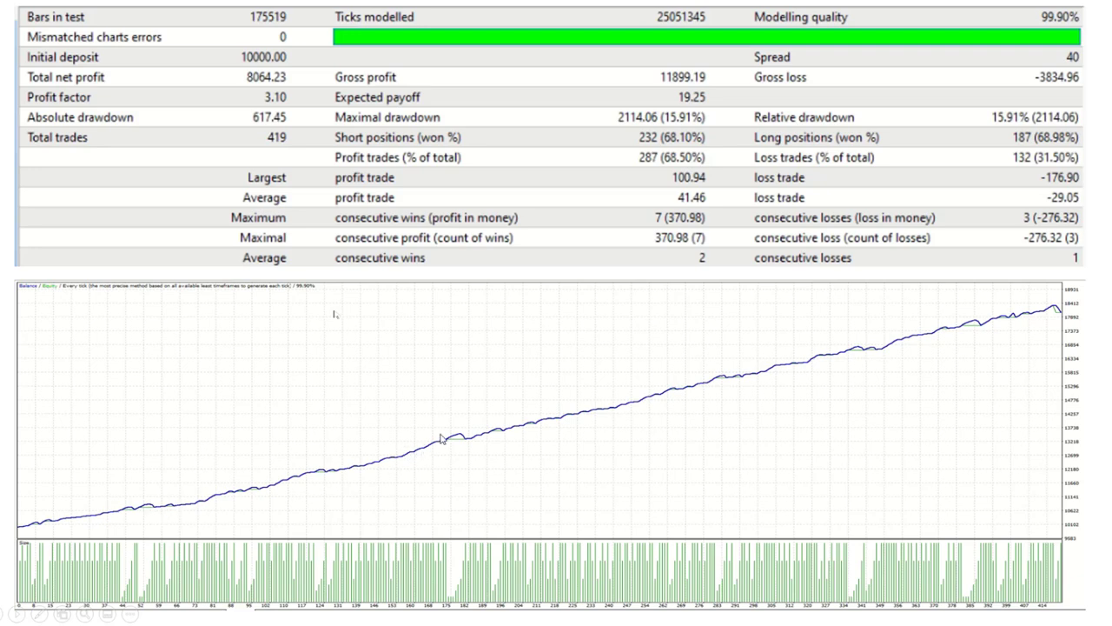
pyautogui.moveTo(856, 352)
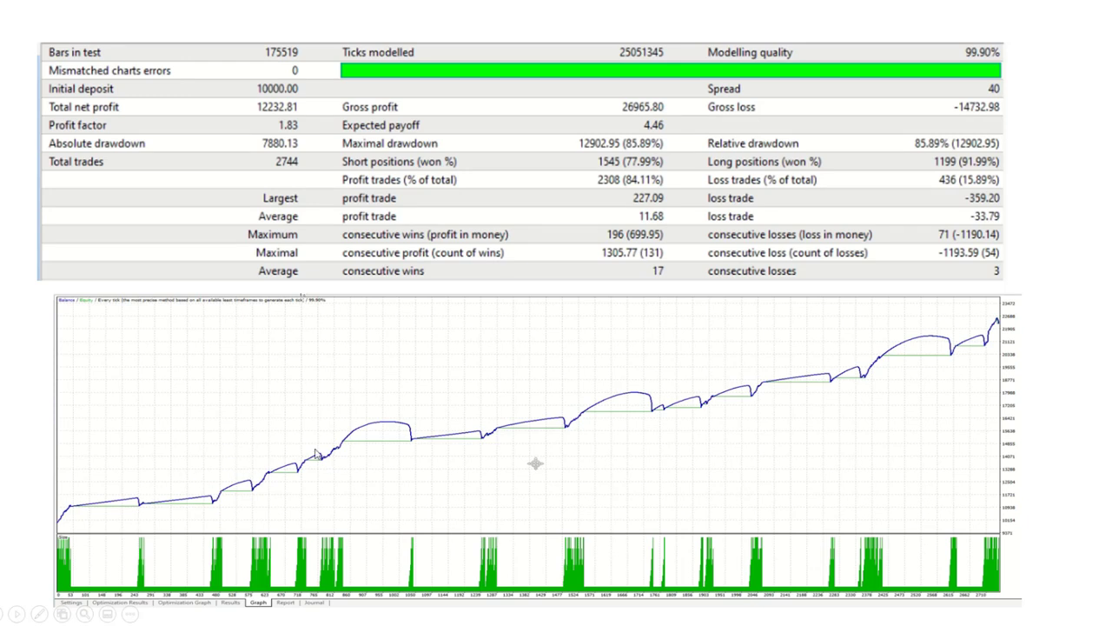
pyautogui.moveTo(965, 338)
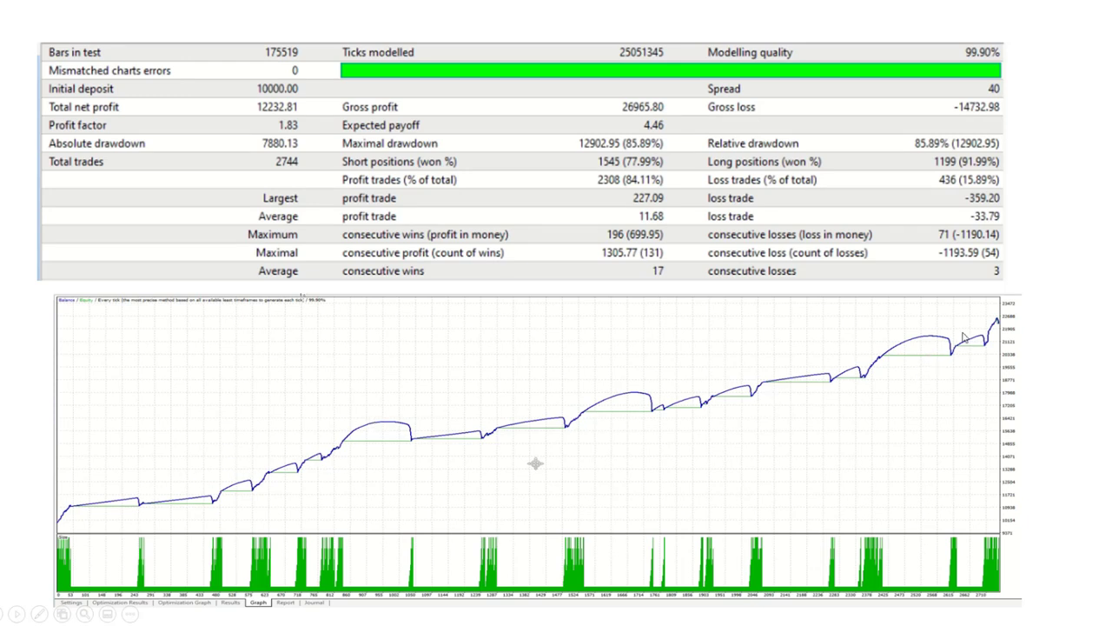
pyautogui.moveTo(628, 389)
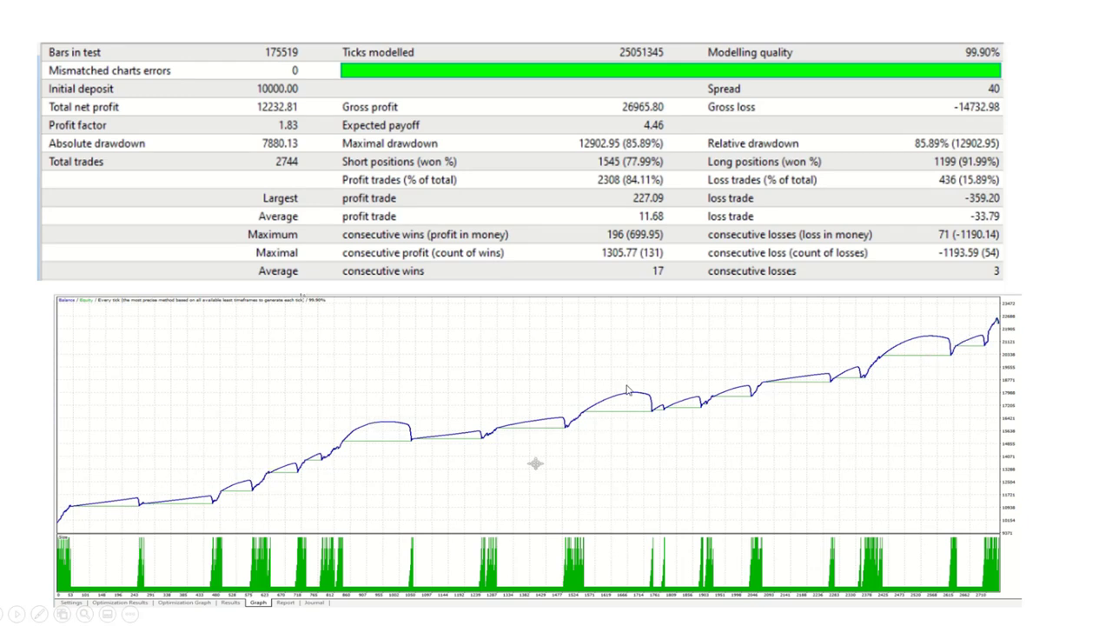
pyautogui.moveTo(611, 146)
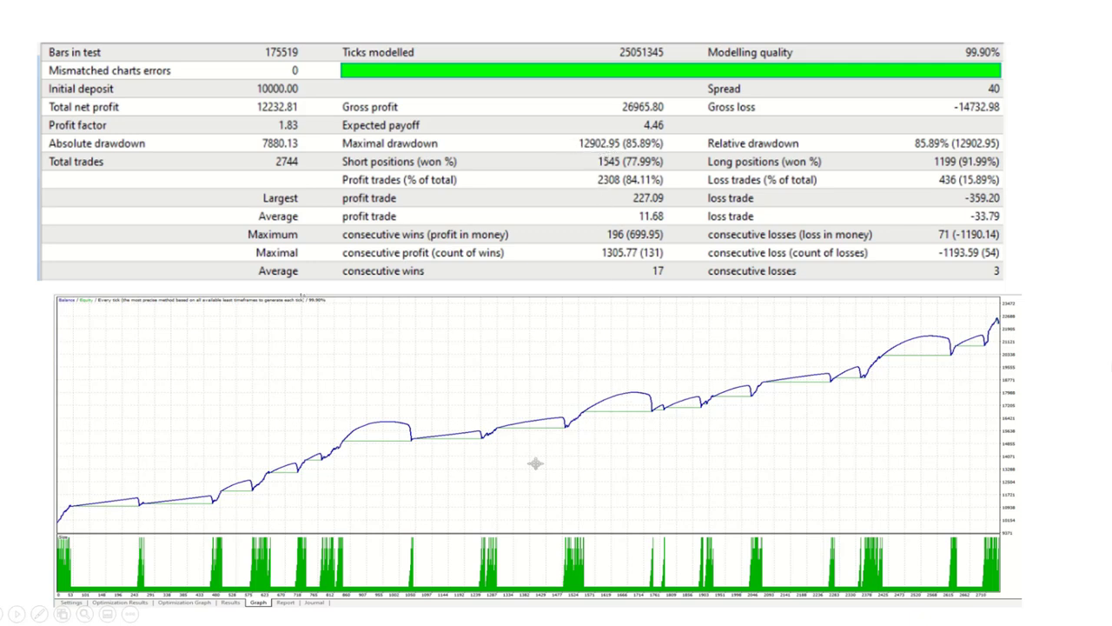
pyautogui.moveTo(1071, 318)
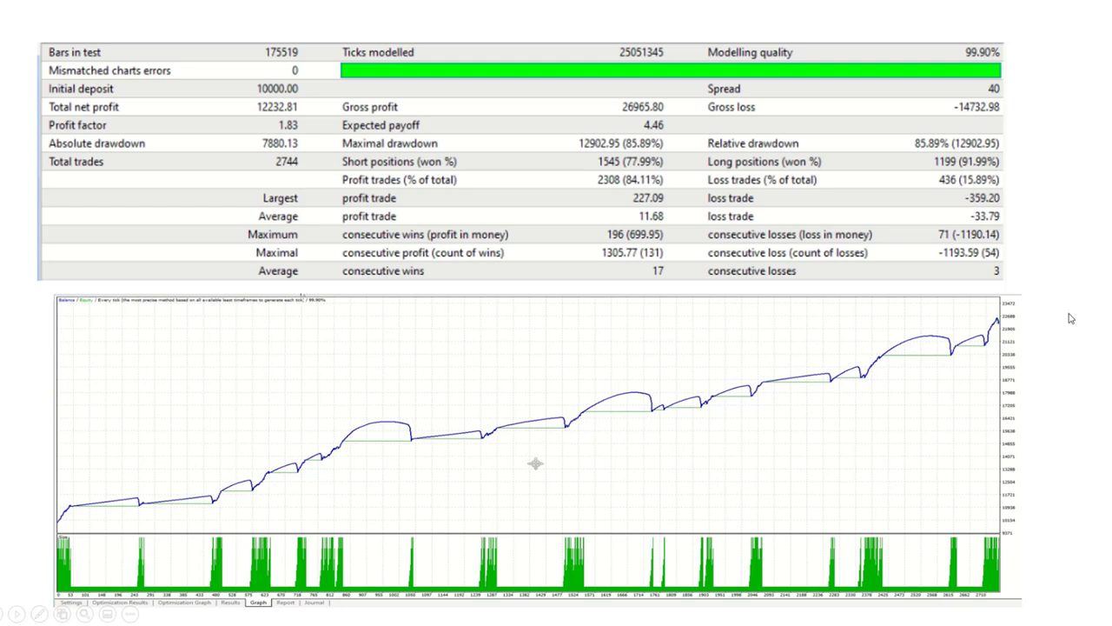
pyautogui.moveTo(1061, 337)
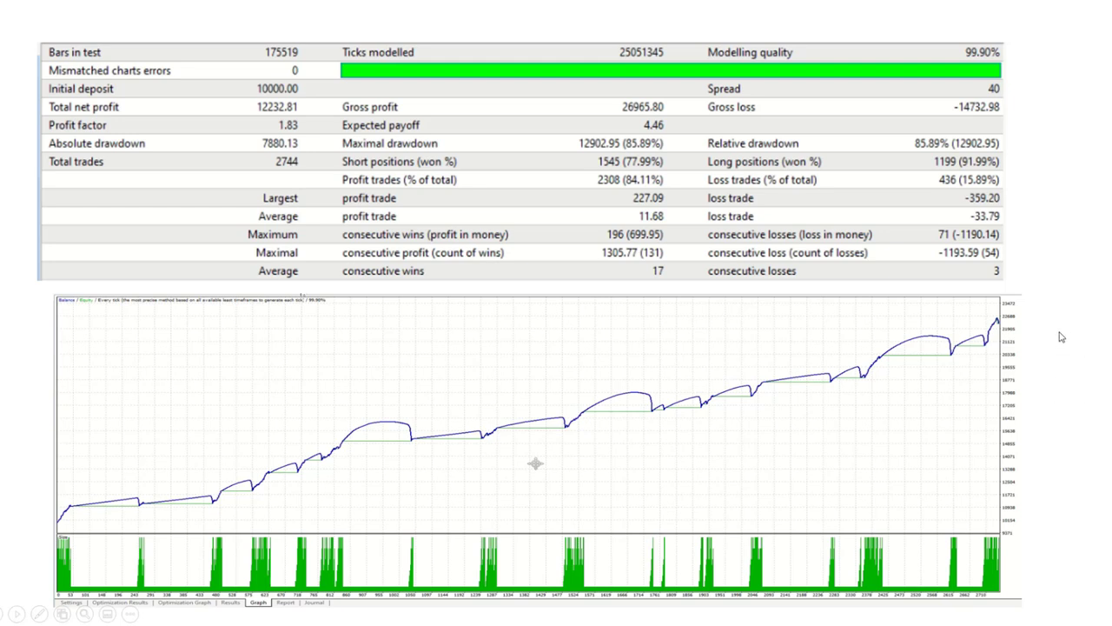
pyautogui.moveTo(600, 354)
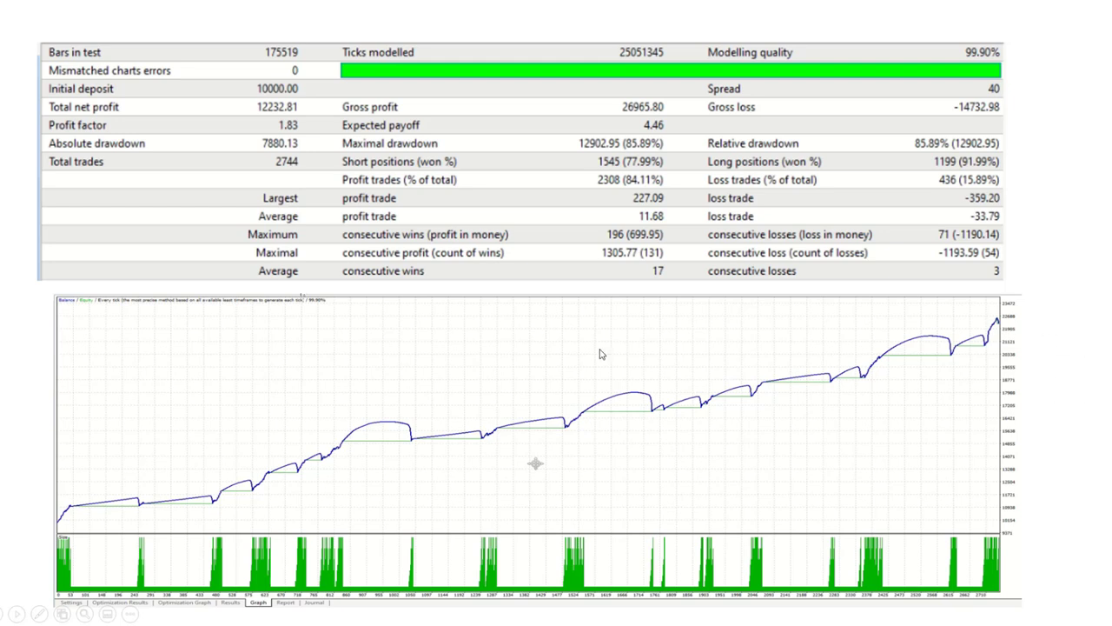
pyautogui.moveTo(579, 393)
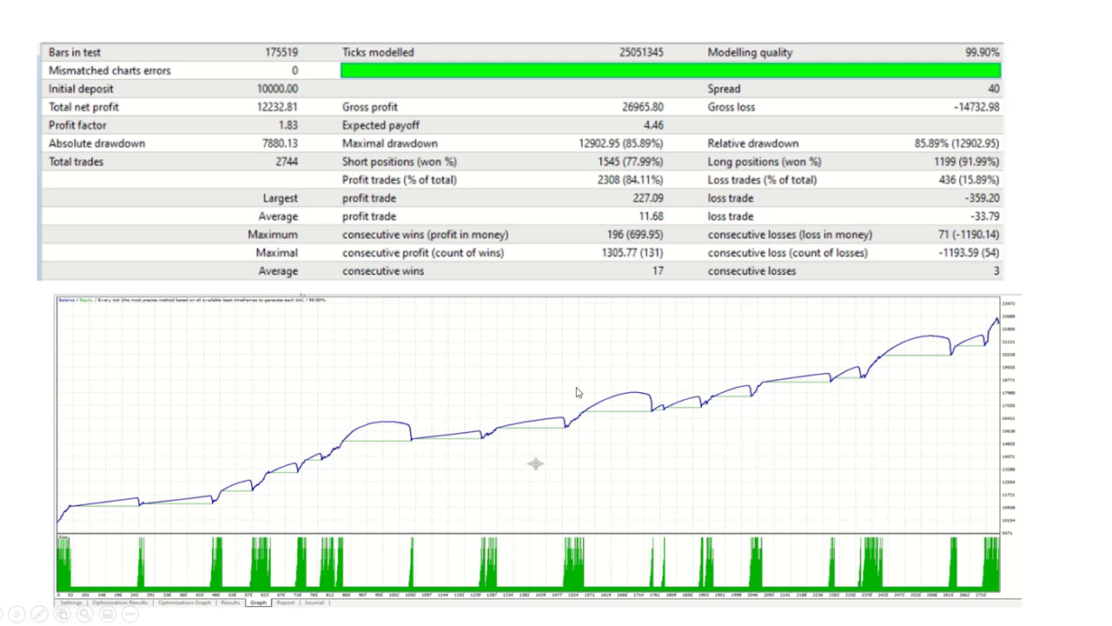
pyautogui.moveTo(245, 104)
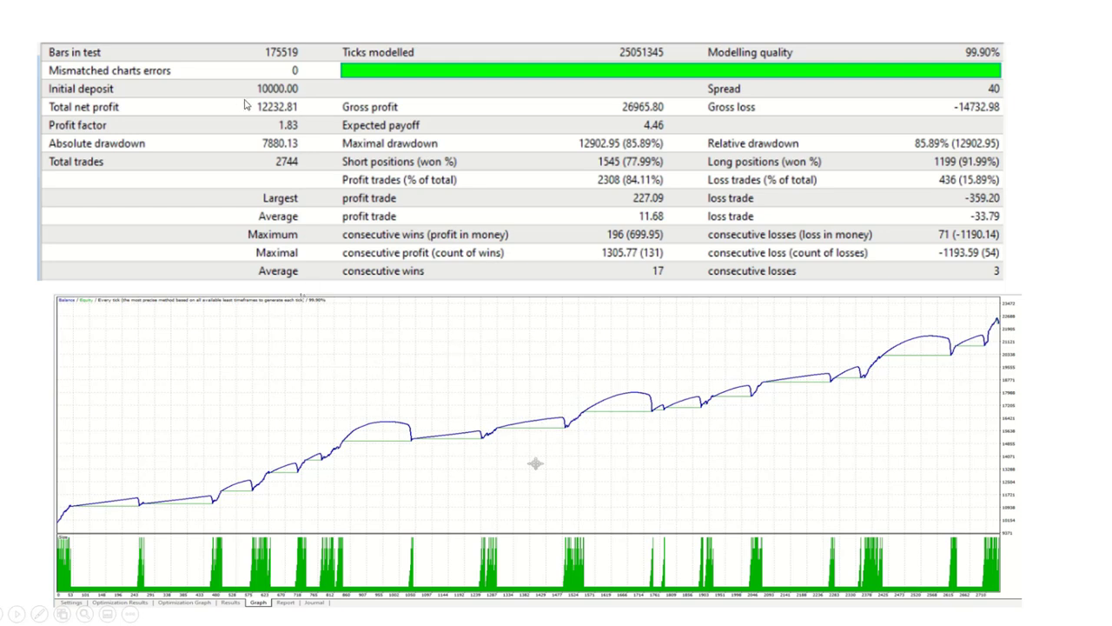
pyautogui.moveTo(865, 360)
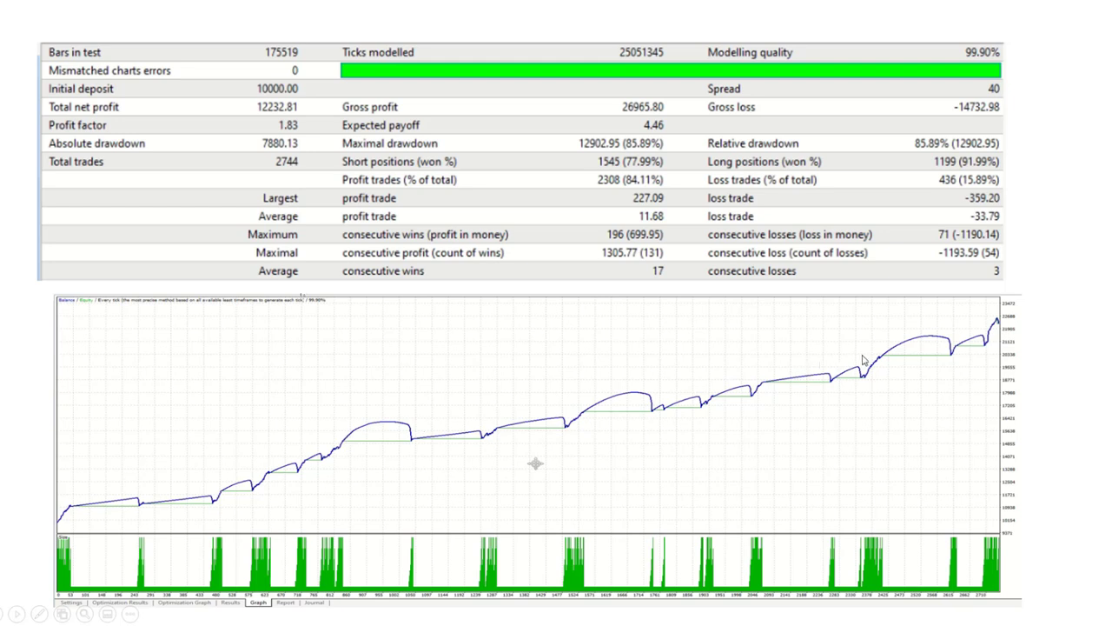
pyautogui.moveTo(861, 363)
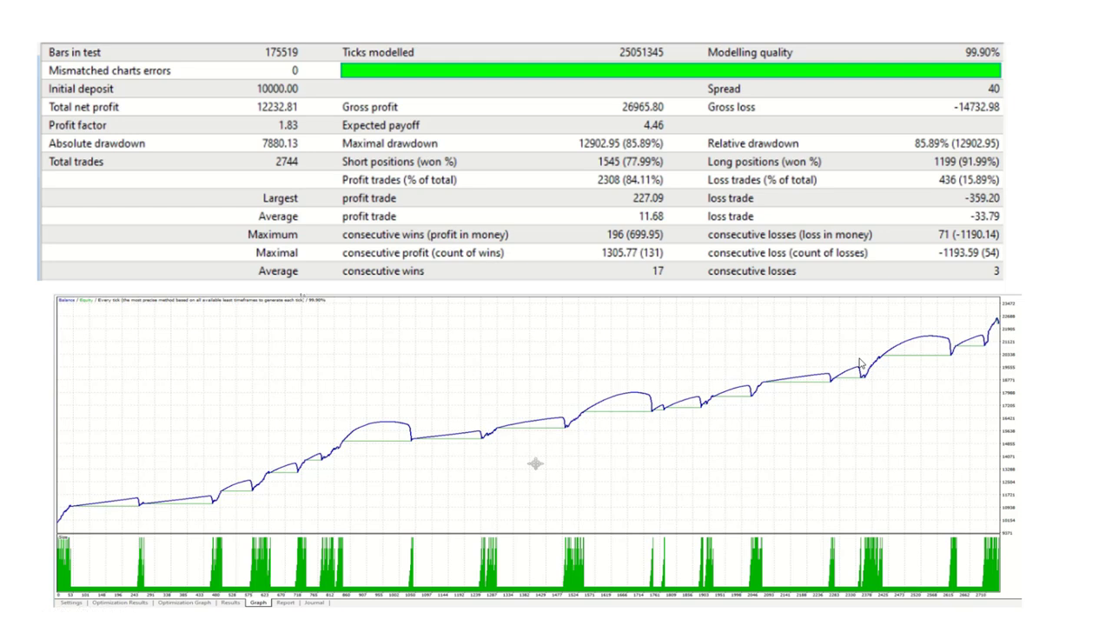
pyautogui.moveTo(859, 363)
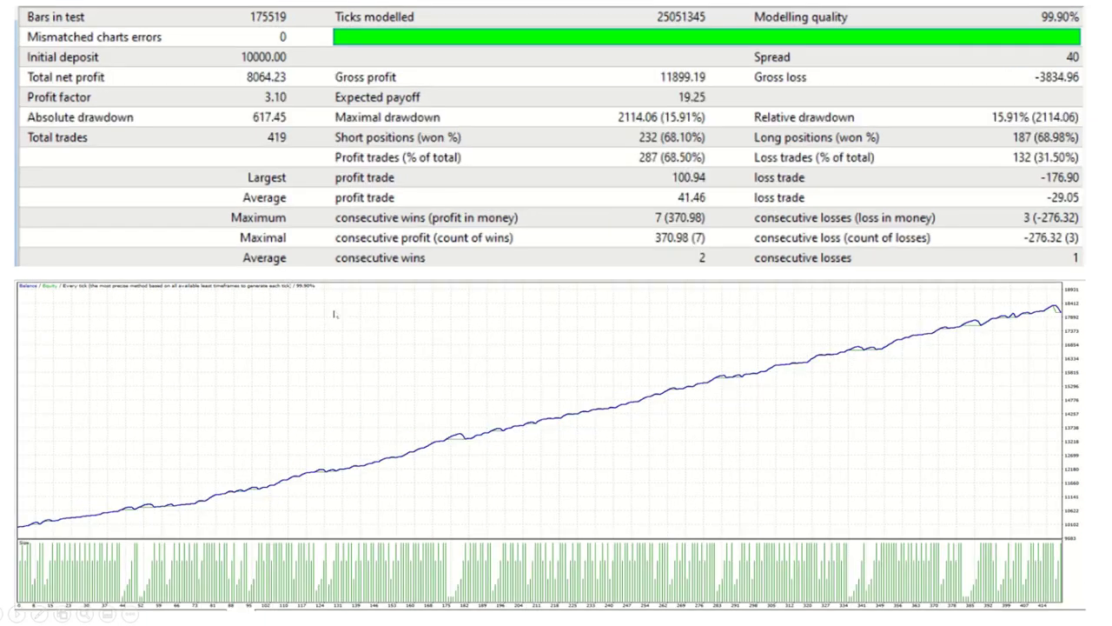
pyautogui.moveTo(735, 487)
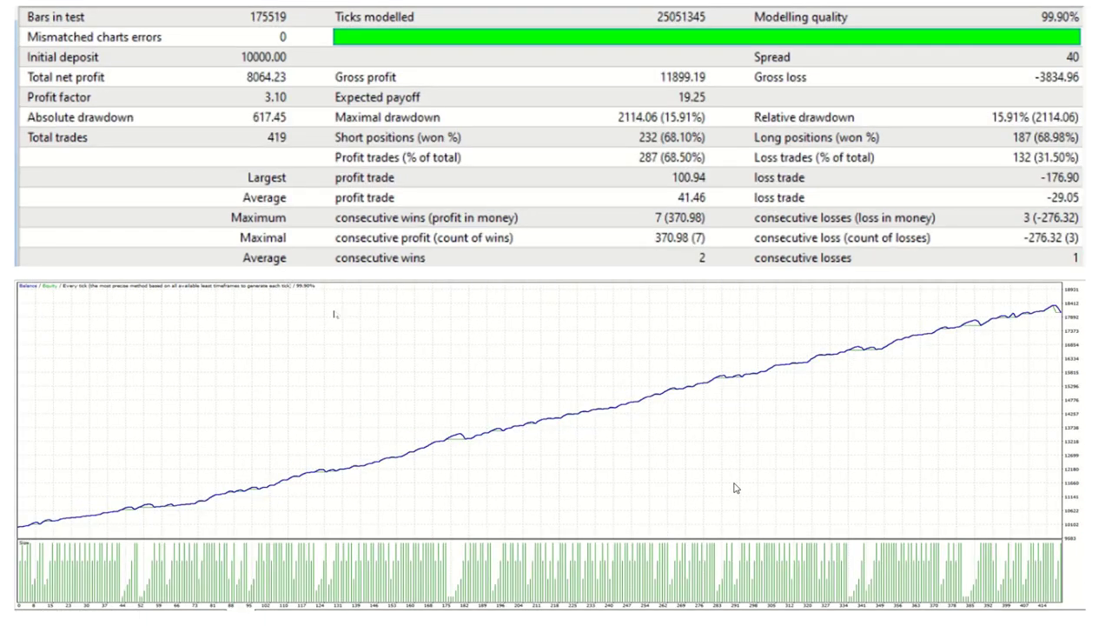
pyautogui.moveTo(340, 372)
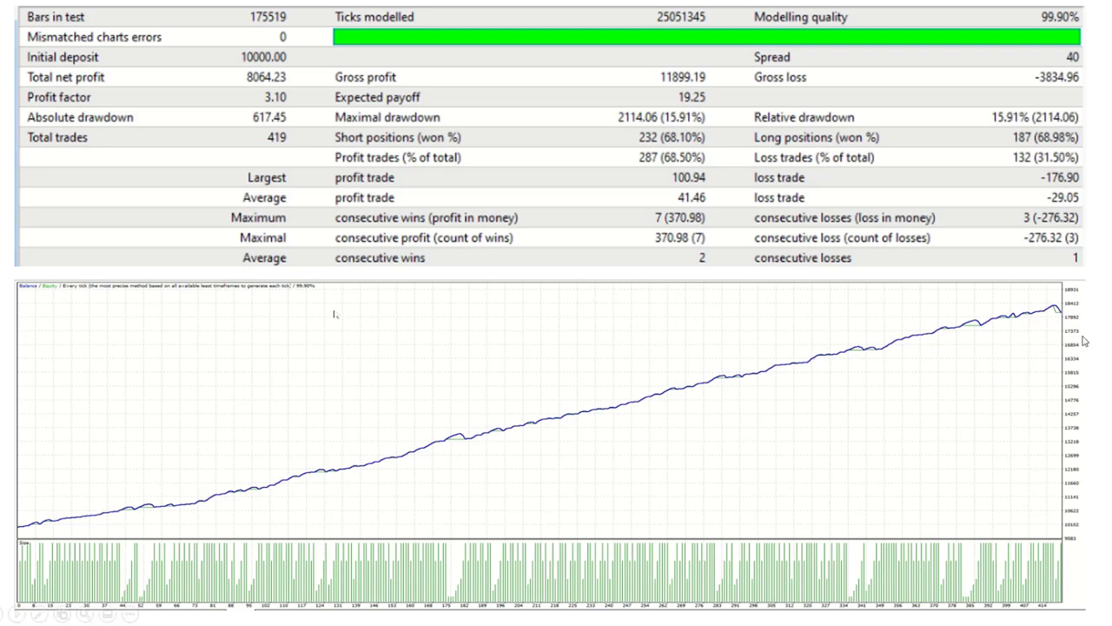
pyautogui.moveTo(1058, 315)
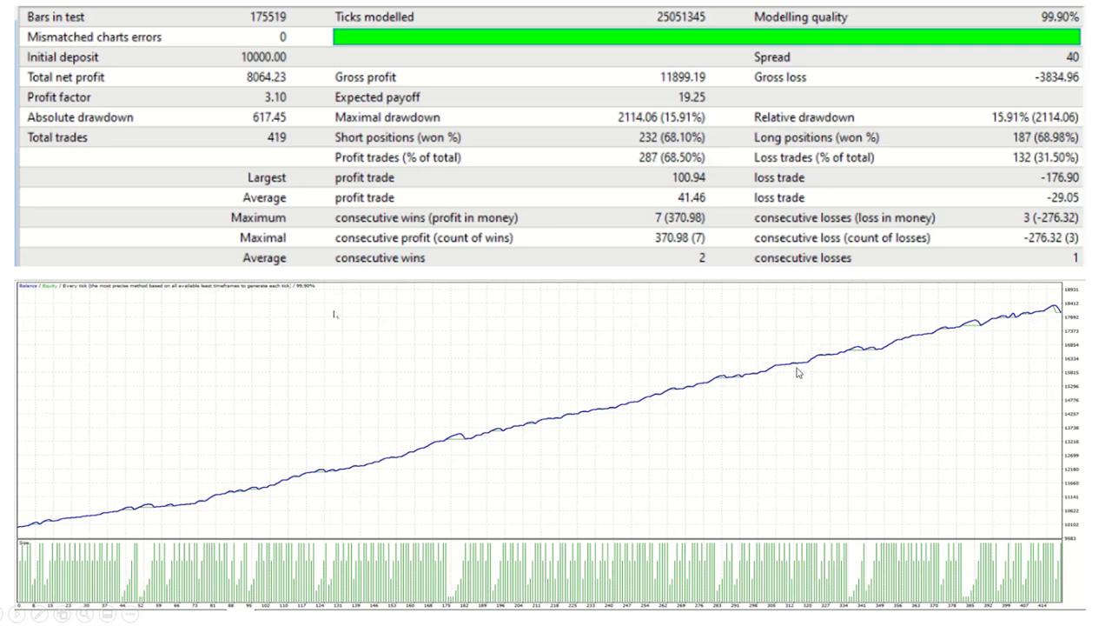
pyautogui.moveTo(976, 388)
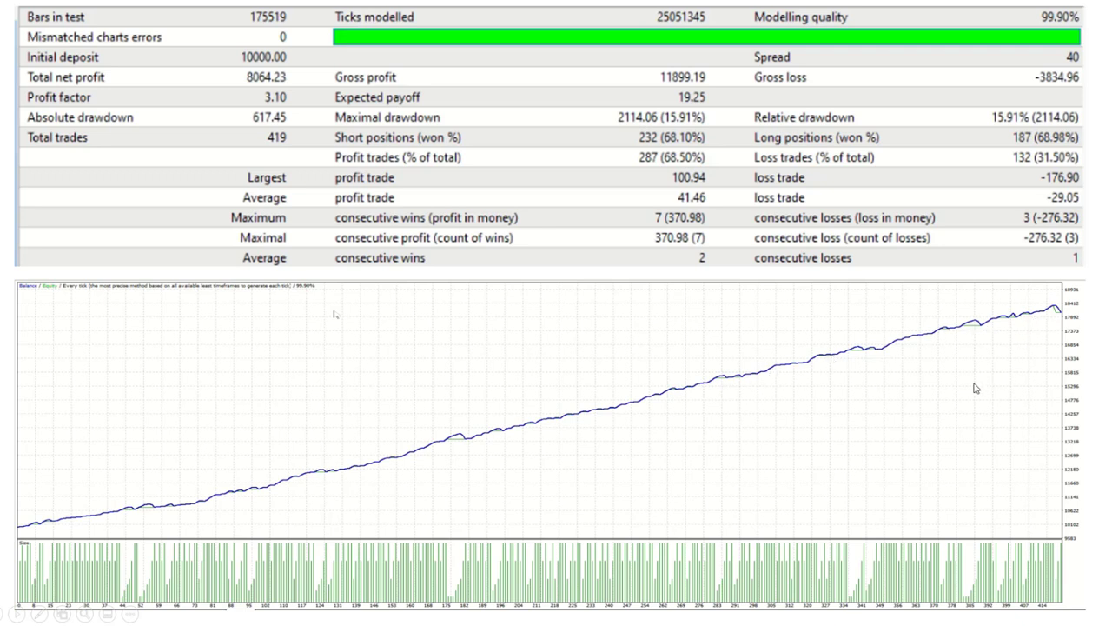
pyautogui.moveTo(928, 362)
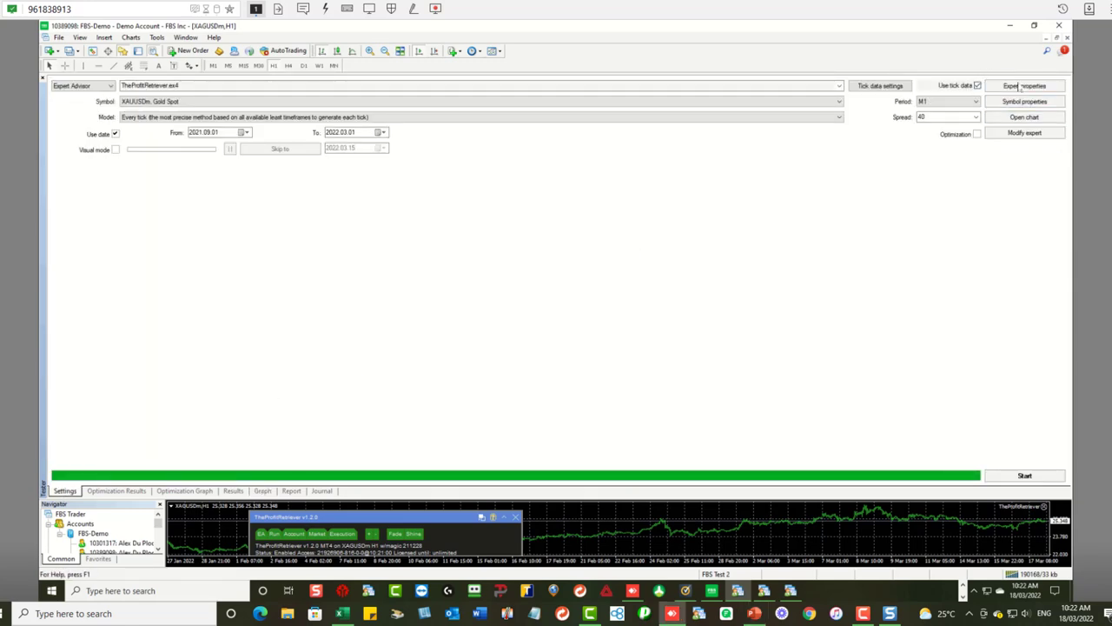
# Step: Open Expert properties to review pass 512's inputs, like 600-pip gap and 0.1 lots
pyautogui.click(1024, 85)
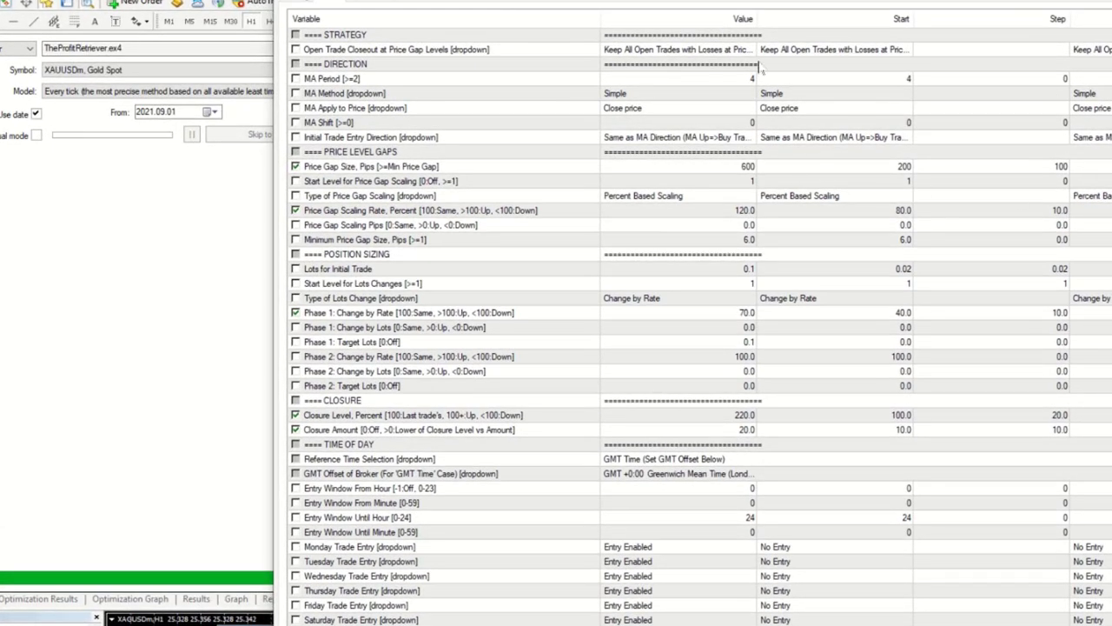
pyautogui.moveTo(751, 395)
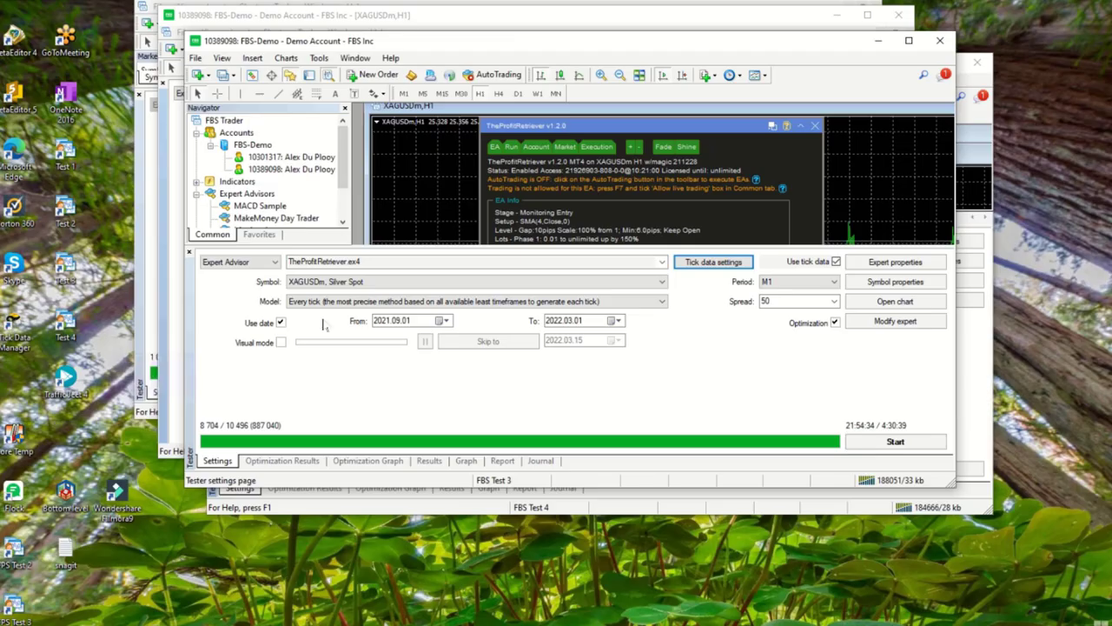
pyautogui.click(475, 280)
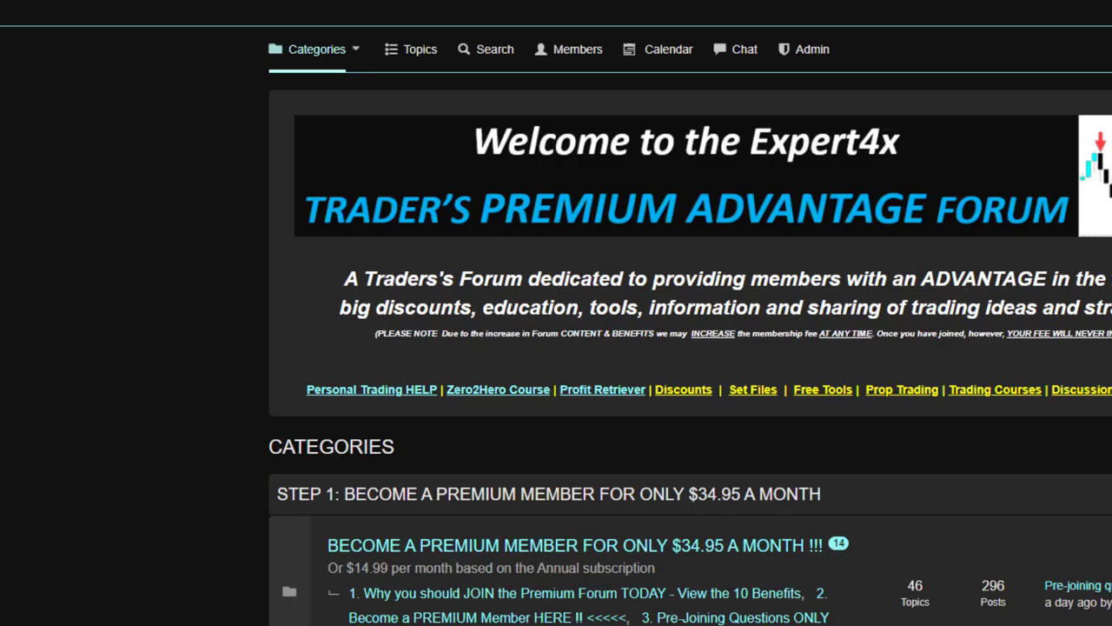
pyautogui.moveTo(1045, 203)
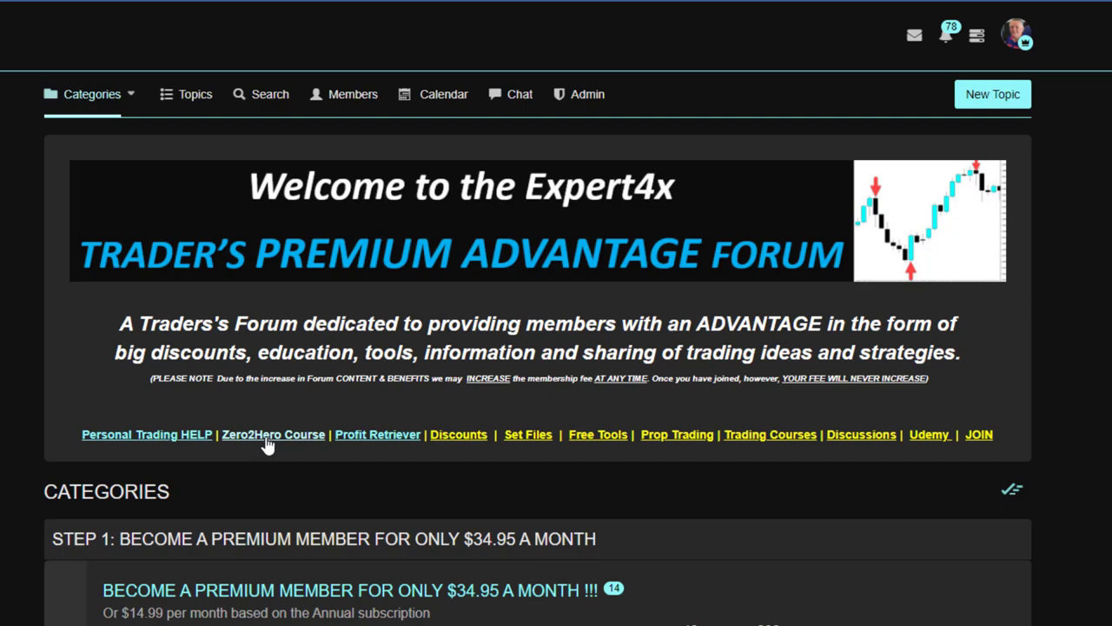
# Step: Open the Zero to Hero Forex Robot Trading Course section of the Expert4x forum
pyautogui.click(273, 435)
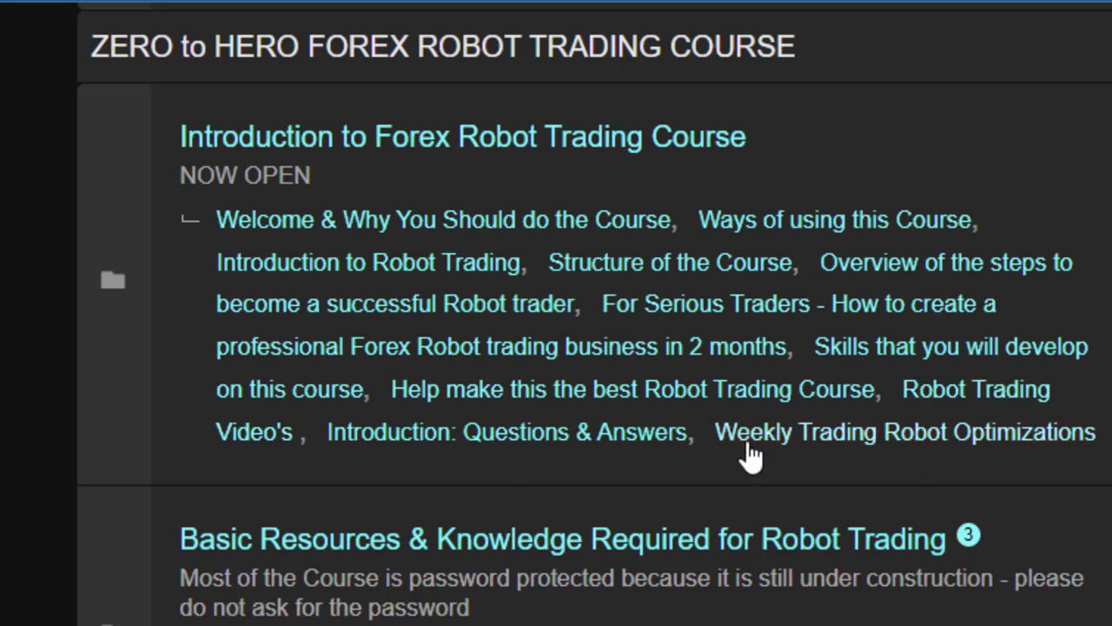
pyautogui.moveTo(860, 456)
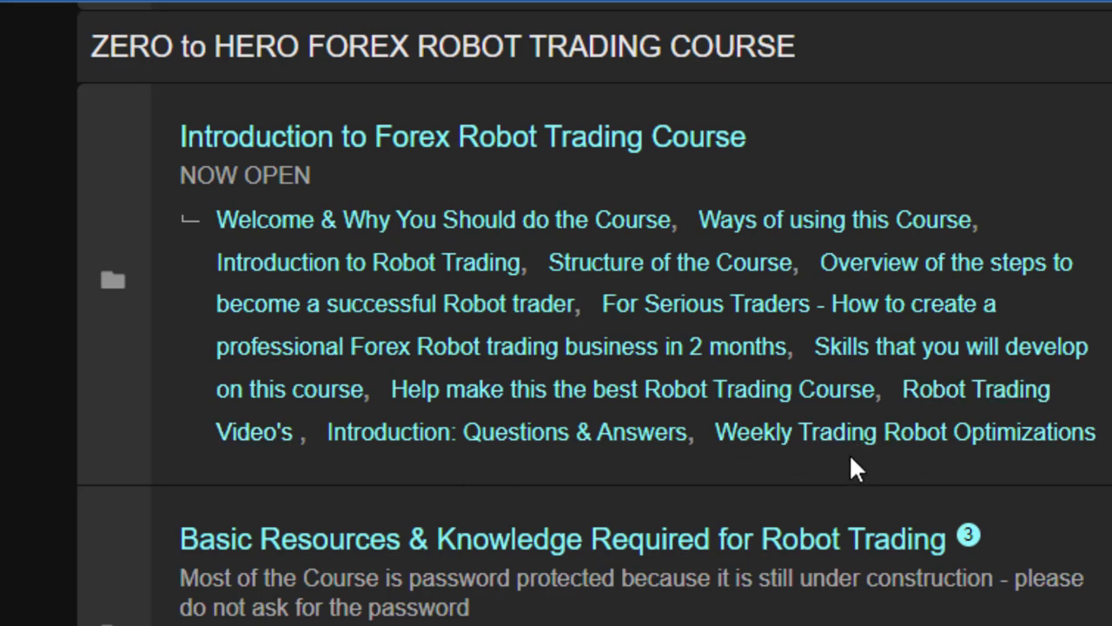
pyautogui.moveTo(849, 471)
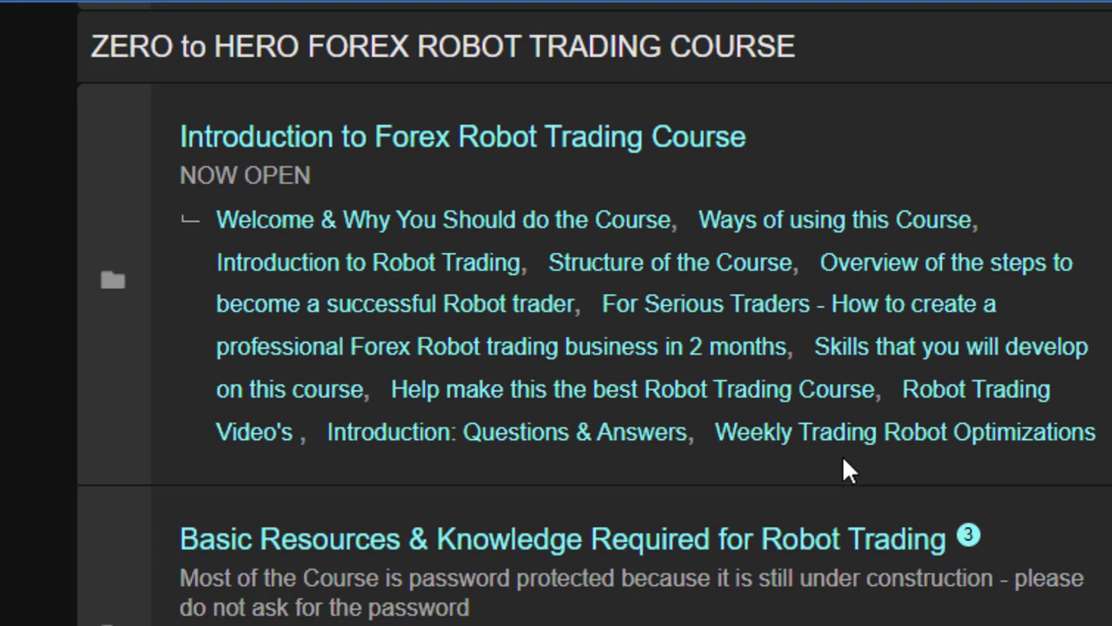
pyautogui.moveTo(858, 463)
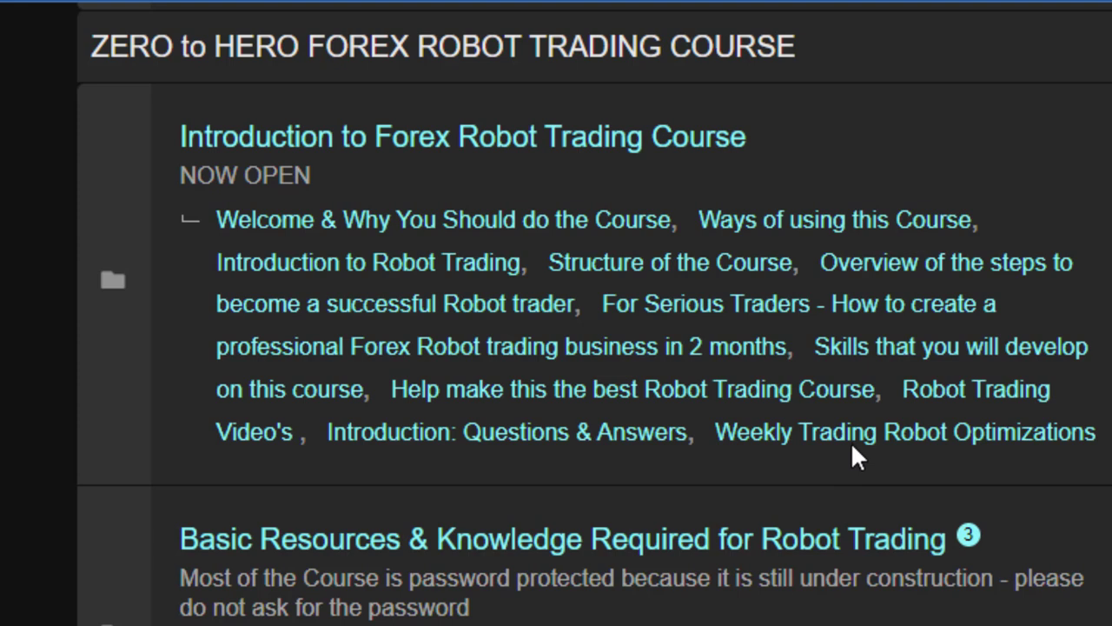
pyautogui.moveTo(815, 447)
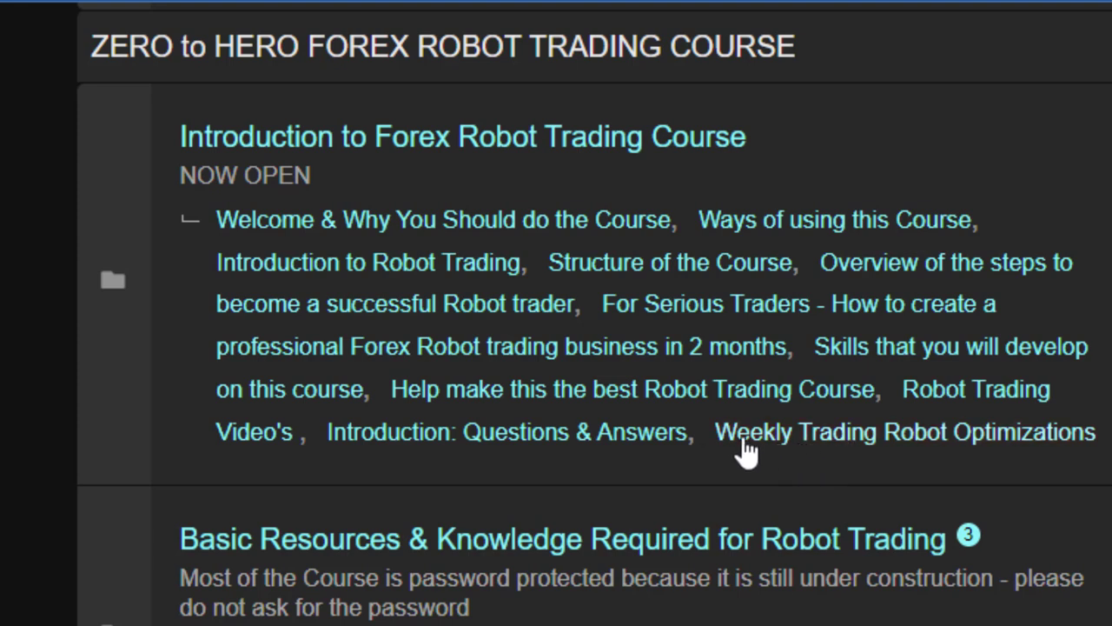
pyautogui.moveTo(916, 444)
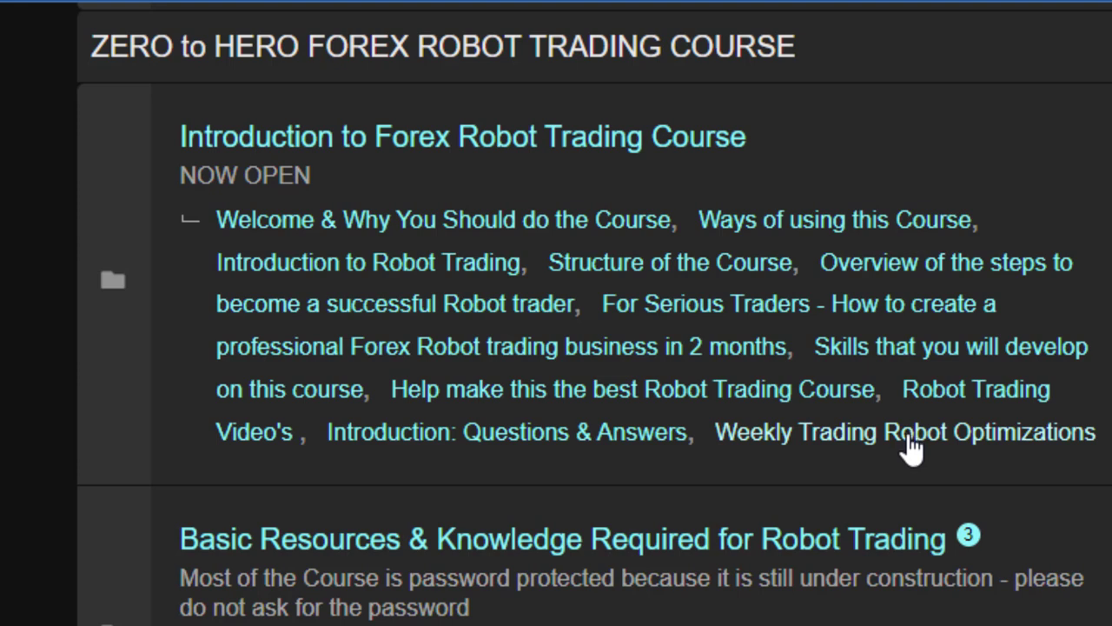
pyautogui.moveTo(1008, 450)
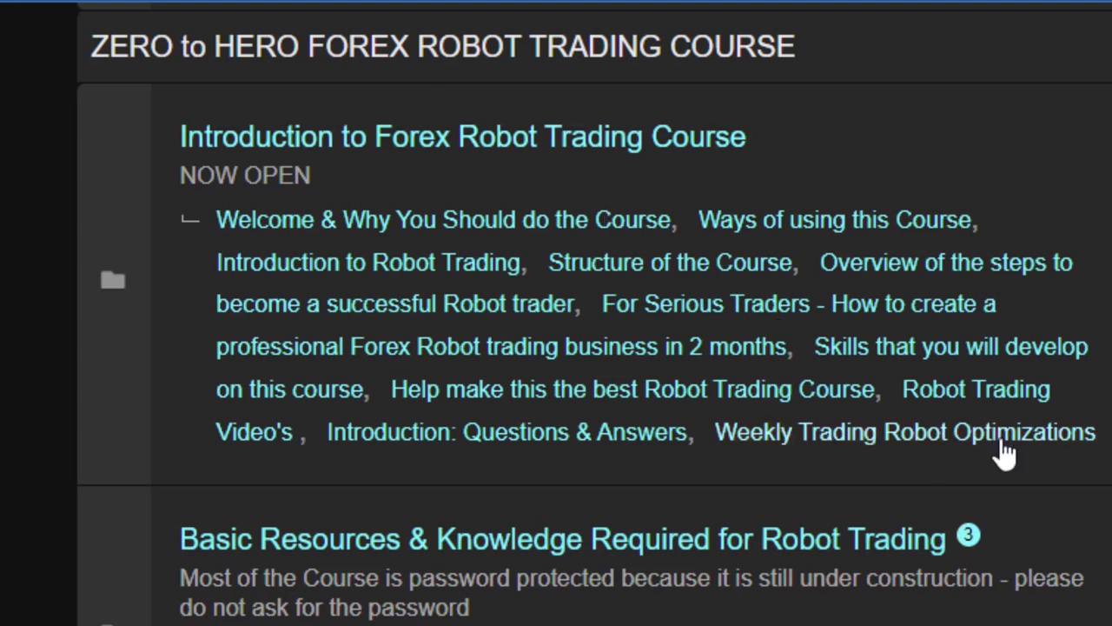